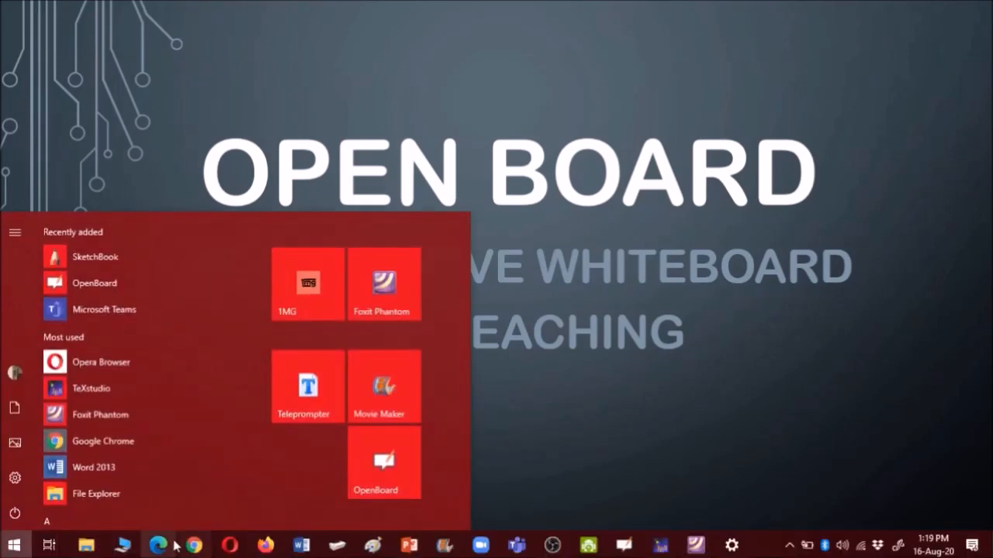
# Launch Chrome and search Google for 'OPEN BOARD' to list the OpenBoard results
pyautogui.click(158, 546)
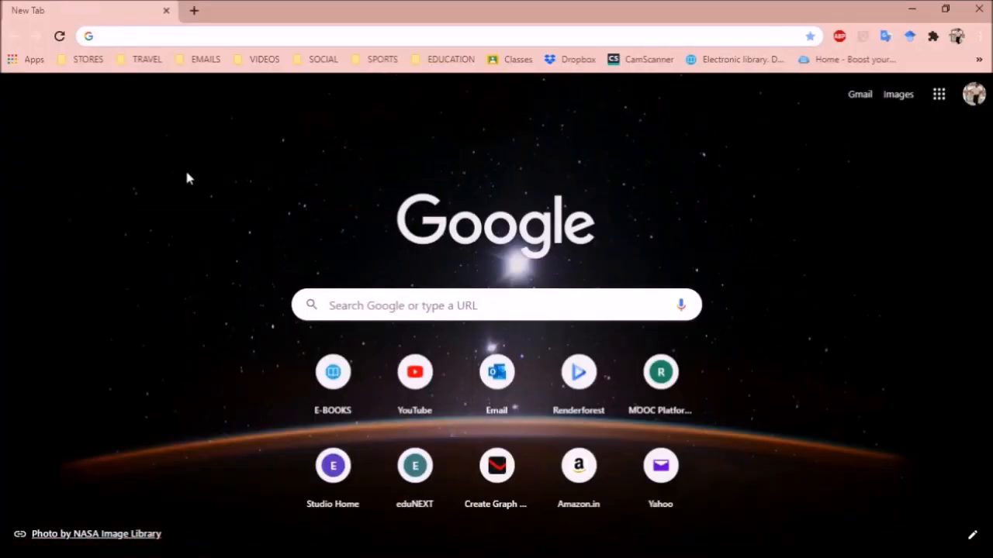
pyautogui.write('OPEN')
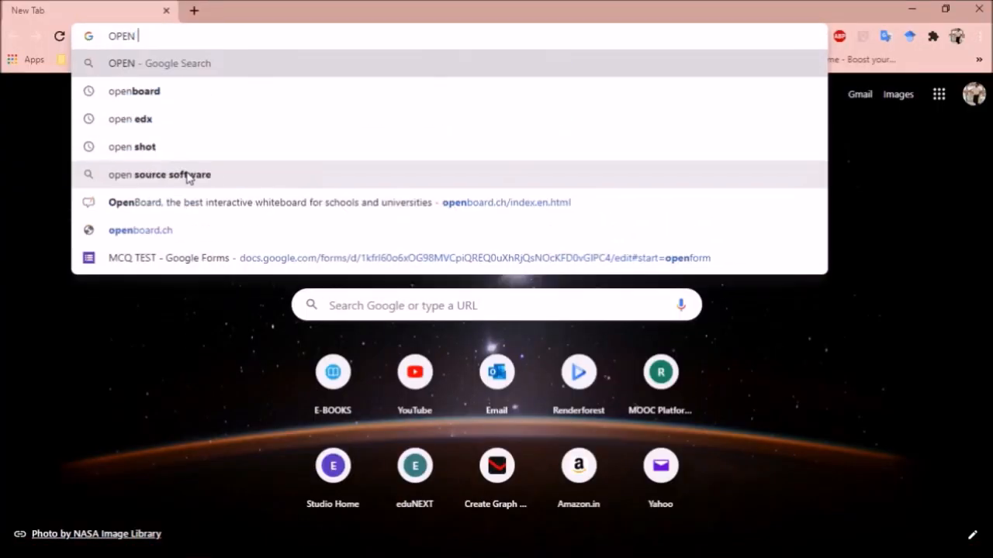
pyautogui.write('BOARD')
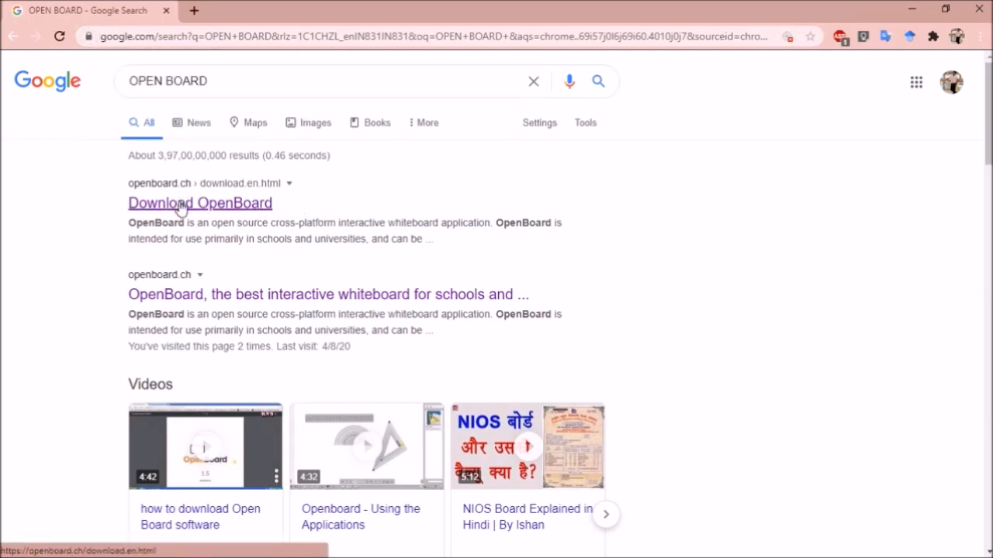
# Download OpenBoard for Windows from its download page and reach a blank whiteboard
pyautogui.click(199, 201)
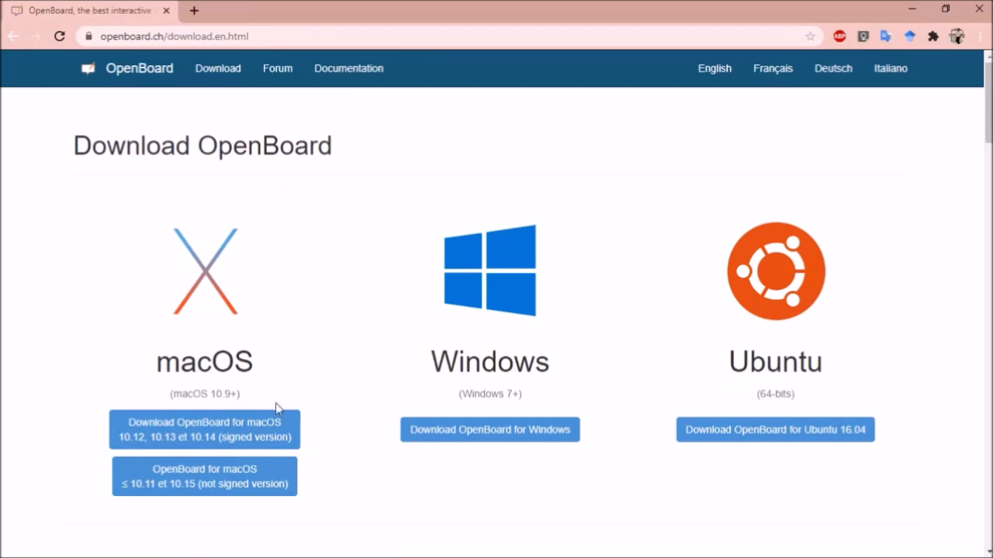
pyautogui.moveTo(776, 430)
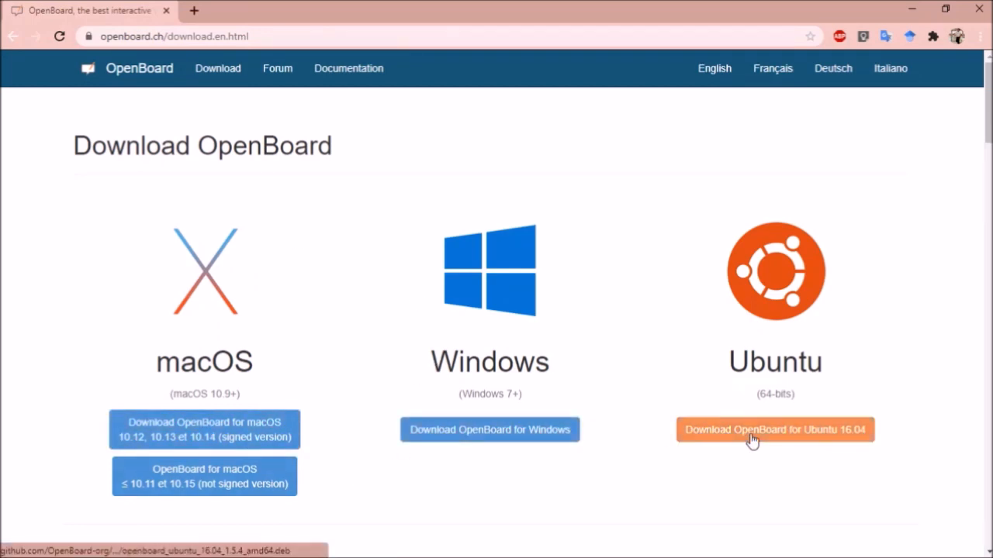
pyautogui.moveTo(490, 430)
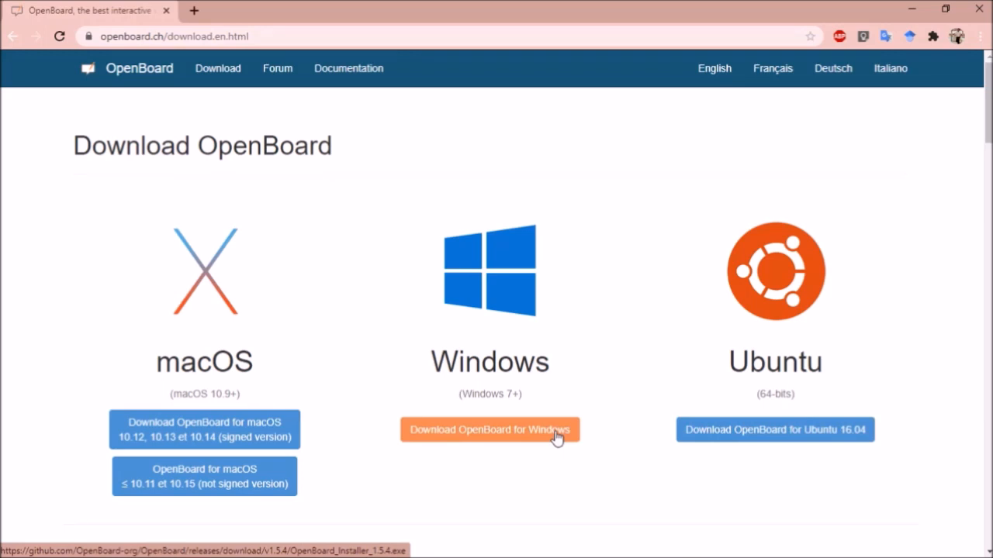
pyautogui.click(13, 546)
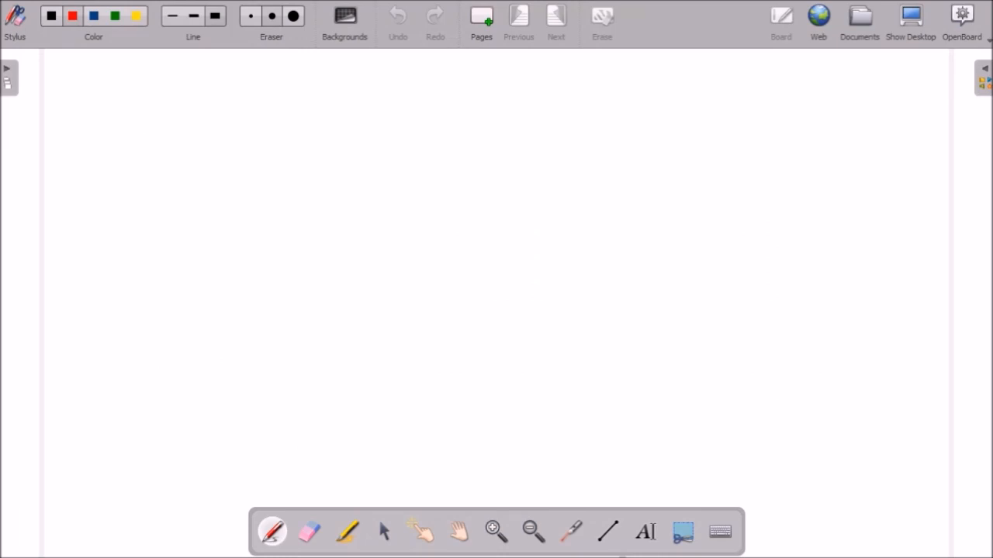
# Handwrite the title 'Open Whiteboard Tutorial' in red near the top of the board
pyautogui.click(180, 100)
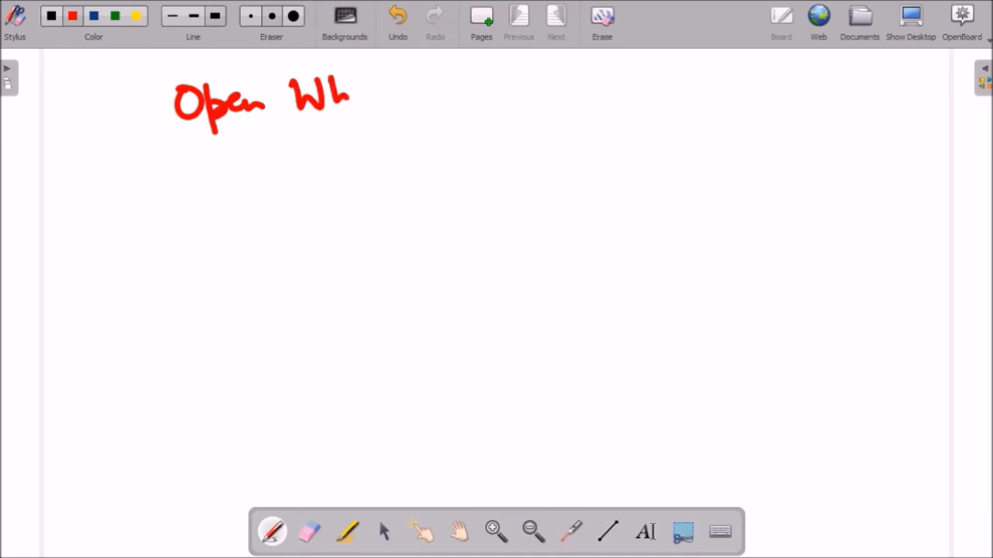
pyautogui.moveTo(349, 93); pyautogui.dragTo(473, 93)
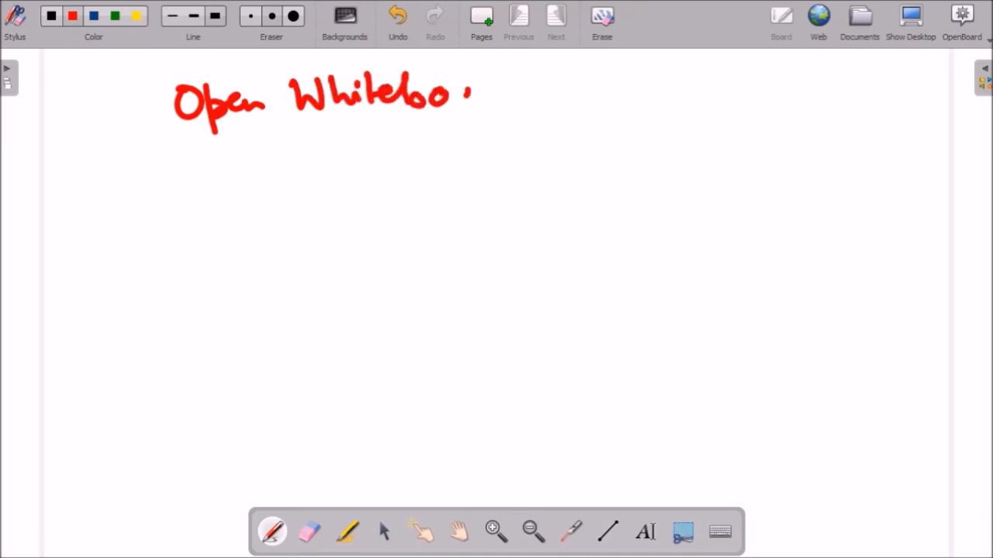
pyautogui.moveTo(474, 93); pyautogui.dragTo(589, 94)
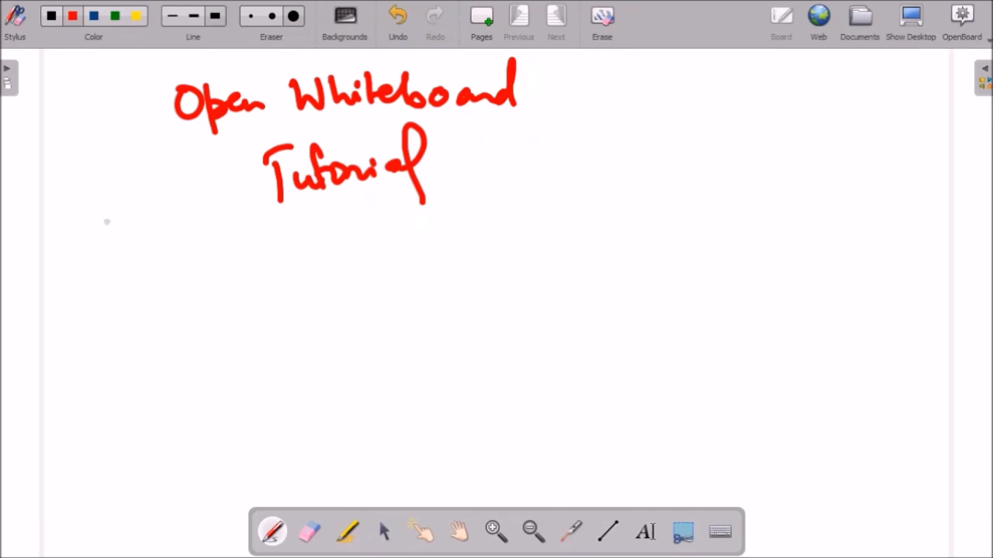
pyautogui.moveTo(124, 87)
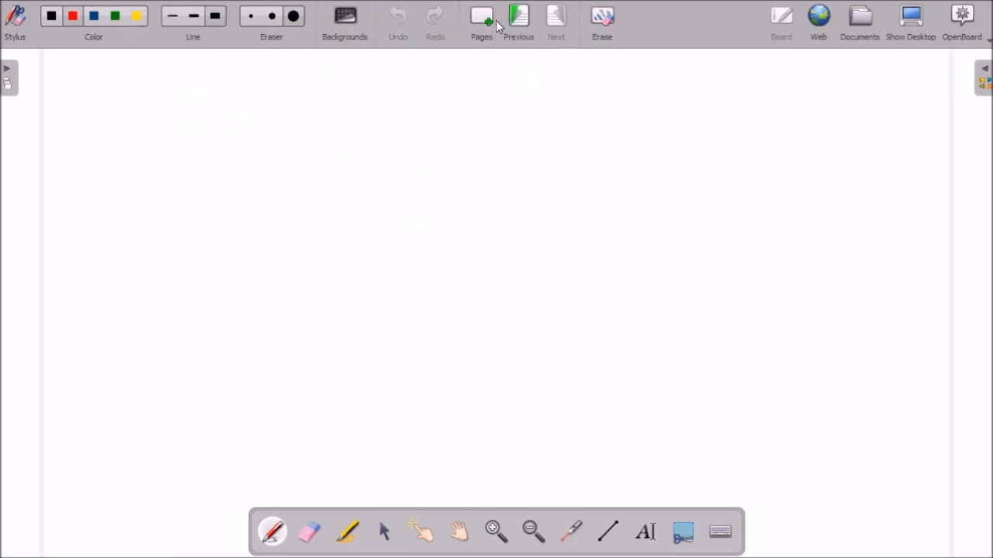
# Handwrite 'A very innovative software for teaching' in red across two lines on the new page
pyautogui.click(481, 15)
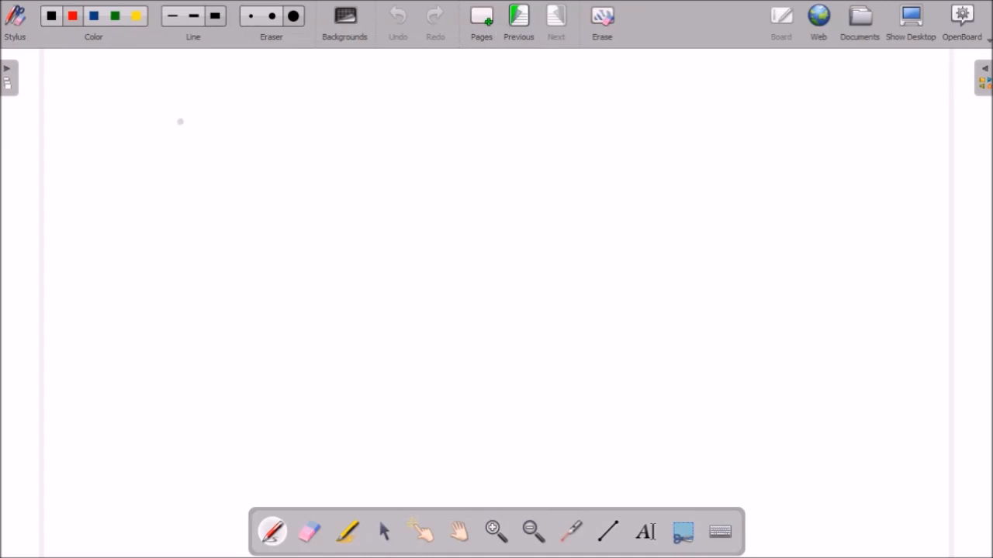
pyautogui.moveTo(194, 118)
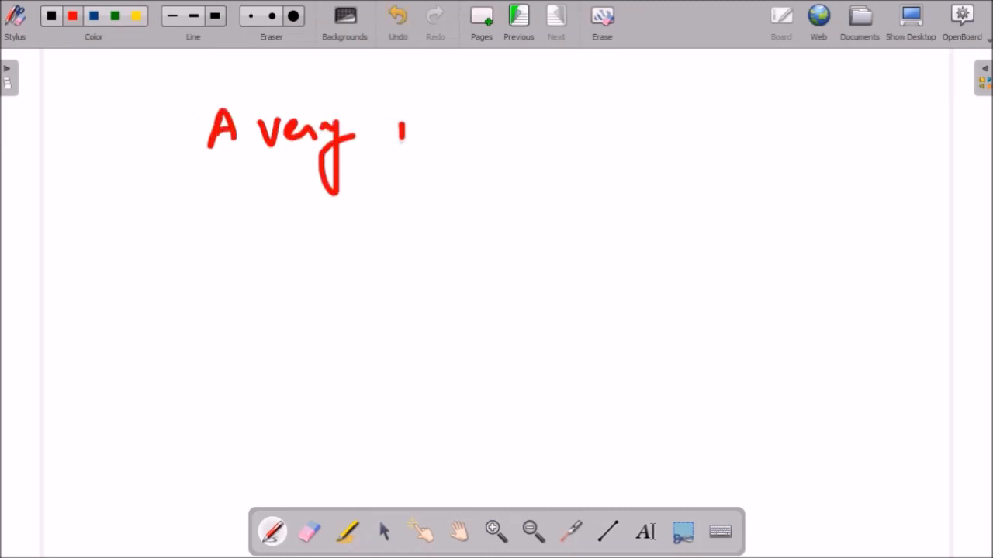
pyautogui.moveTo(395, 124); pyautogui.dragTo(512, 136)
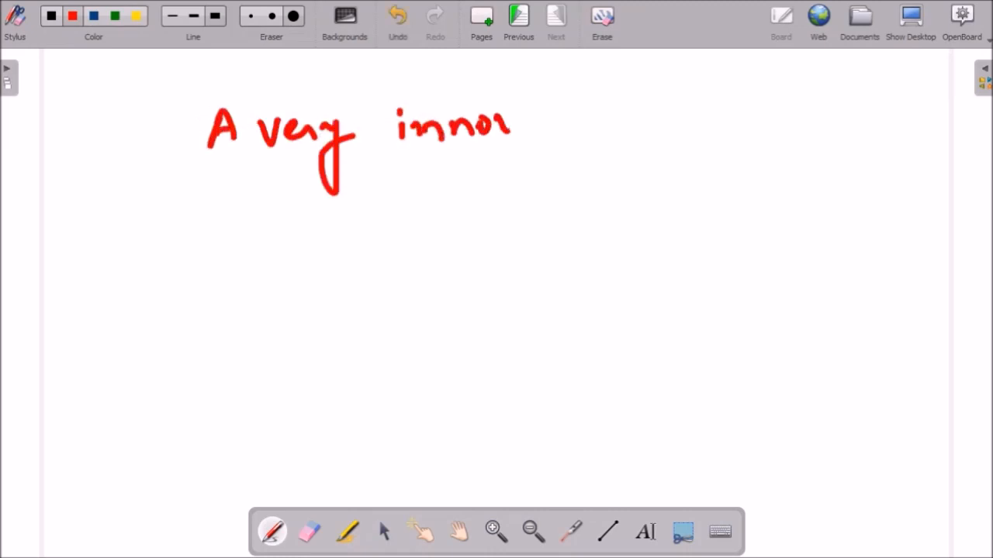
pyautogui.moveTo(512, 124); pyautogui.dragTo(633, 116)
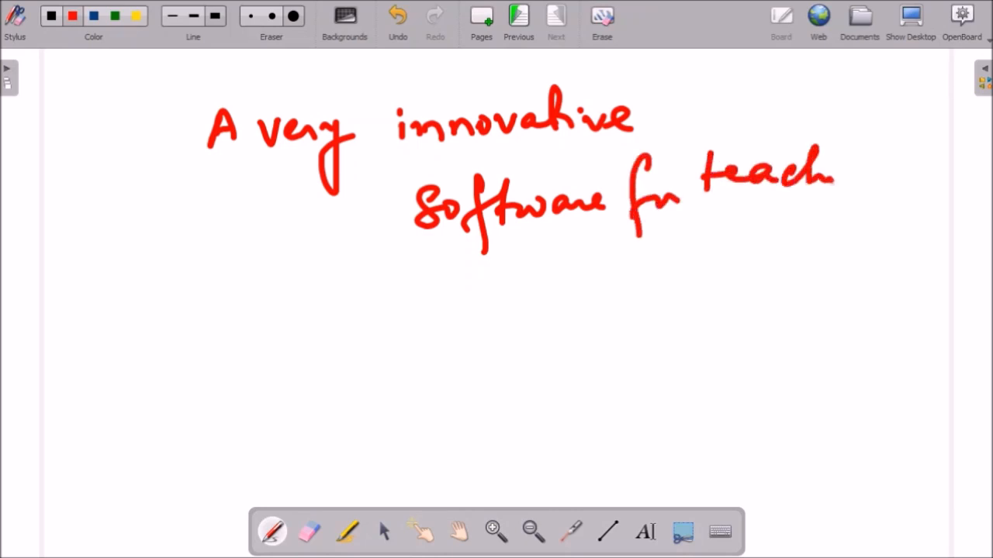
pyautogui.moveTo(837, 167); pyautogui.dragTo(851, 240)
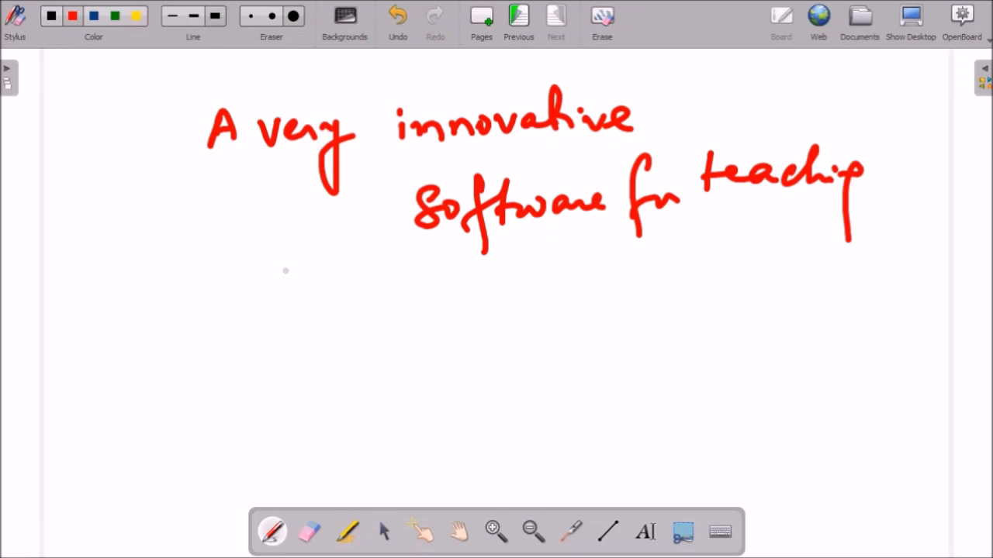
pyautogui.moveTo(289, 270)
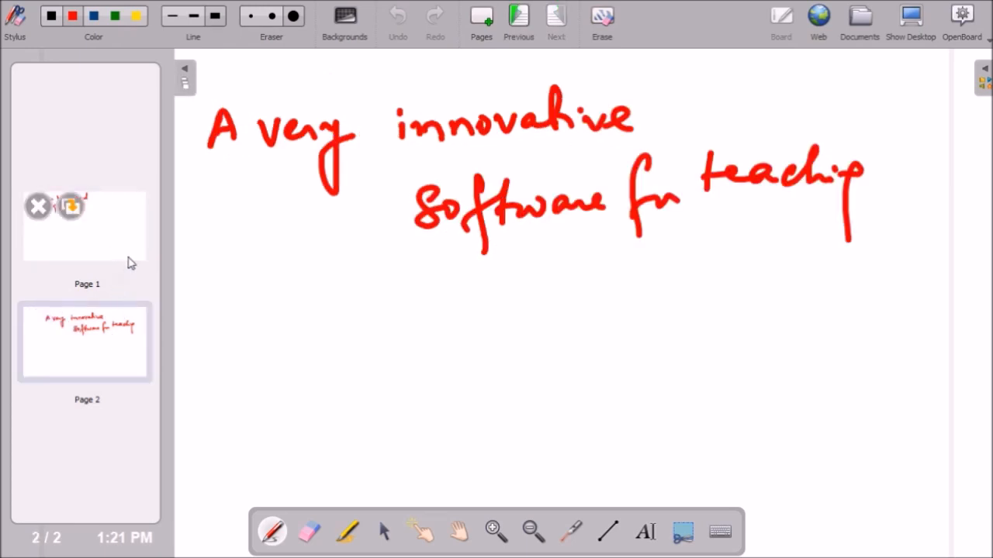
# Add new blank pages and handwrite 'Page 5' on the last one
pyautogui.click(256, 252)
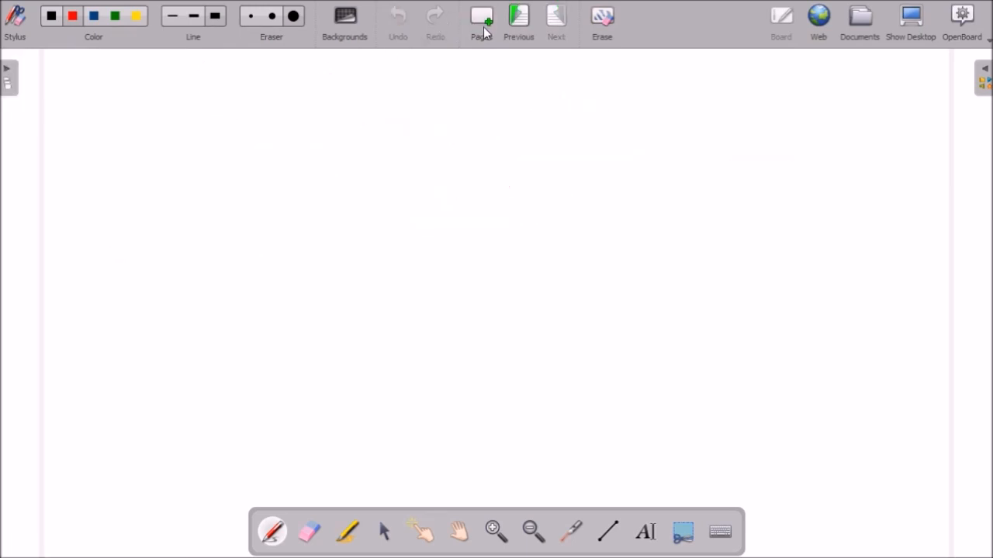
pyautogui.click(481, 16)
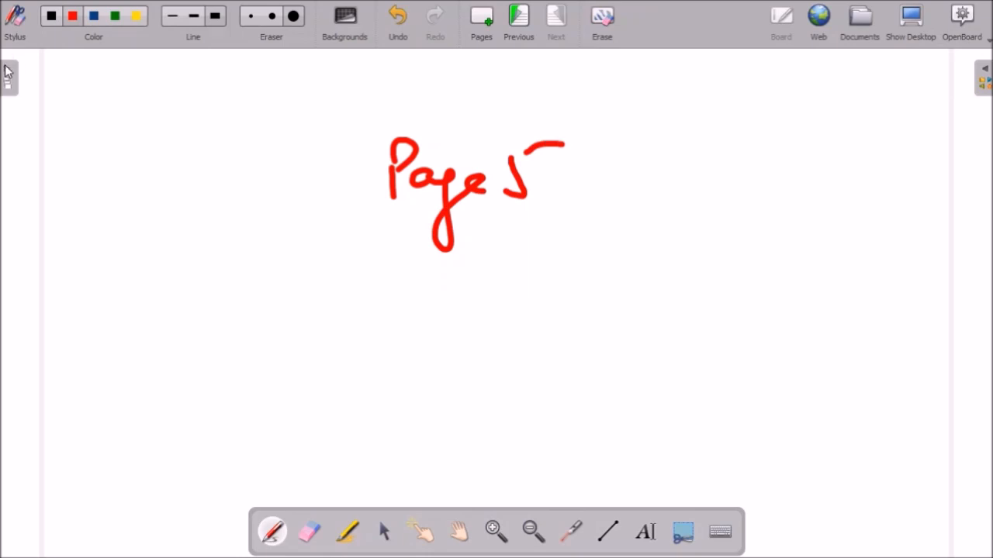
# Browse the thumbnails of all five pages in the overview, then hide it
pyautogui.click(8, 75)
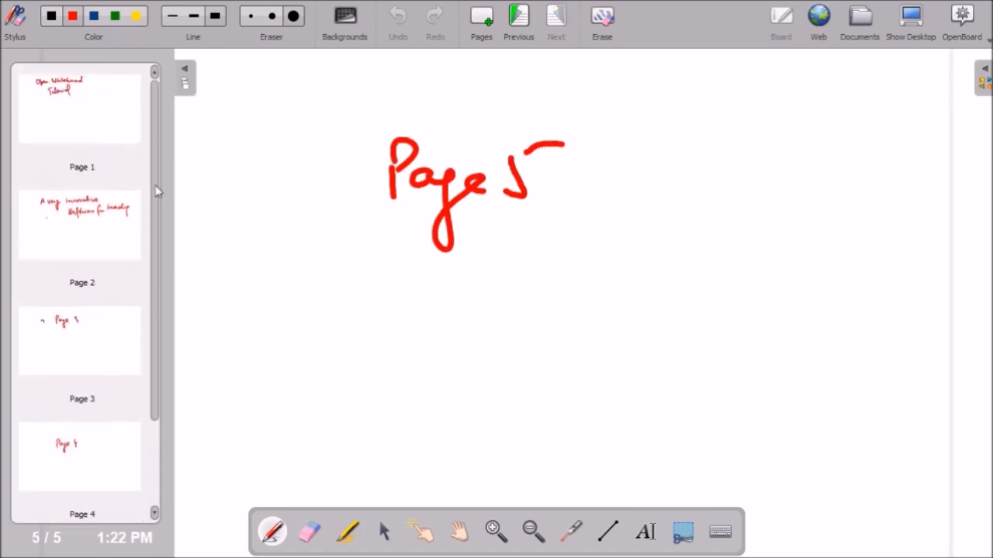
pyautogui.scroll(-3)
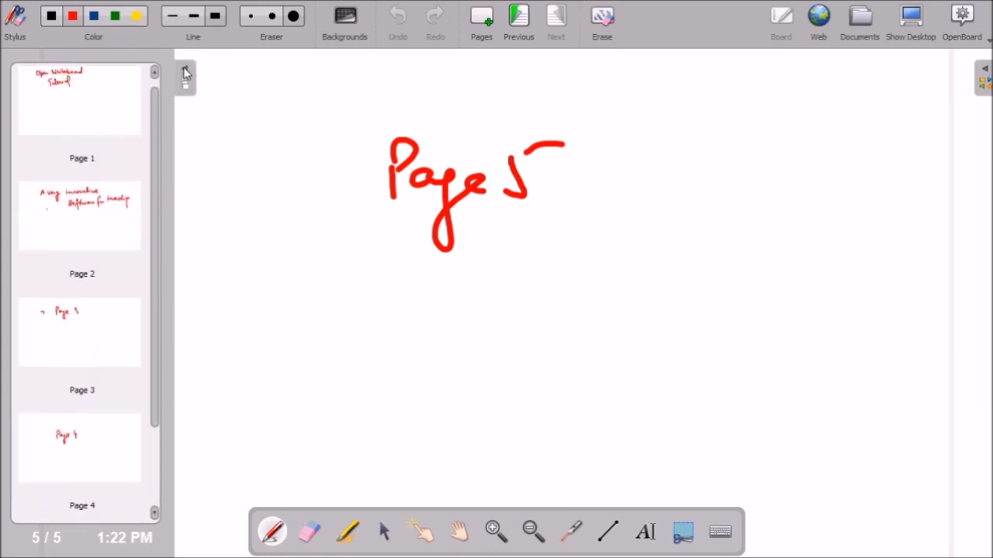
pyautogui.click(186, 74)
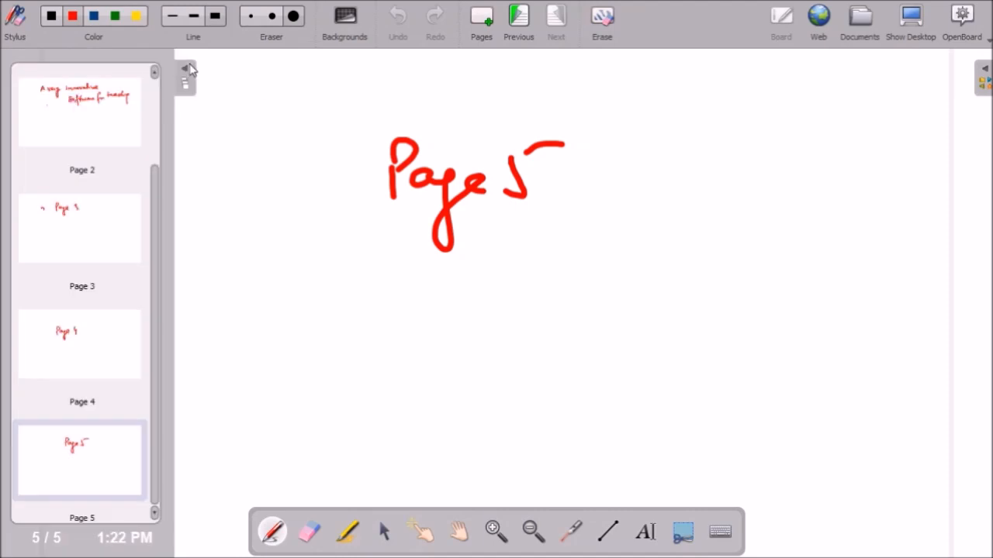
pyautogui.click(186, 70)
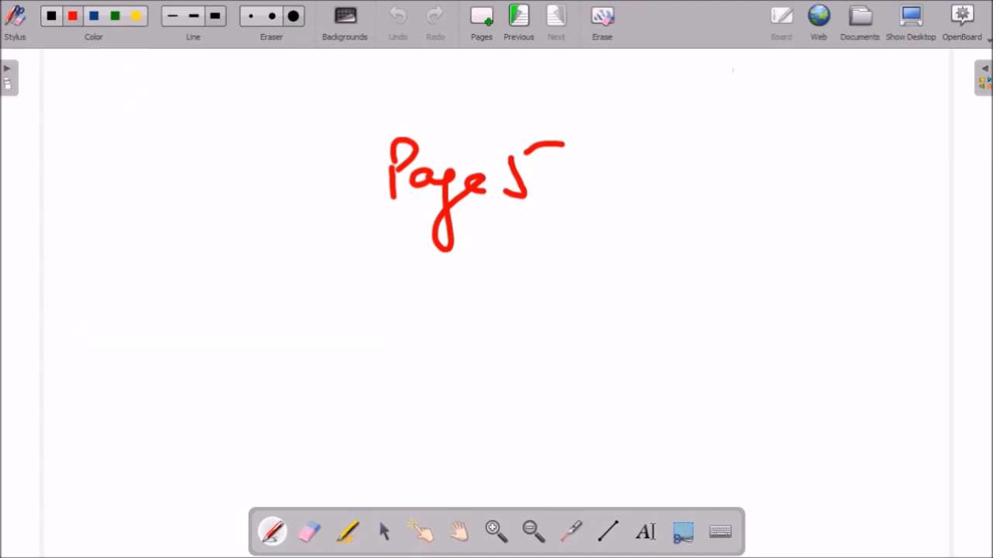
pyautogui.moveTo(980, 88)
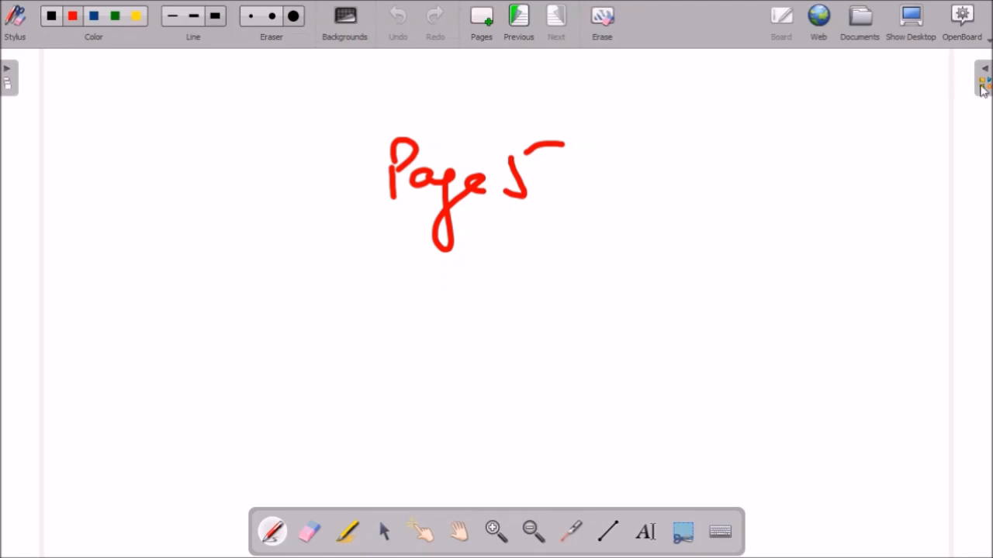
# Add the animation movie from the library to page 5, play it, and handwrite 'Page' below the heading
pyautogui.click(984, 81)
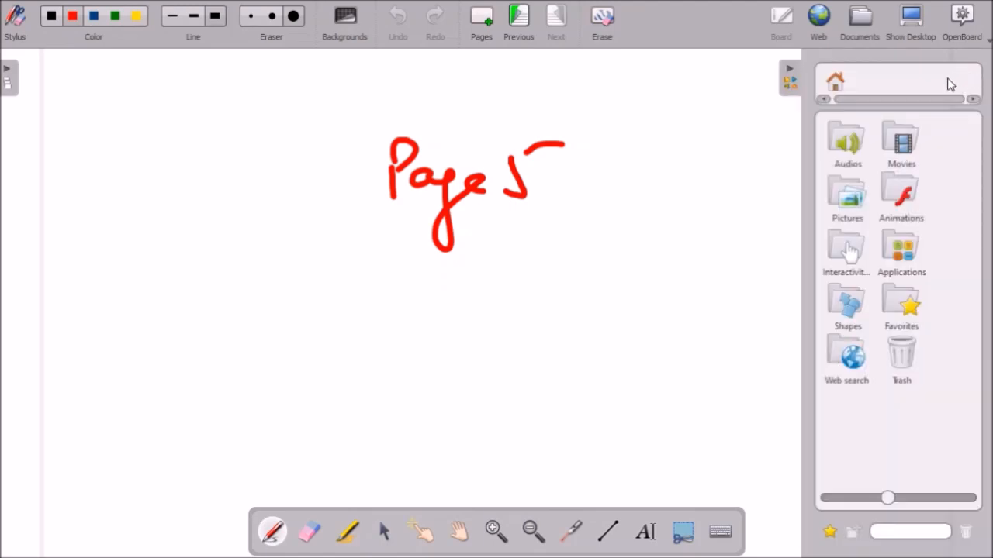
pyautogui.moveTo(857, 121)
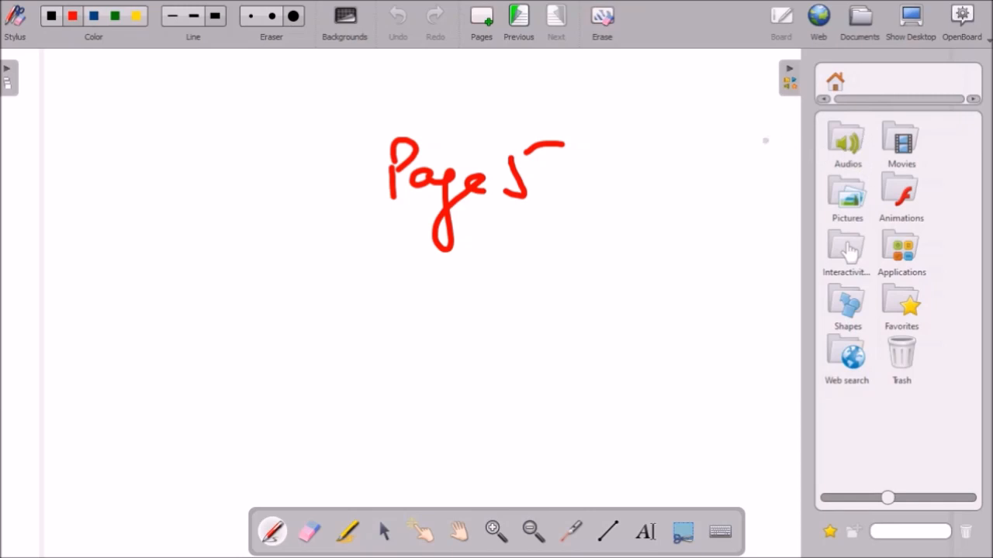
pyautogui.moveTo(868, 146)
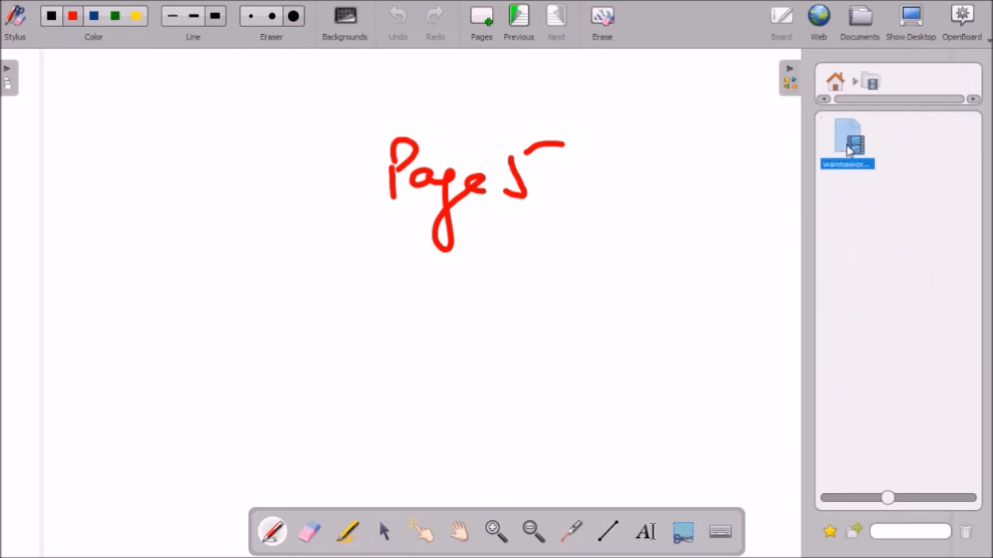
pyautogui.doubleClick(847, 142)
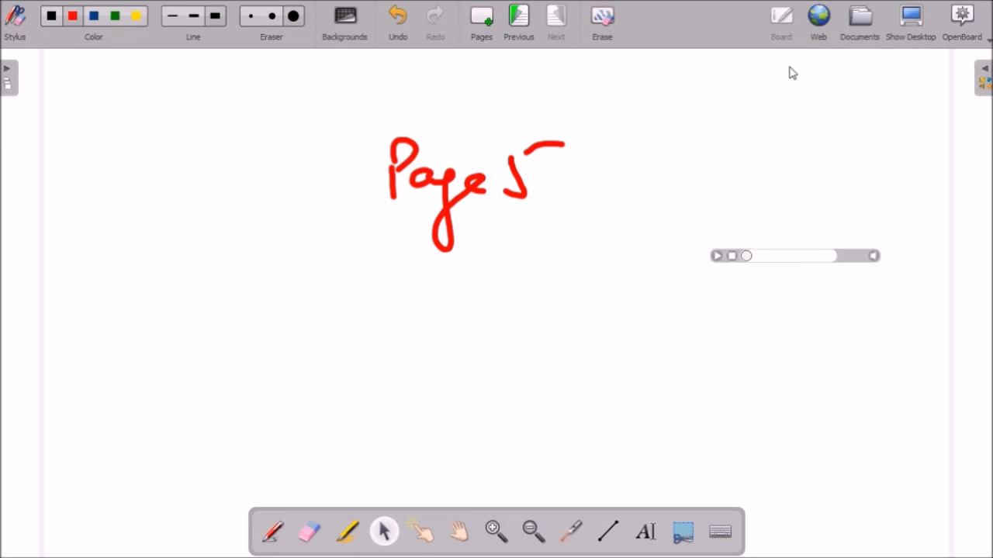
pyautogui.click(717, 256)
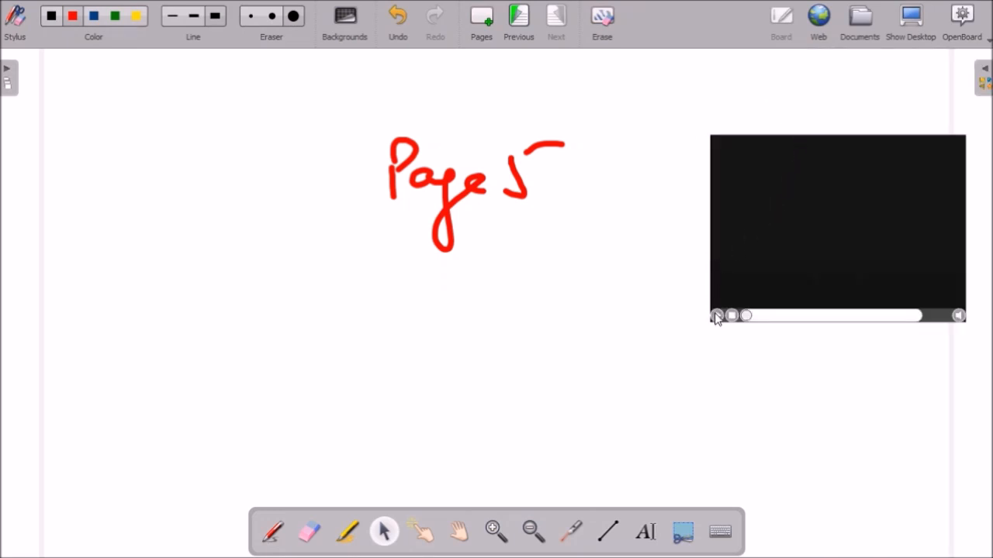
pyautogui.click(717, 316)
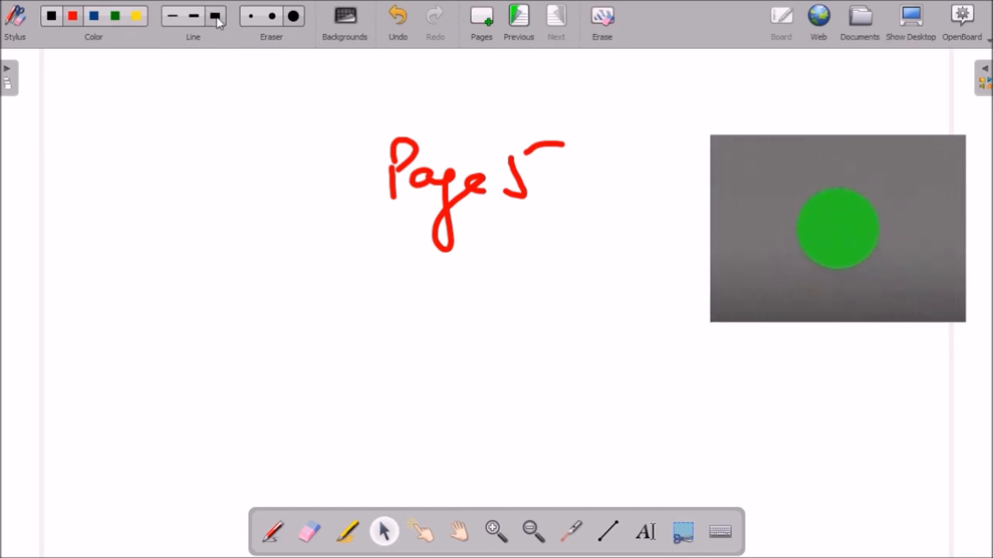
pyautogui.moveTo(391, 314); pyautogui.dragTo(386, 357)
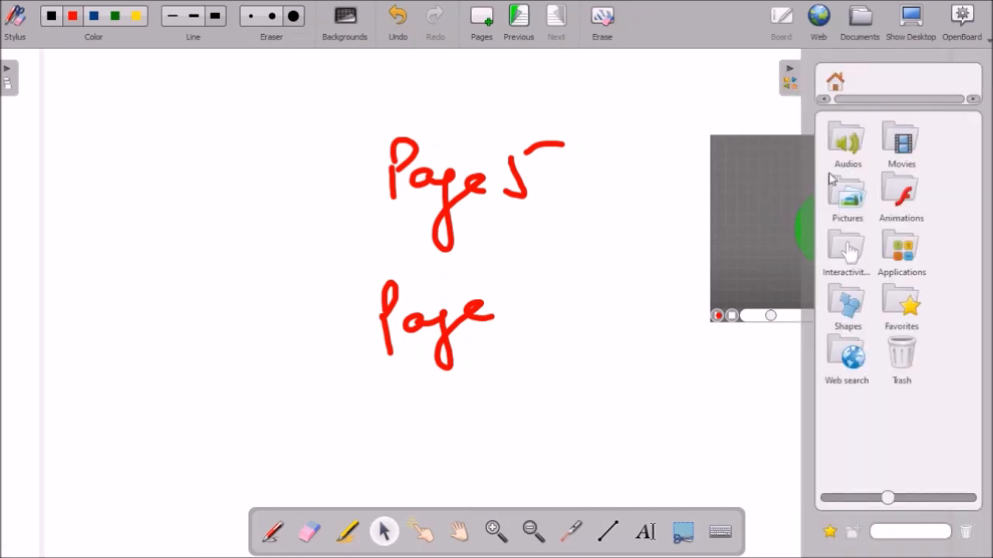
# Place a ruler and protractor from the Applications tools on the page, then move to a new blank page
pyautogui.click(899, 249)
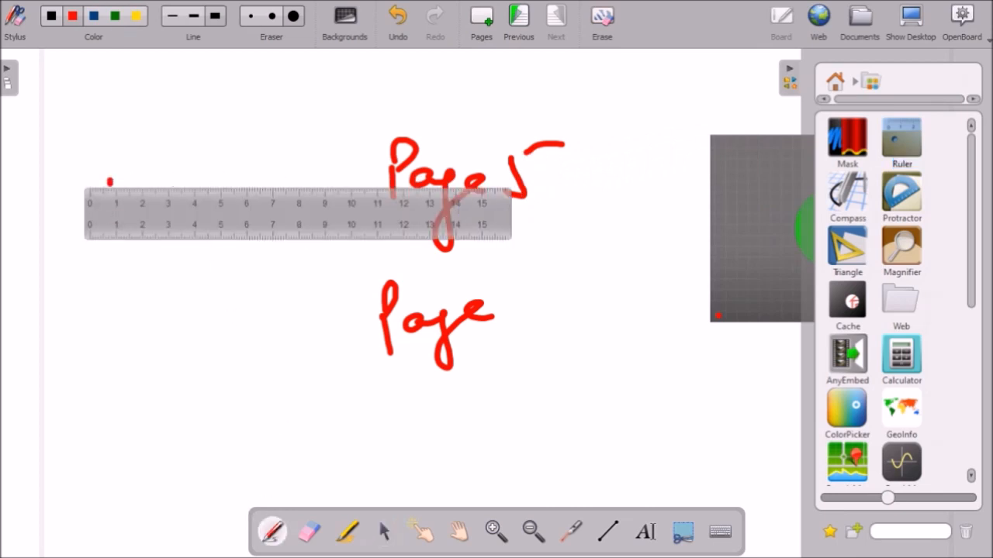
pyautogui.moveTo(112, 187); pyautogui.dragTo(303, 189)
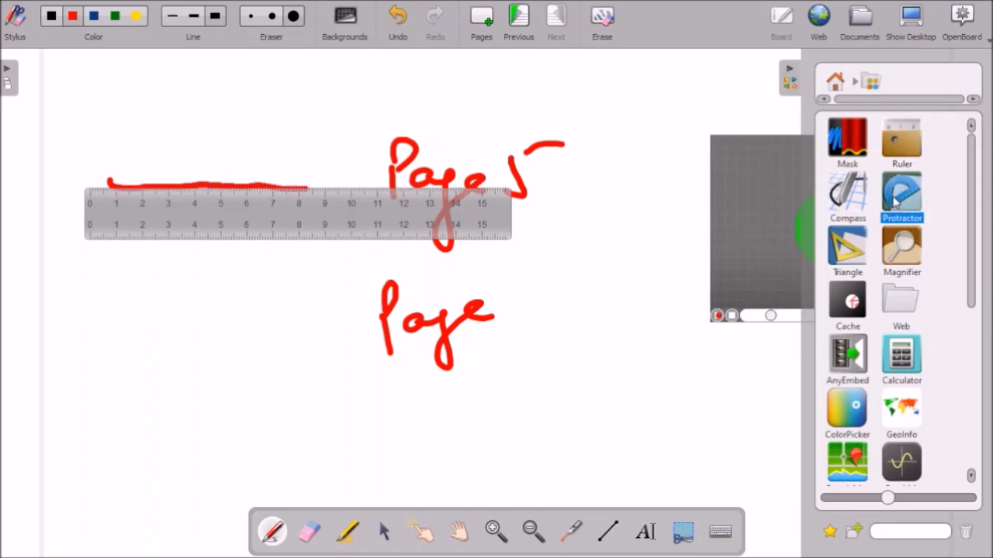
pyautogui.click(901, 199)
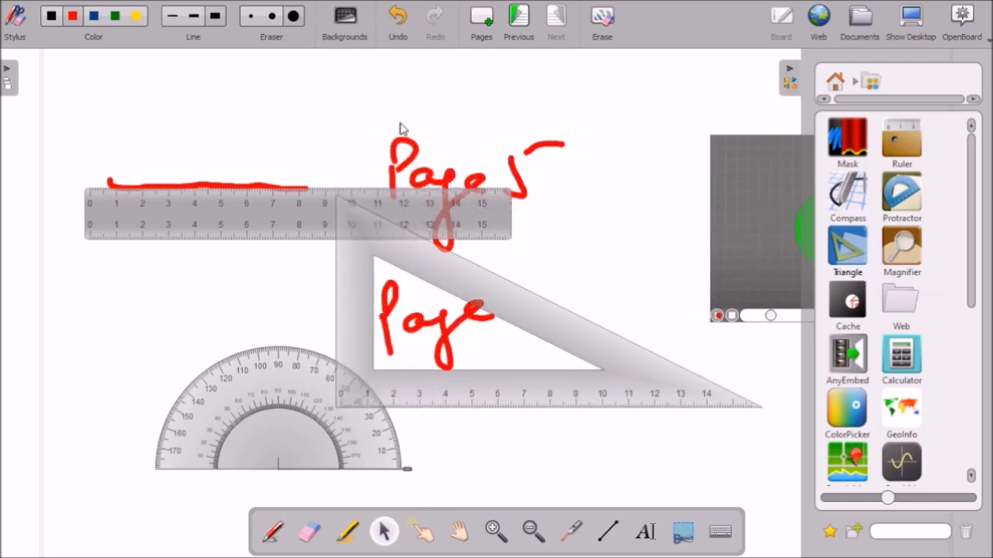
pyautogui.click(602, 17)
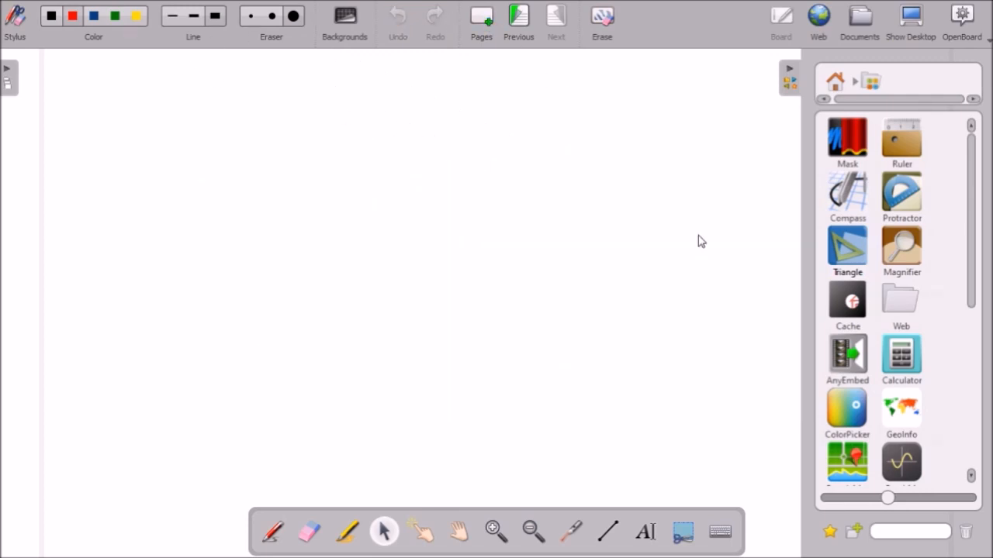
# Place a calculator on the page and compute 89×56 = 4984
pyautogui.click(901, 357)
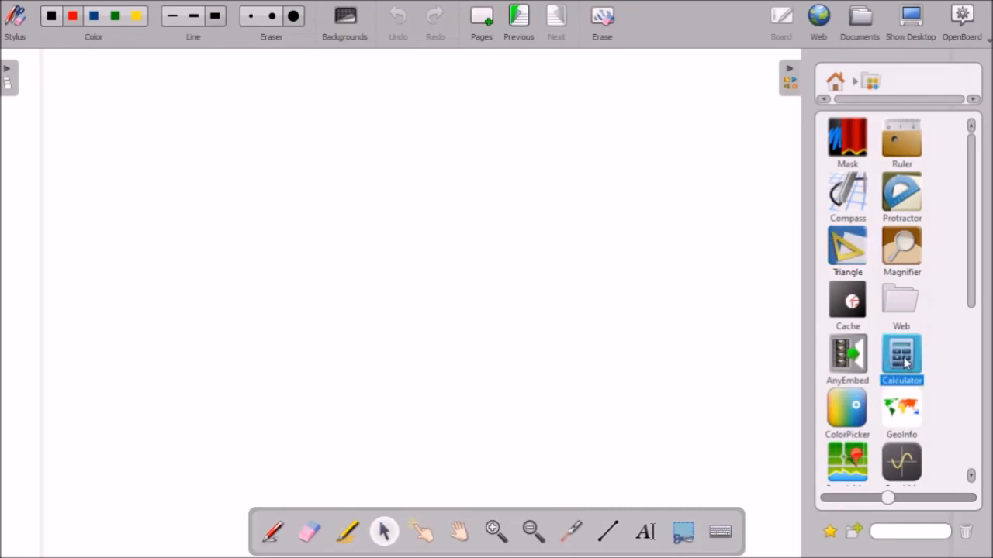
pyautogui.moveTo(762, 324)
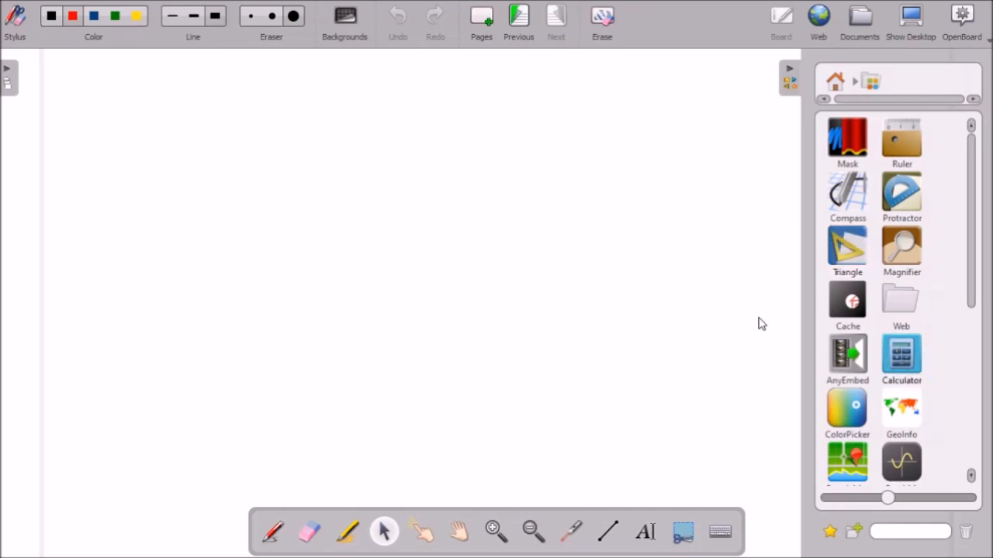
pyautogui.moveTo(901, 357); pyautogui.dragTo(165, 148)
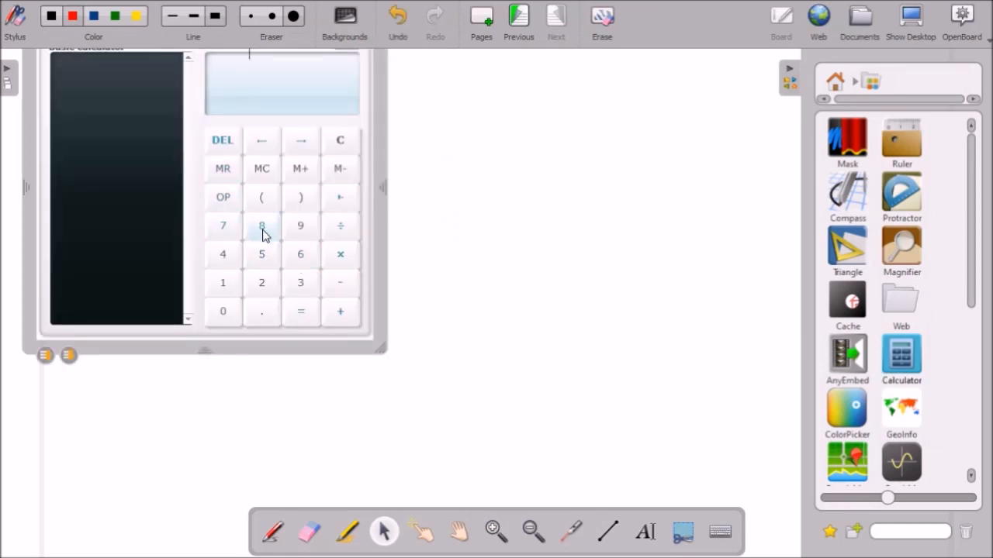
pyautogui.click(301, 255)
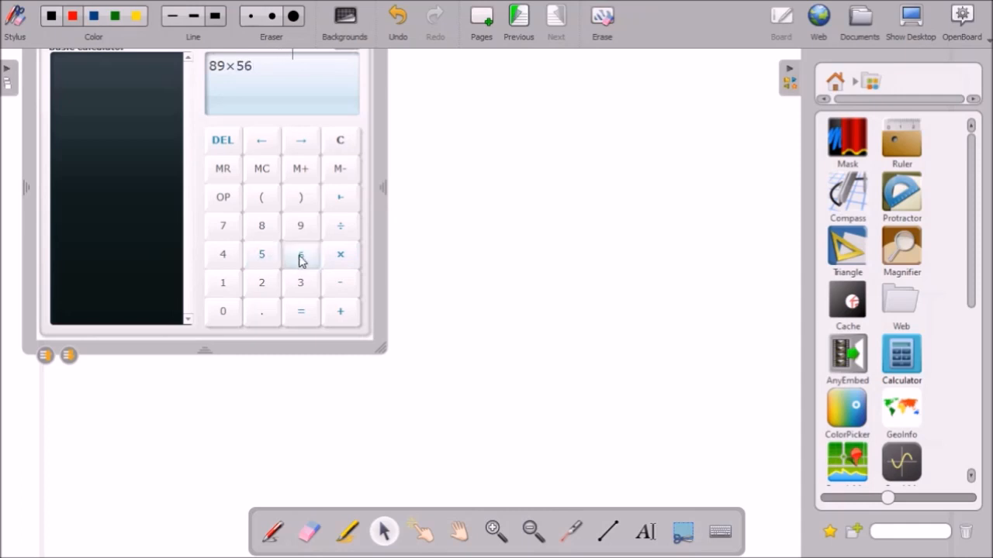
pyautogui.click(301, 311)
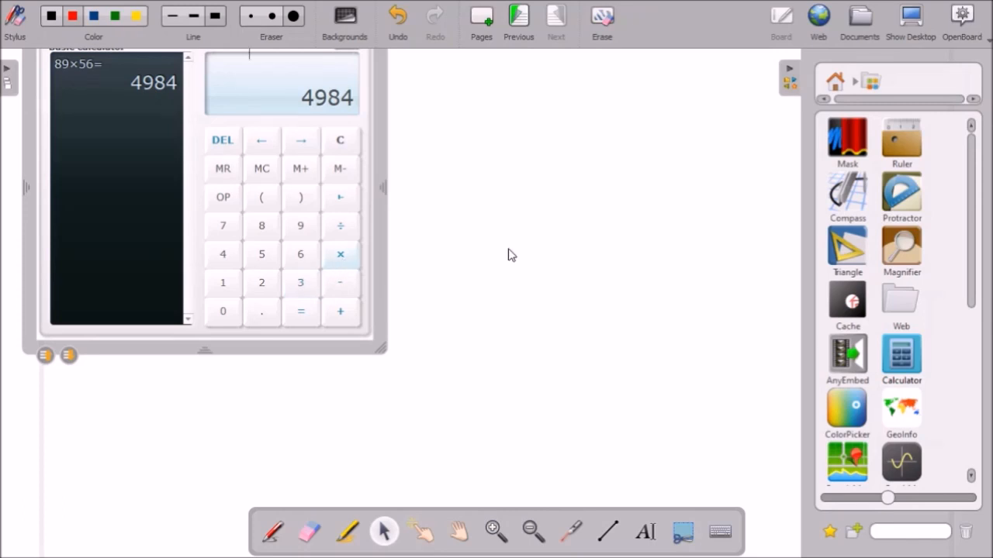
pyautogui.moveTo(506, 271)
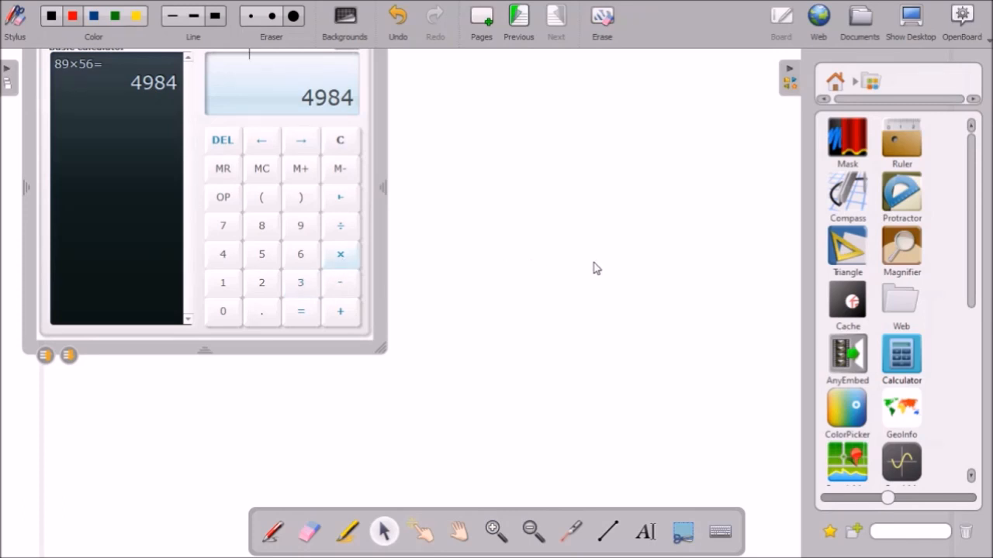
pyautogui.moveTo(713, 301)
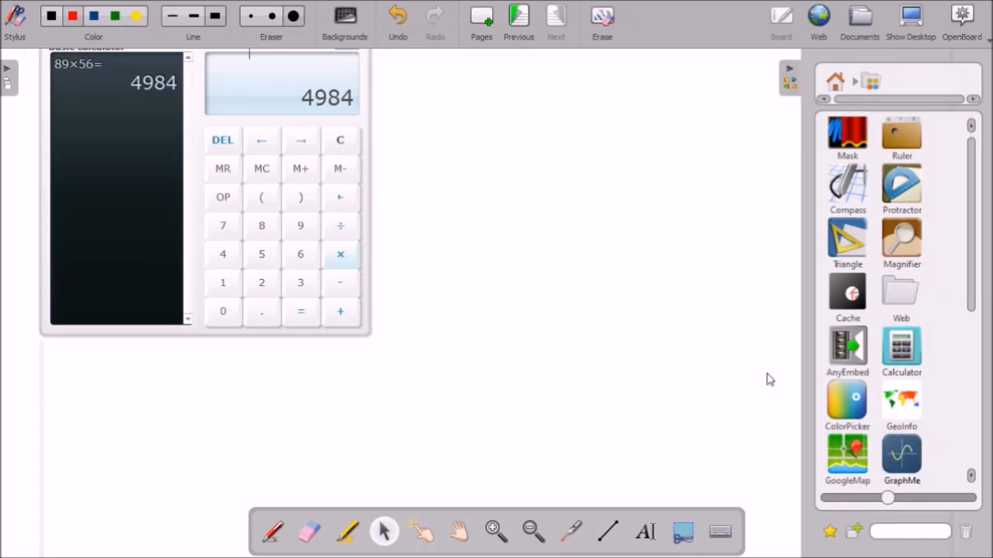
# Bring the GraphMe graphing app from the library onto the blank page
pyautogui.moveTo(901, 456); pyautogui.dragTo(602, 249)
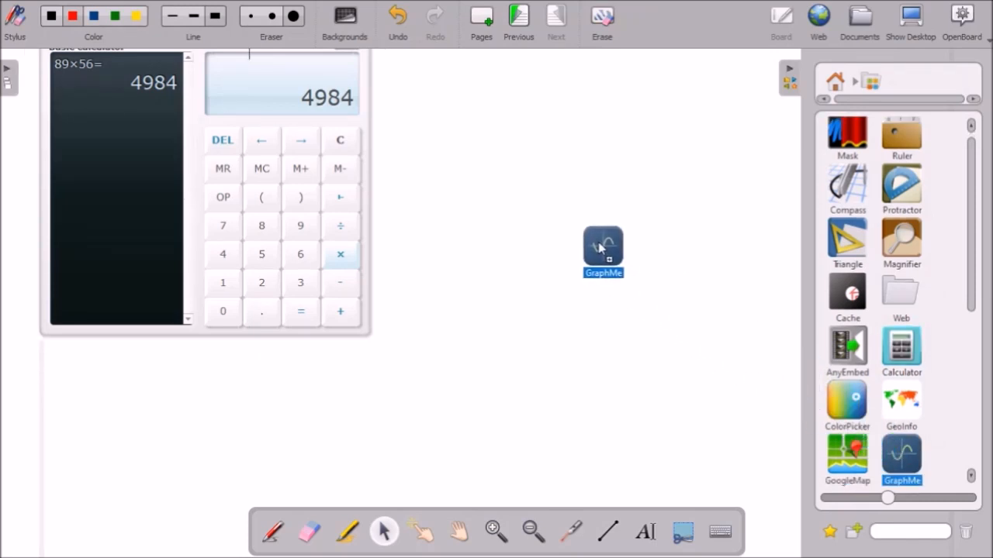
pyautogui.moveTo(602, 251); pyautogui.dragTo(521, 65)
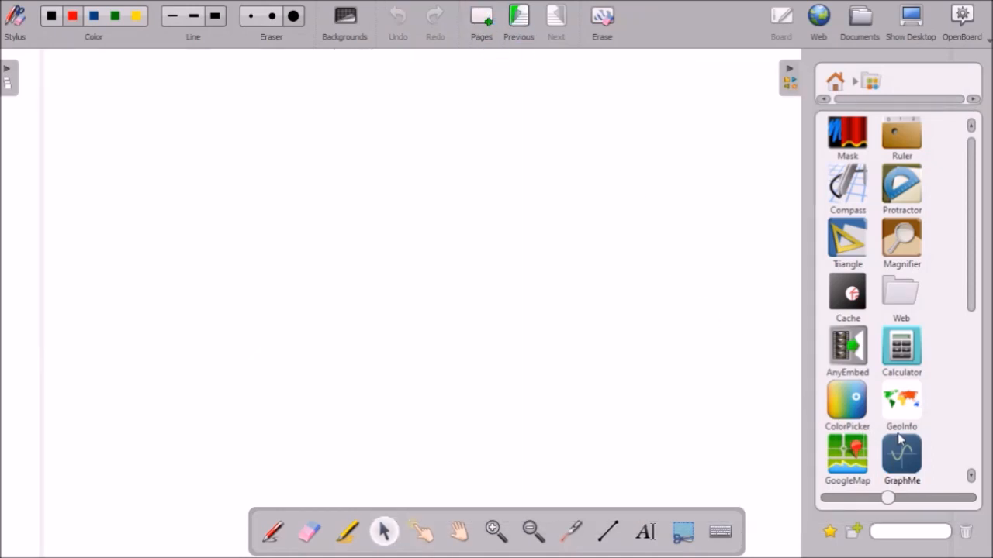
pyautogui.moveTo(901, 453); pyautogui.dragTo(348, 241)
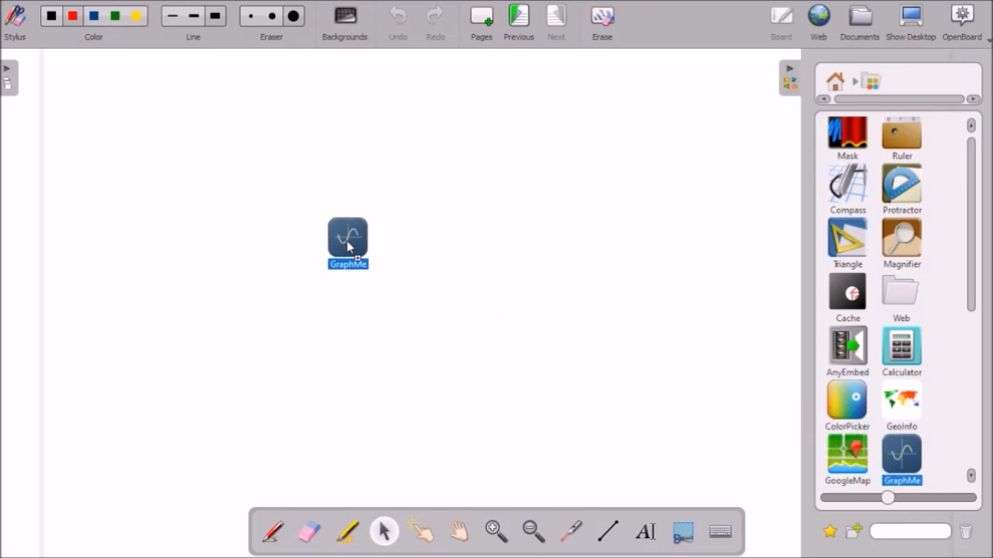
pyautogui.doubleClick(347, 239)
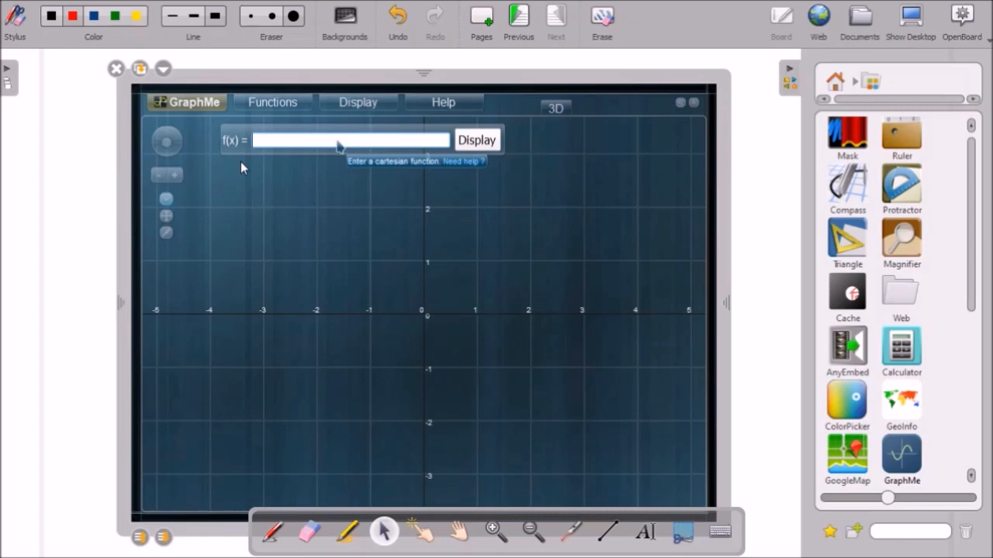
# Plot f(x) = sin(x) and trace coordinate points along the sine curve
pyautogui.write('Si')
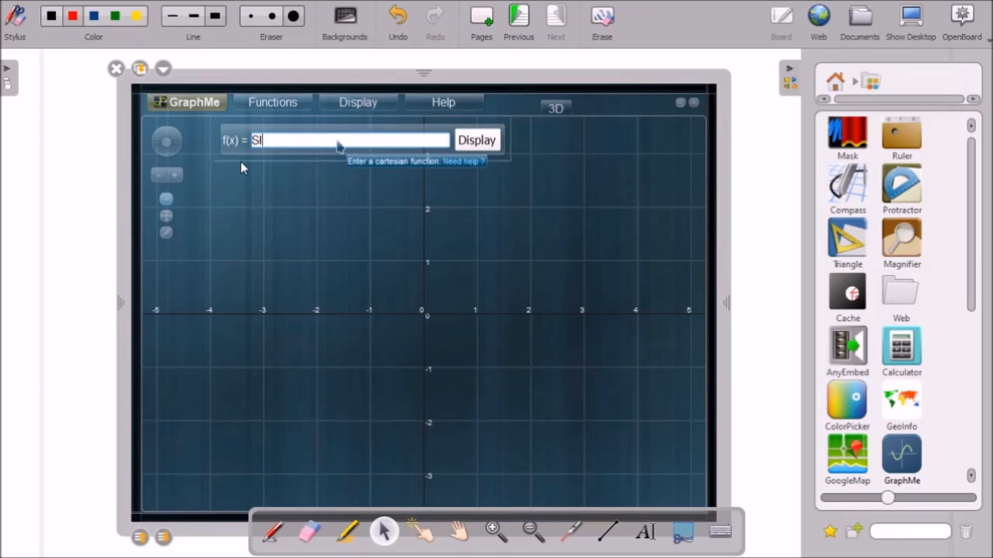
pyautogui.write('sin')
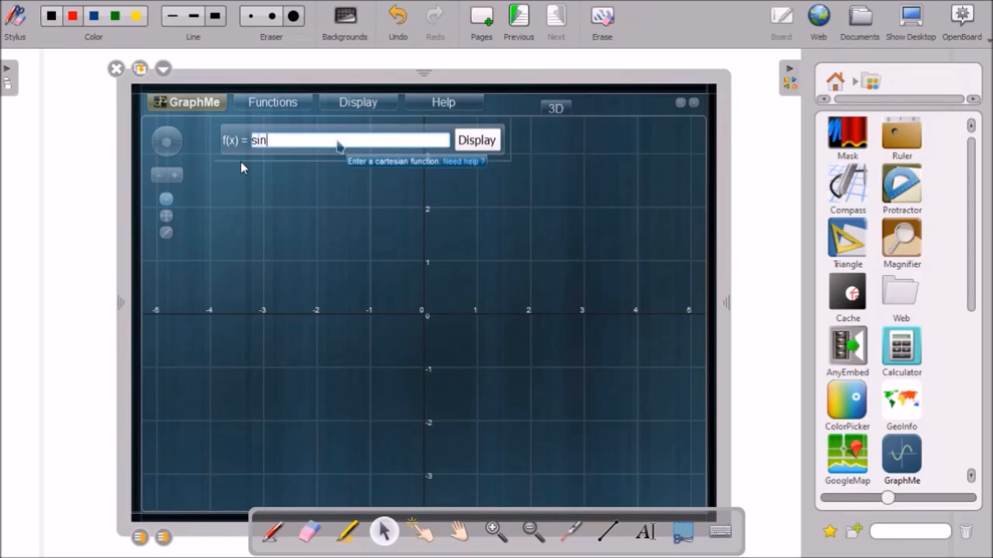
pyautogui.write('(x)')
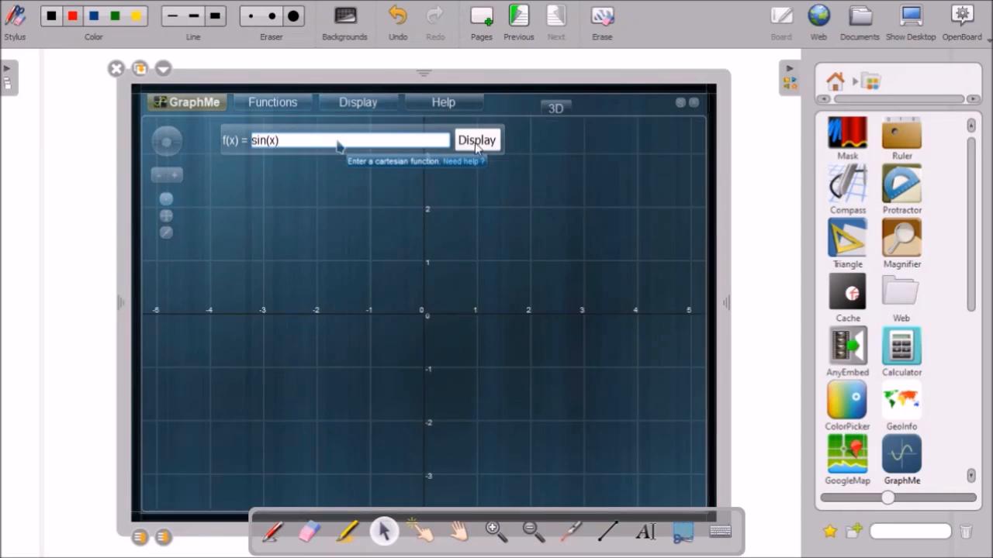
pyautogui.click(478, 140)
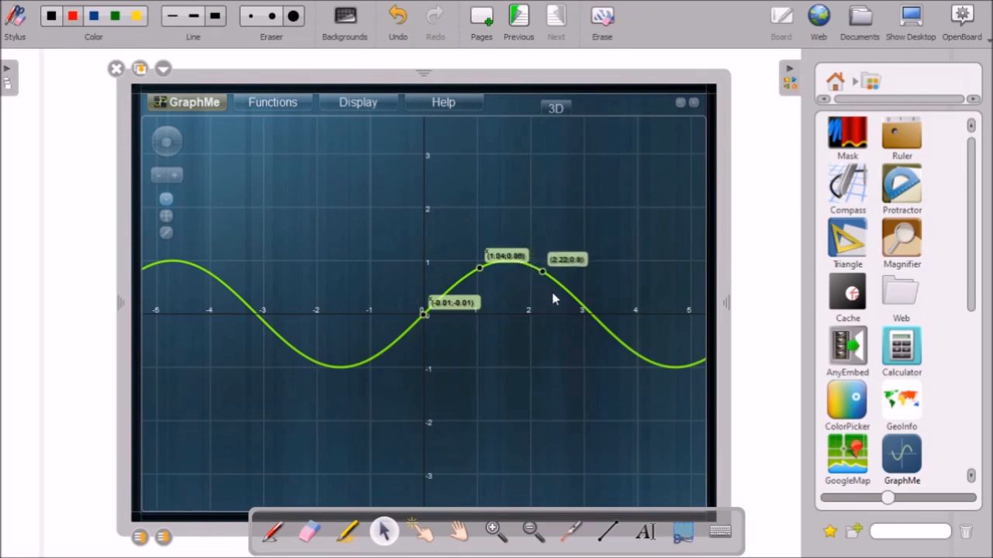
pyautogui.moveTo(543, 271); pyautogui.dragTo(642, 358)
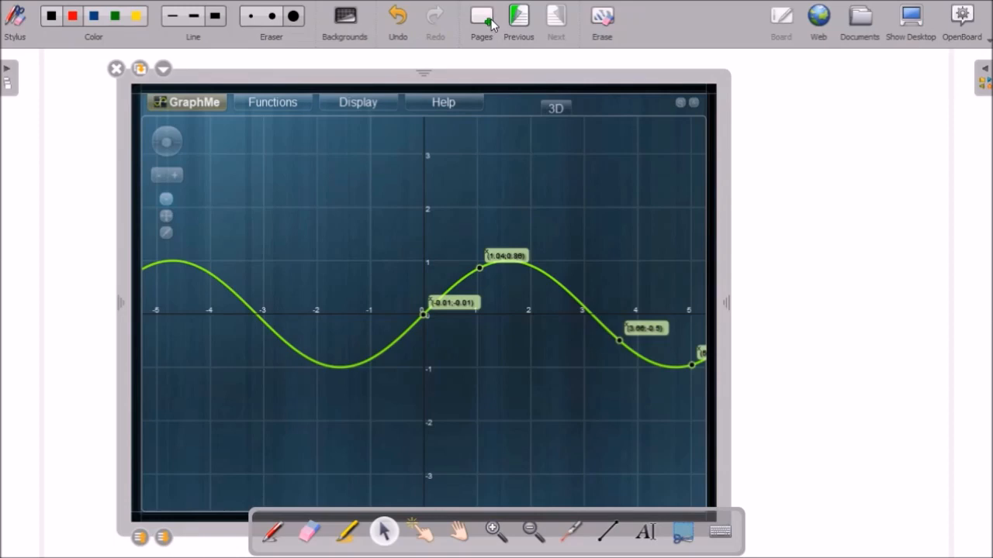
pyautogui.moveTo(487, 19)
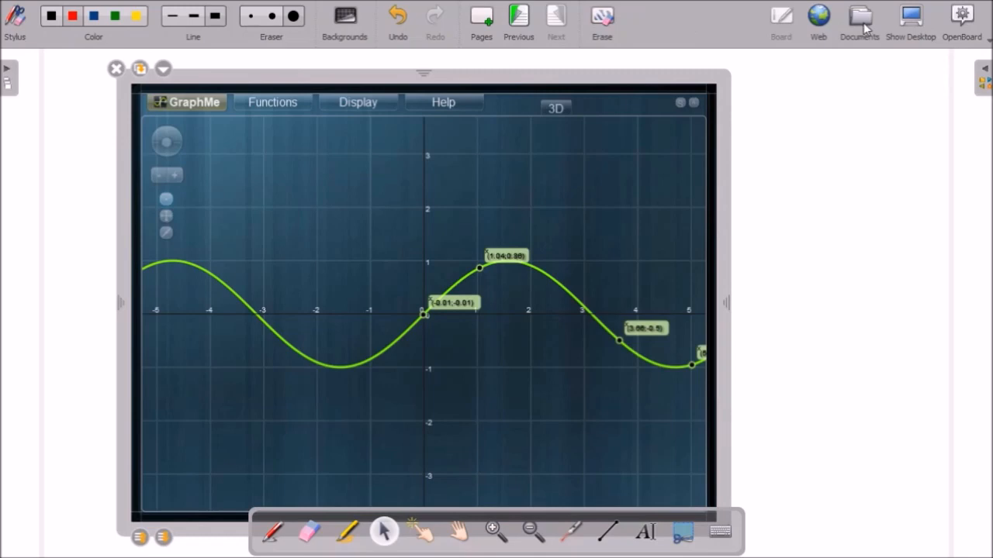
# Expand the B.SC SEM III folder and preview the Archimedean property, open sets and other saved documents
pyautogui.click(859, 22)
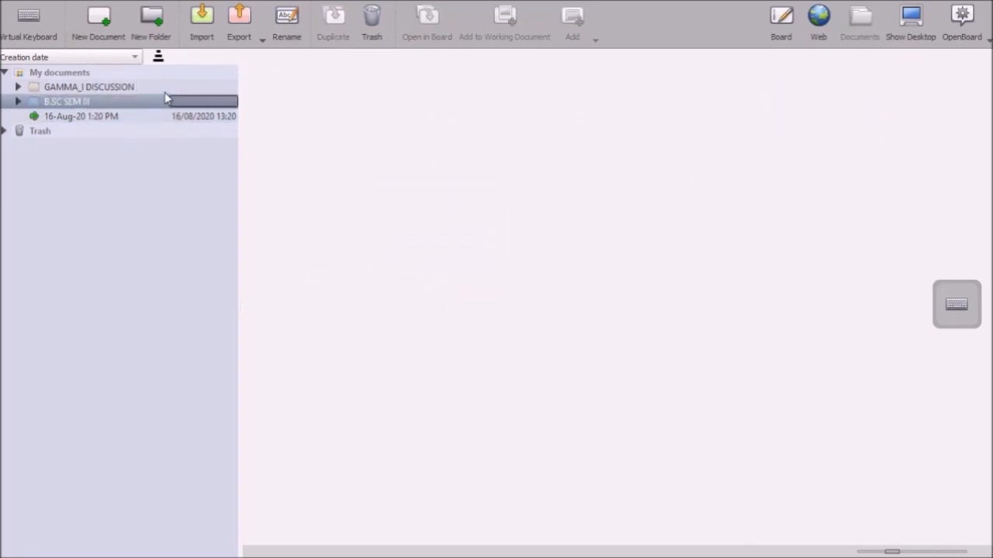
pyautogui.click(18, 102)
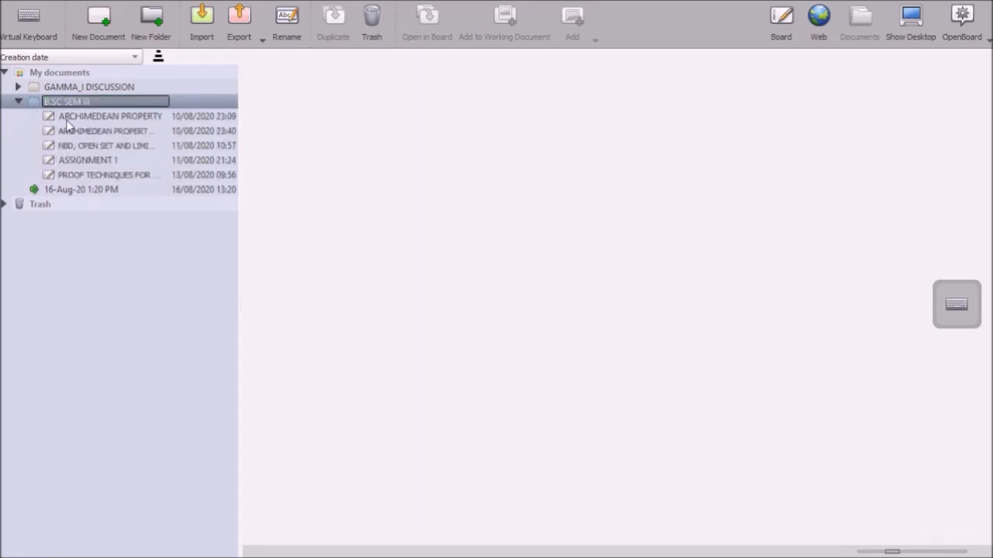
pyautogui.click(109, 115)
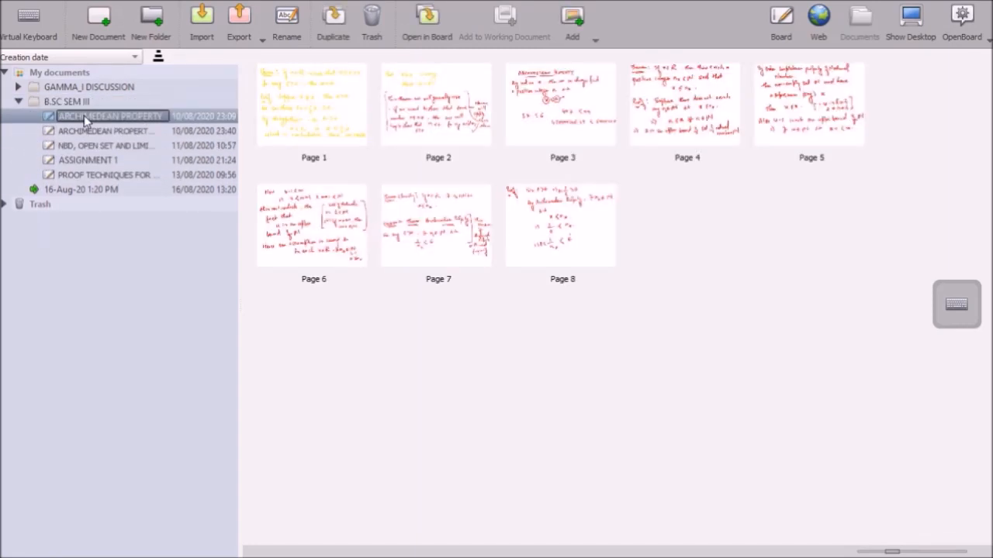
pyautogui.click(105, 130)
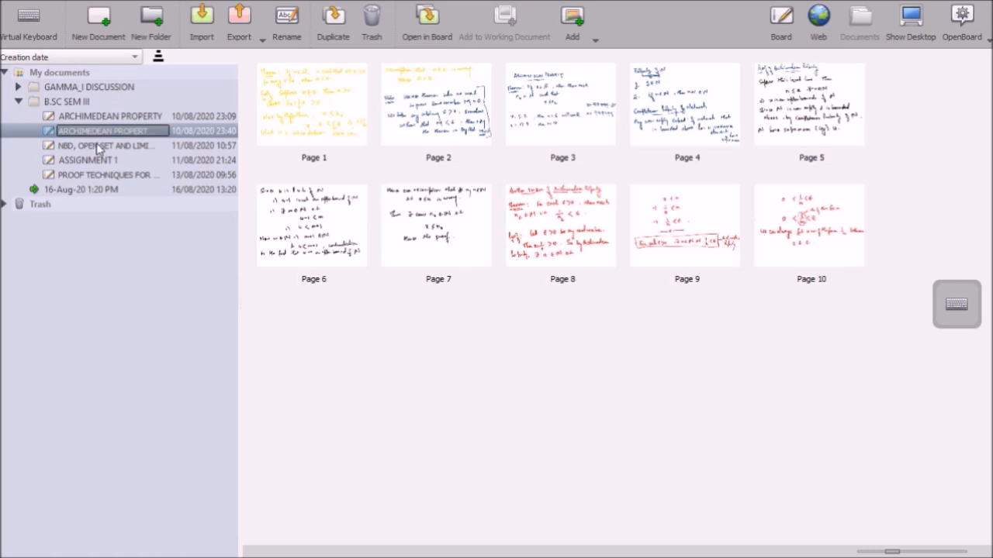
pyautogui.click(106, 146)
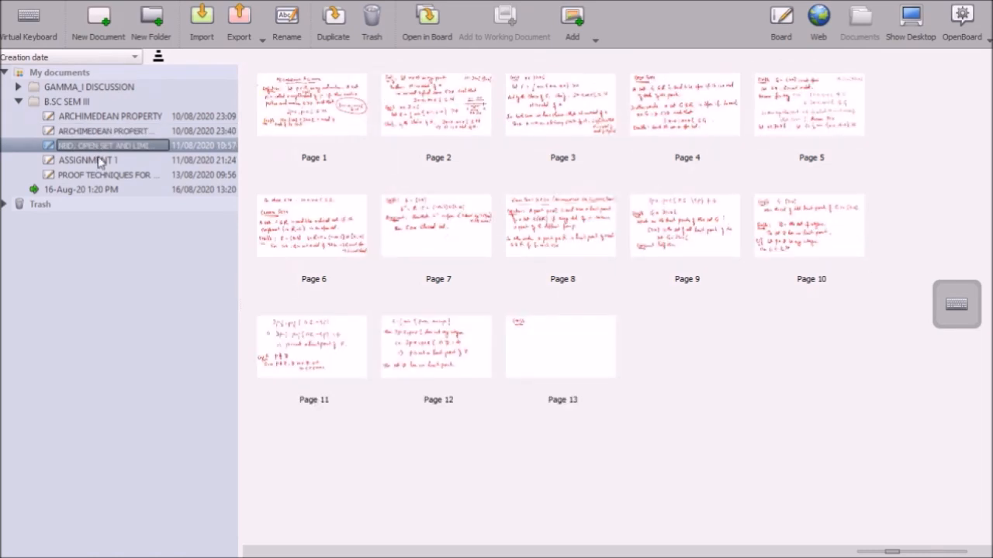
pyautogui.click(101, 174)
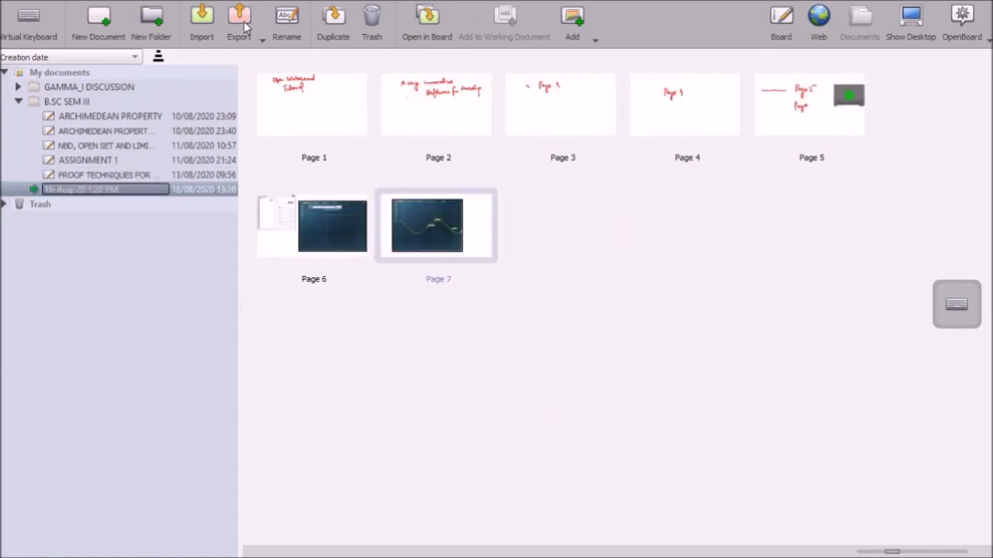
pyautogui.moveTo(500, 146)
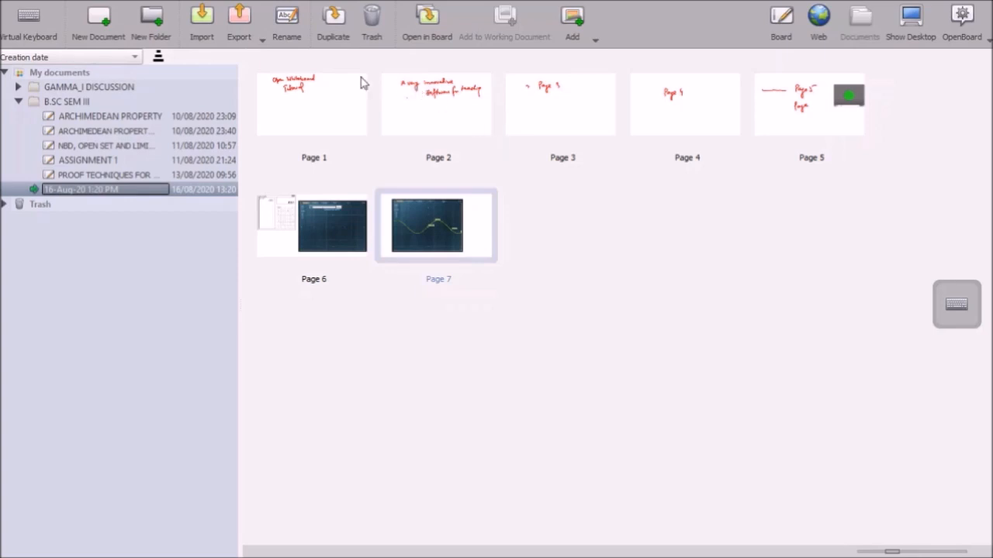
# Export the 16-Aug-20 1:20 PM document to PDF, saved in the Downloads folder
pyautogui.click(239, 23)
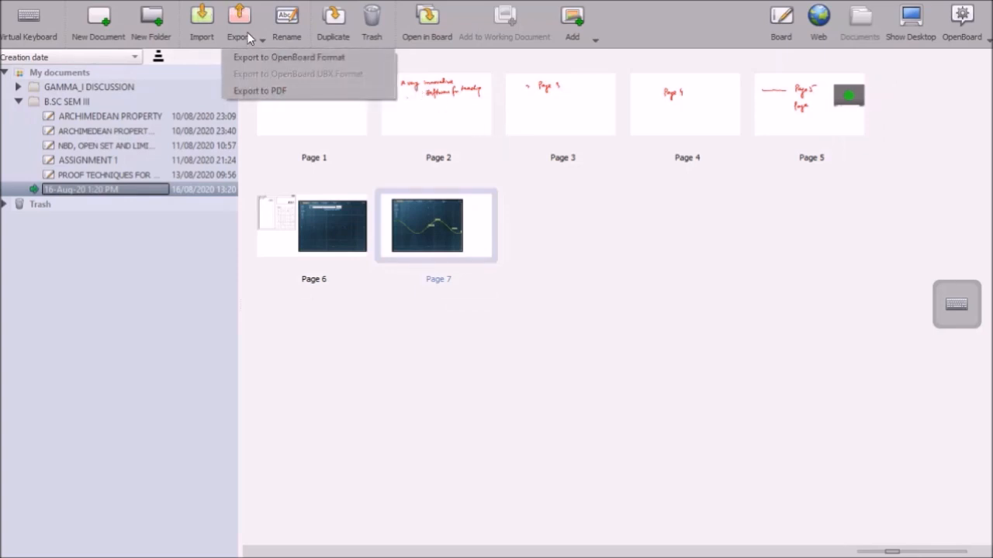
pyautogui.moveTo(261, 90)
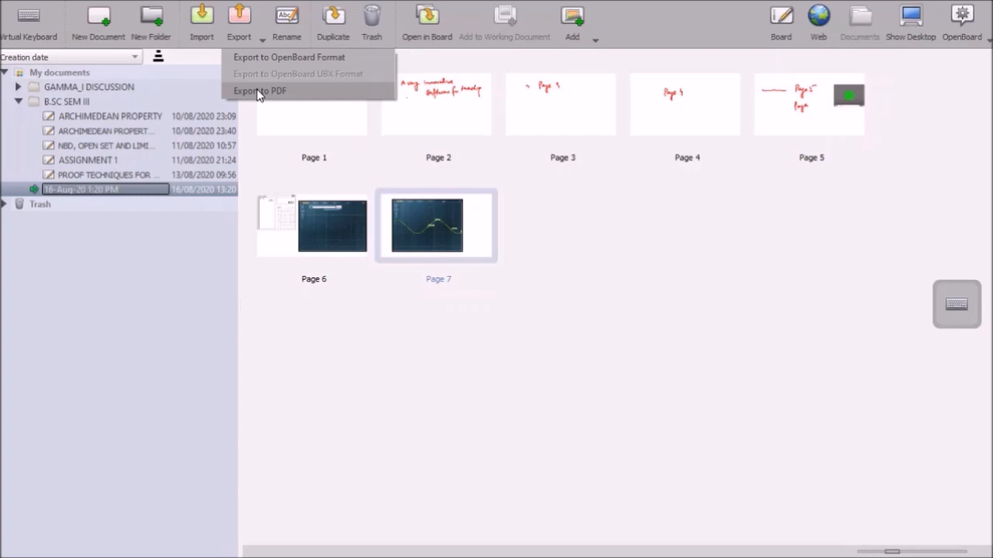
pyautogui.click(259, 90)
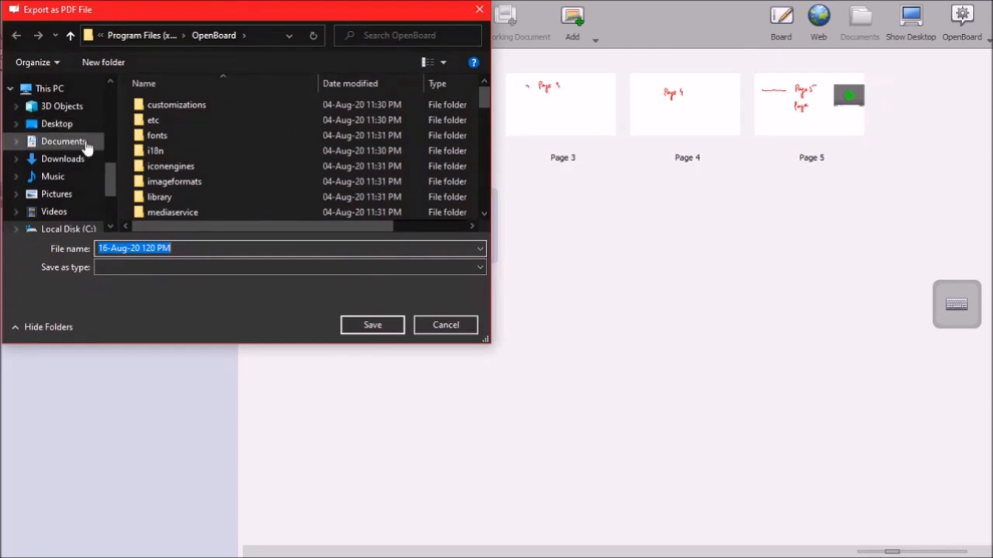
pyautogui.click(63, 158)
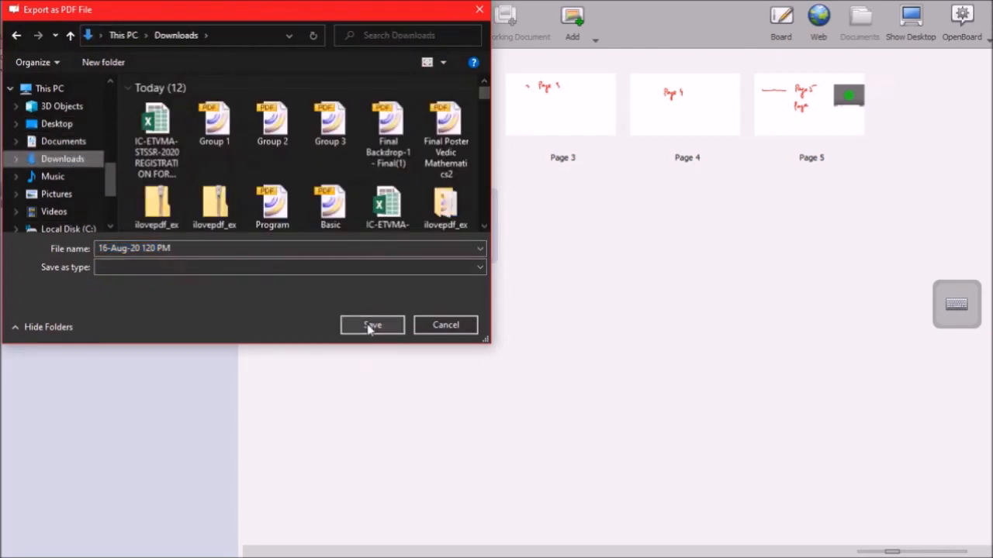
pyautogui.click(373, 324)
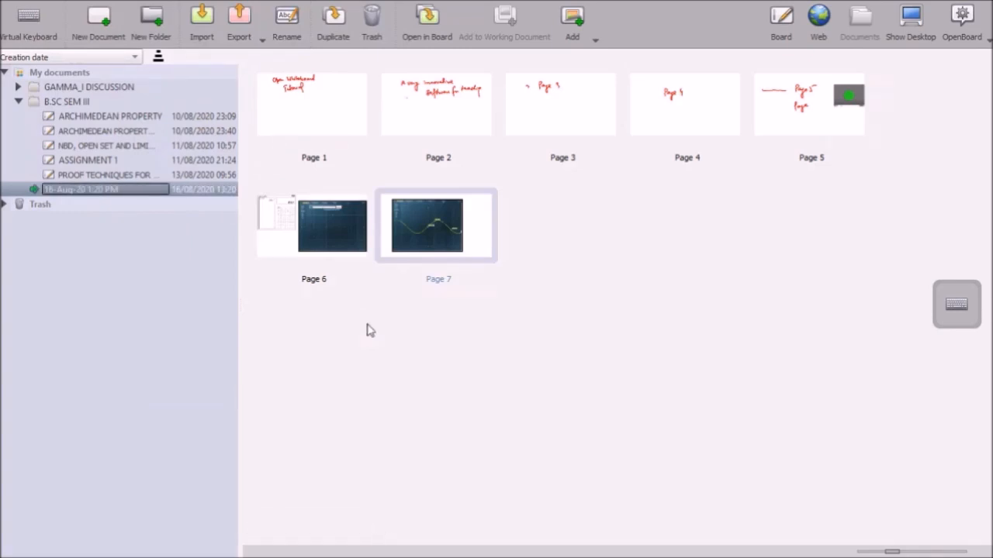
pyautogui.moveTo(976, 37)
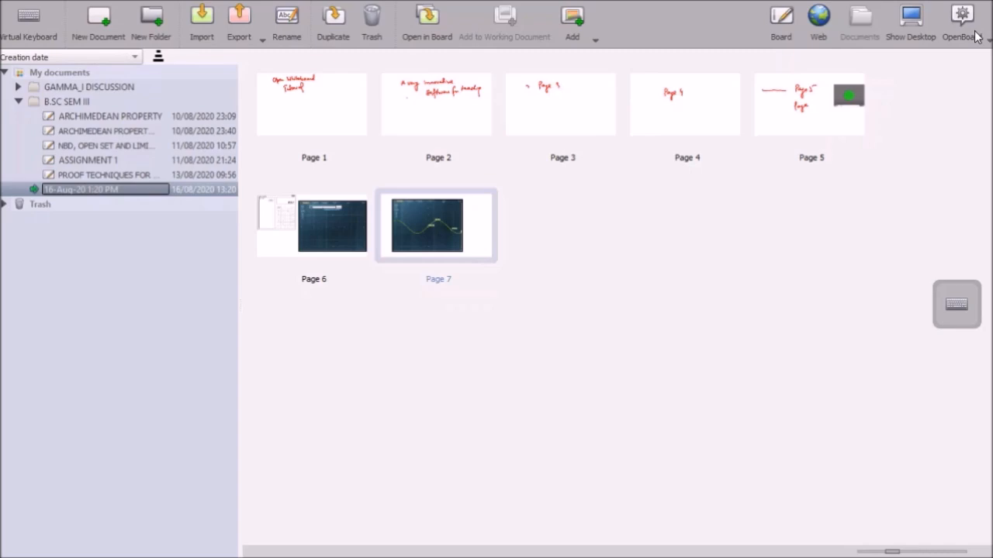
pyautogui.moveTo(911, 18)
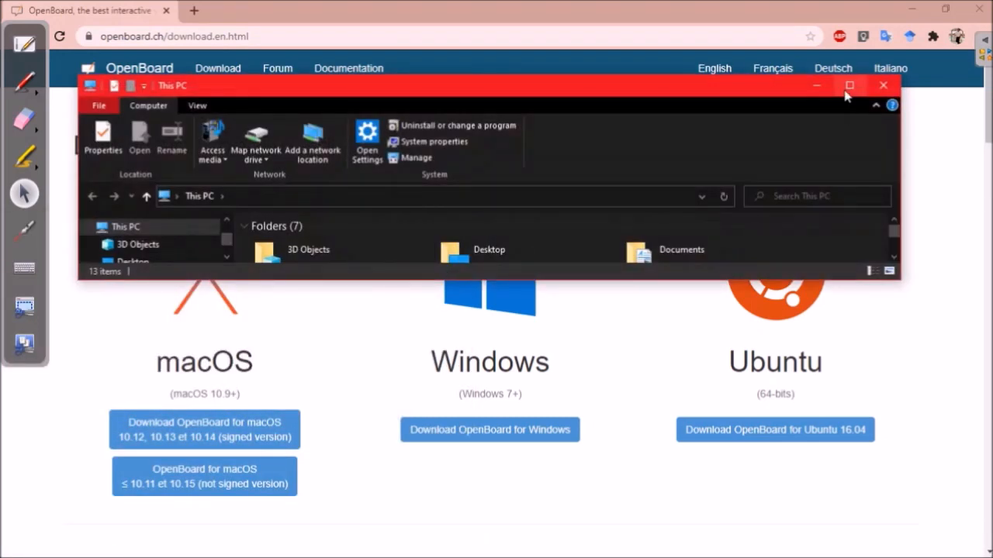
# Open the 16-Aug-20 120 PM PDF from Downloads in Foxit and scroll to page 7's sine graph
pyautogui.click(850, 85)
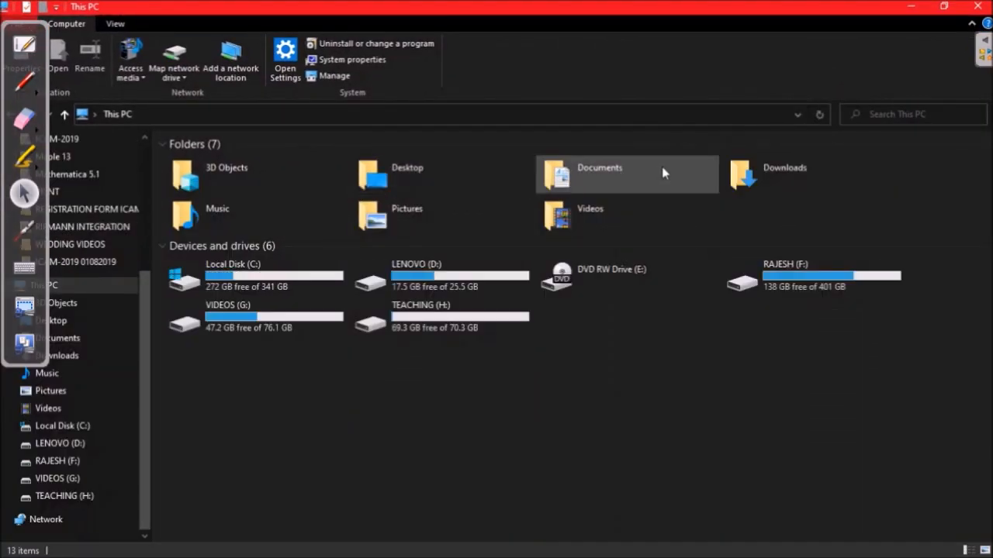
pyautogui.doubleClick(785, 167)
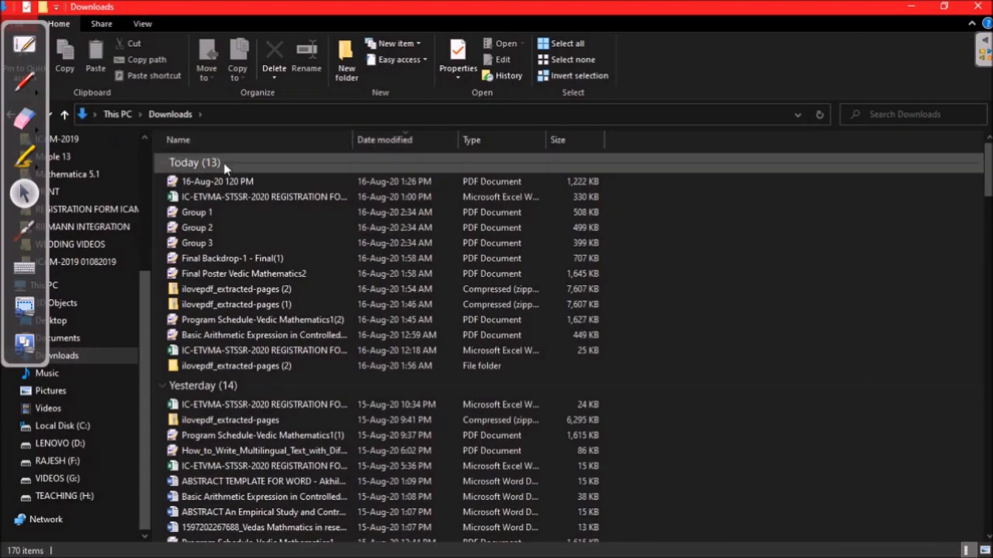
pyautogui.doubleClick(217, 180)
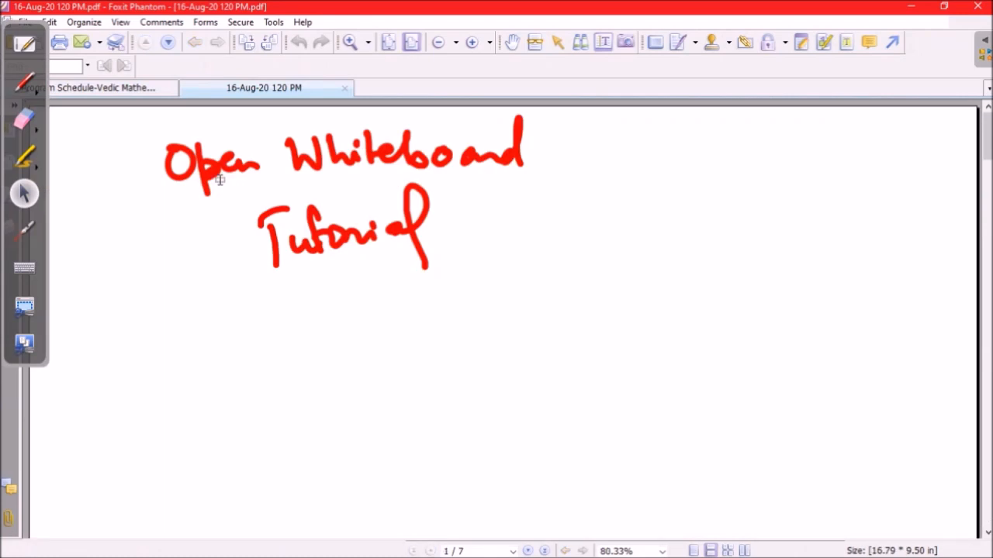
pyautogui.scroll(-3)
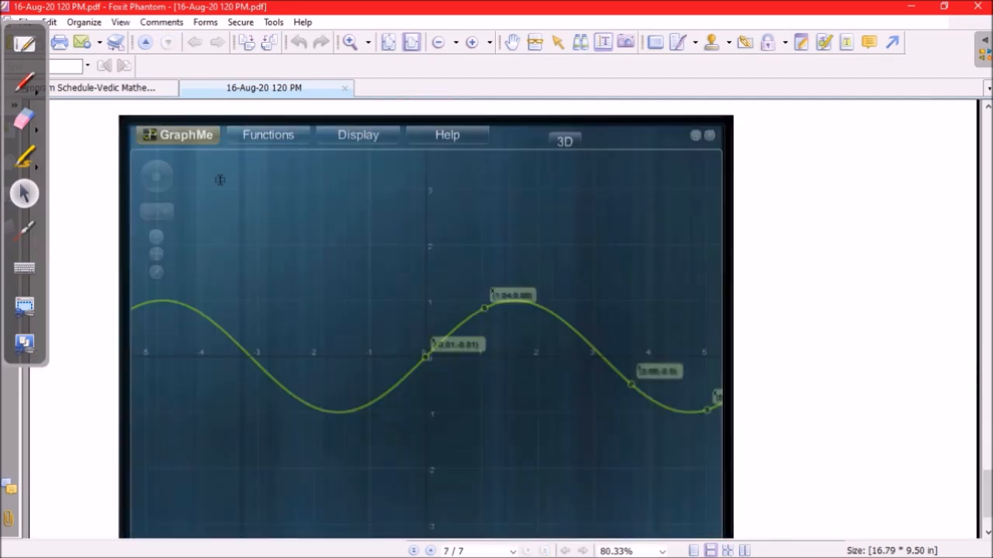
pyautogui.scroll(-3)
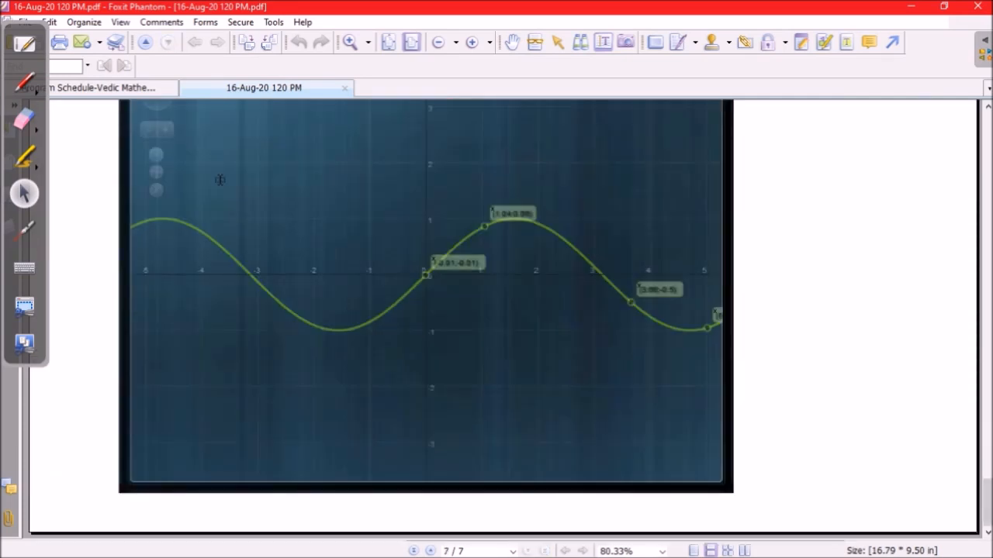
pyautogui.moveTo(934, 50)
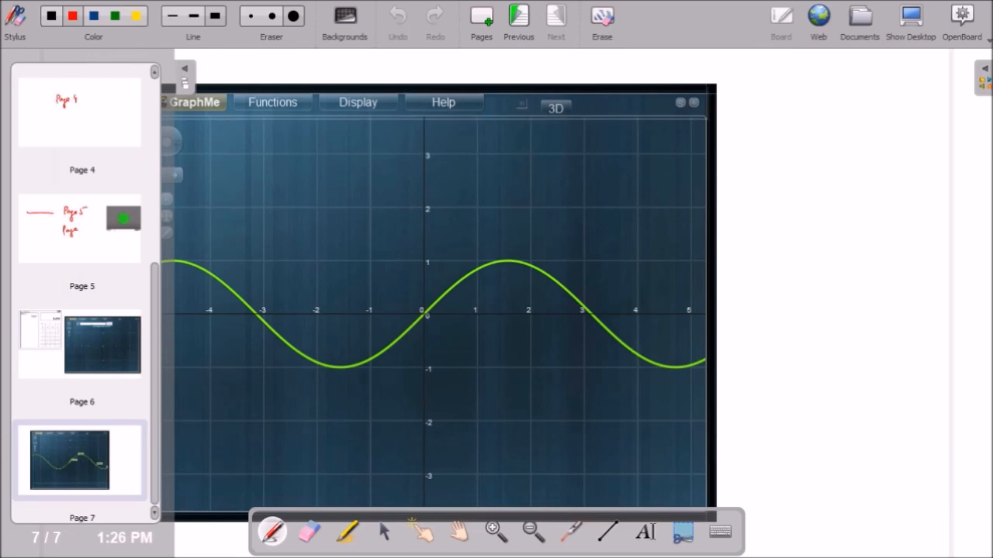
# Return to OpenBoard's documents overview, then bring Microsoft Teams to the front
pyautogui.click(859, 19)
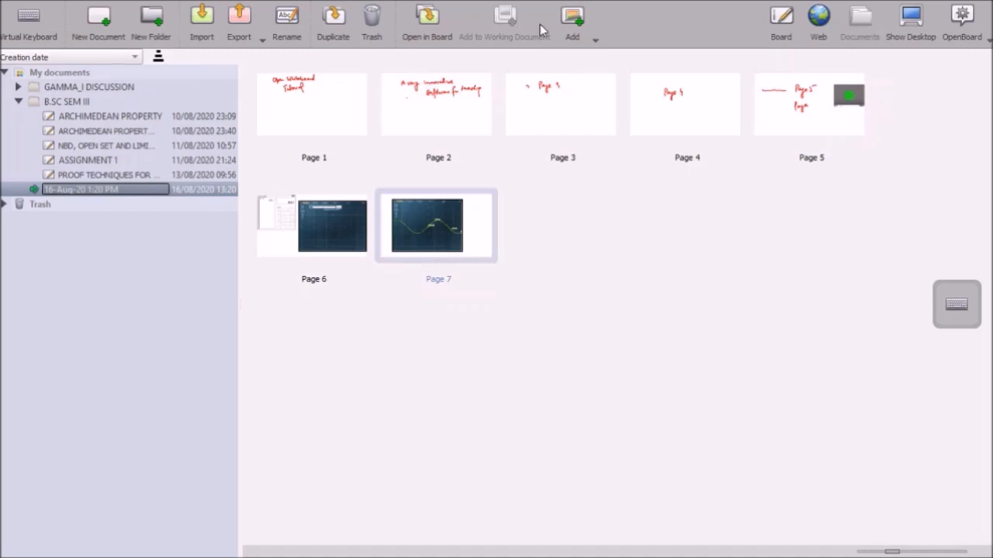
pyautogui.moveTo(202, 18)
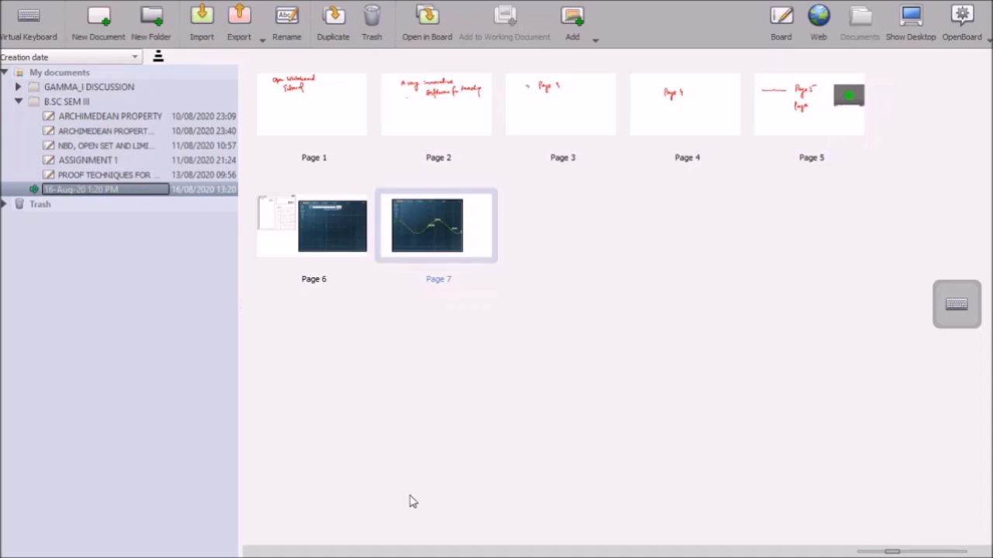
pyautogui.click(12, 546)
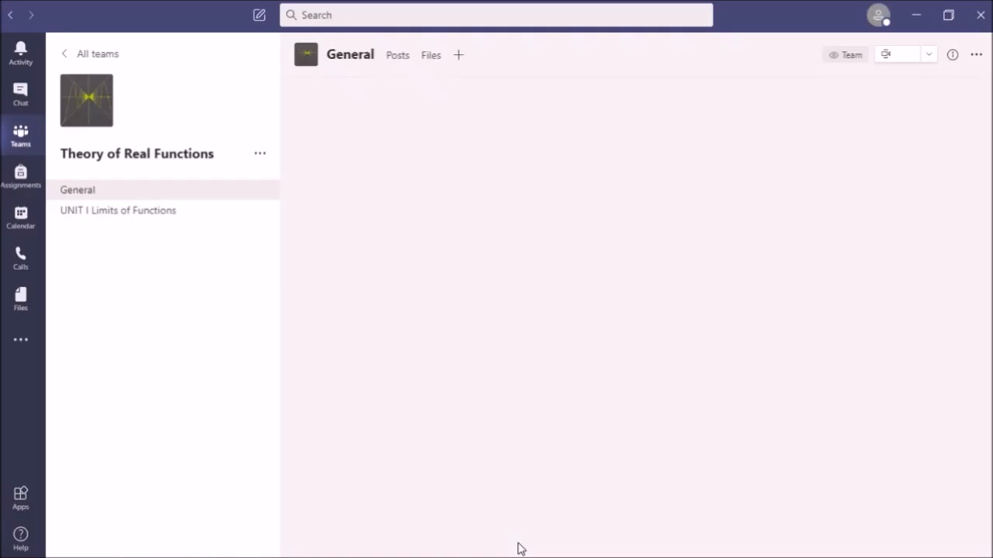
# View the UNIT I channel posts and Assignment 2's grading list of 38 students' turned-in statuses
pyautogui.click(564, 55)
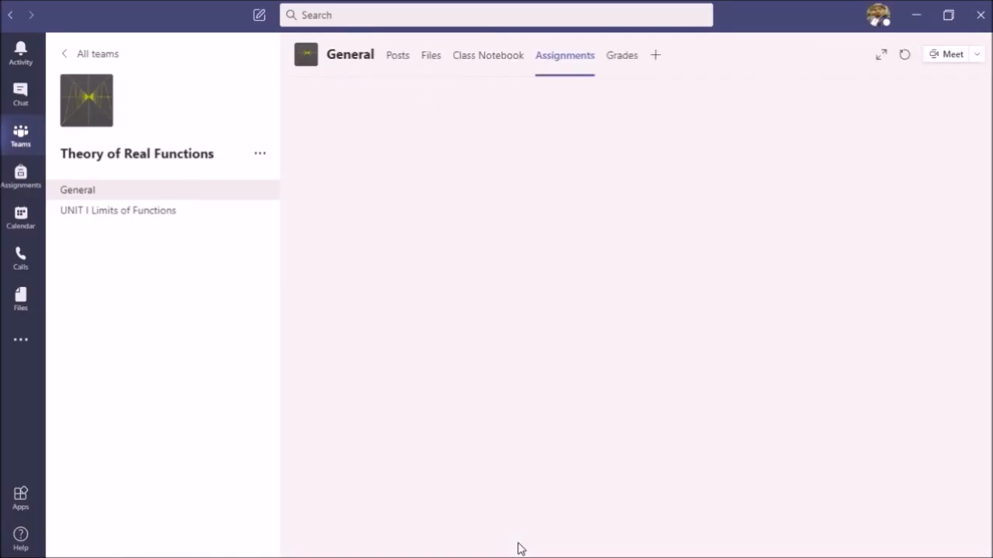
pyautogui.moveTo(118, 210)
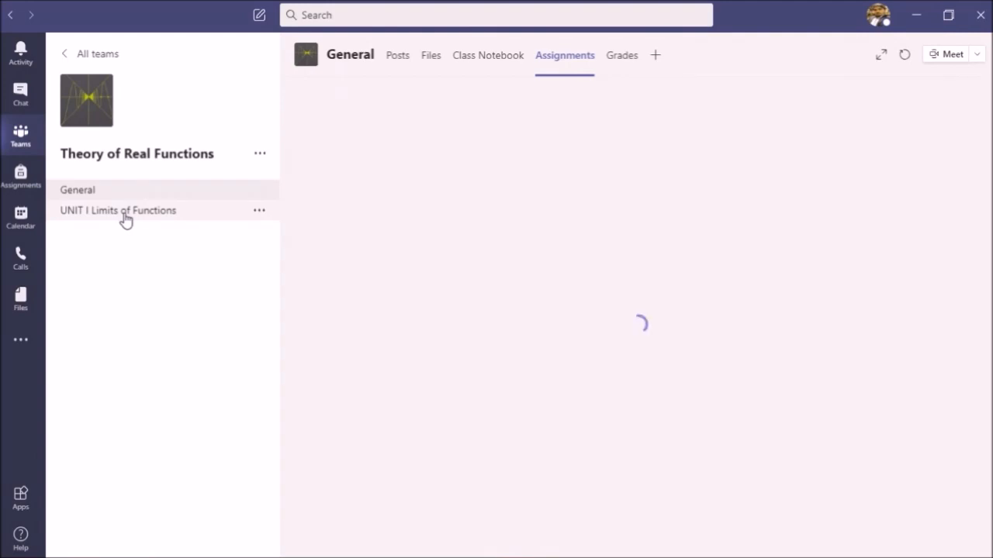
pyautogui.click(118, 211)
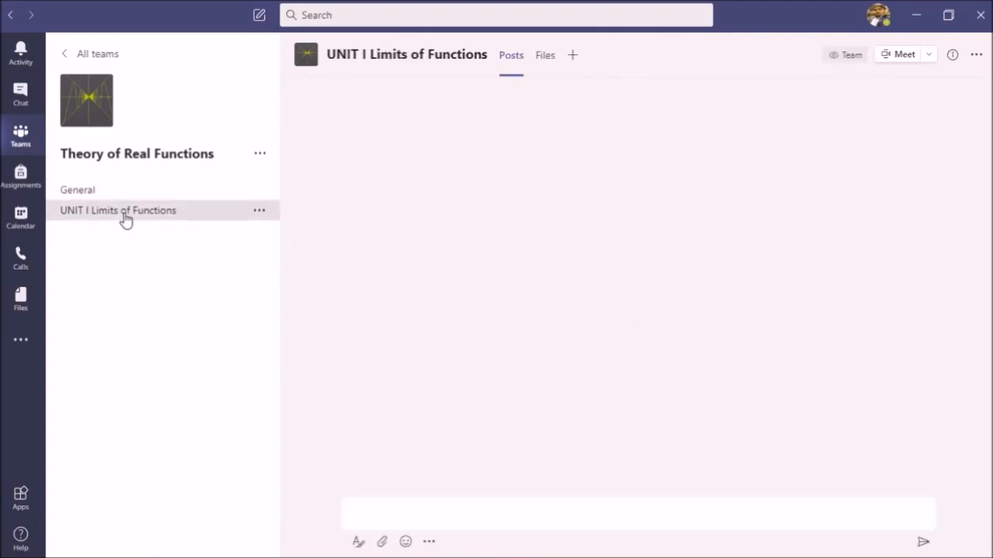
pyautogui.click(118, 211)
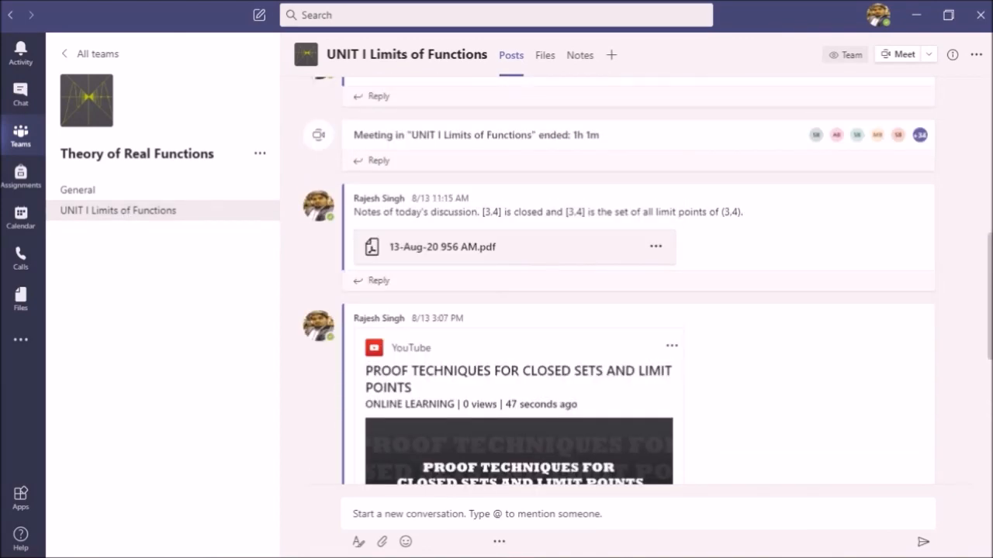
pyautogui.scroll(-3)
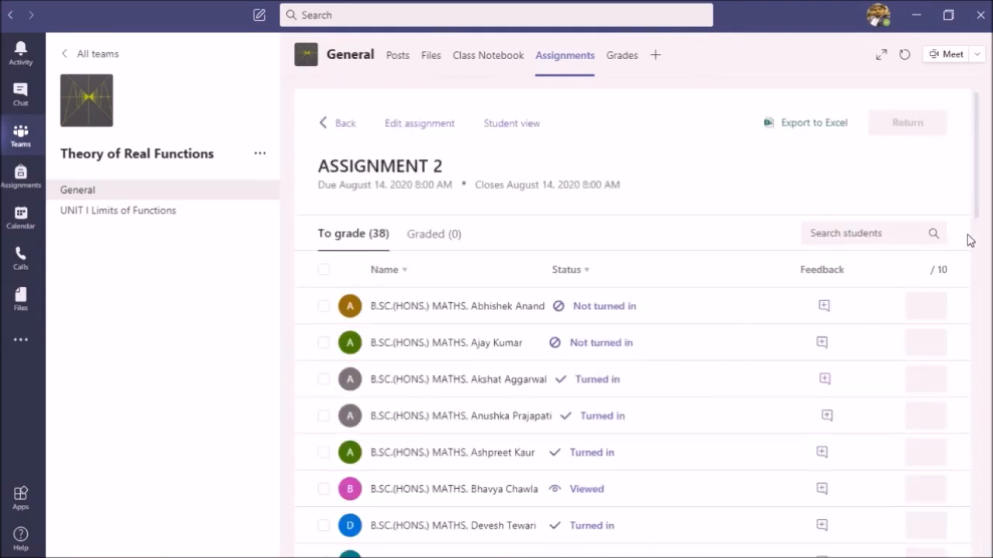
pyautogui.scroll(-3)
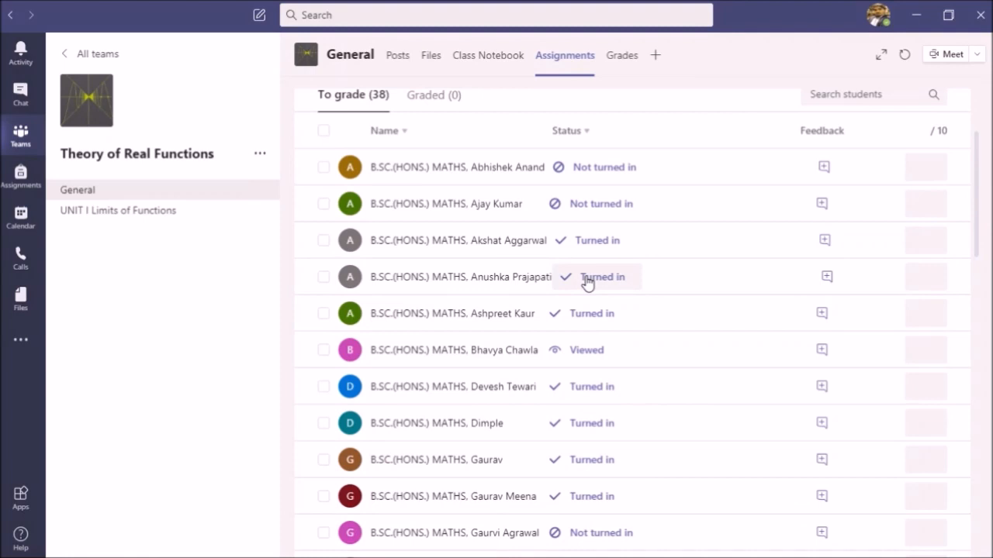
# Download a student's turned-in handwritten PDF to Downloads and switch back to OpenBoard
pyautogui.click(461, 276)
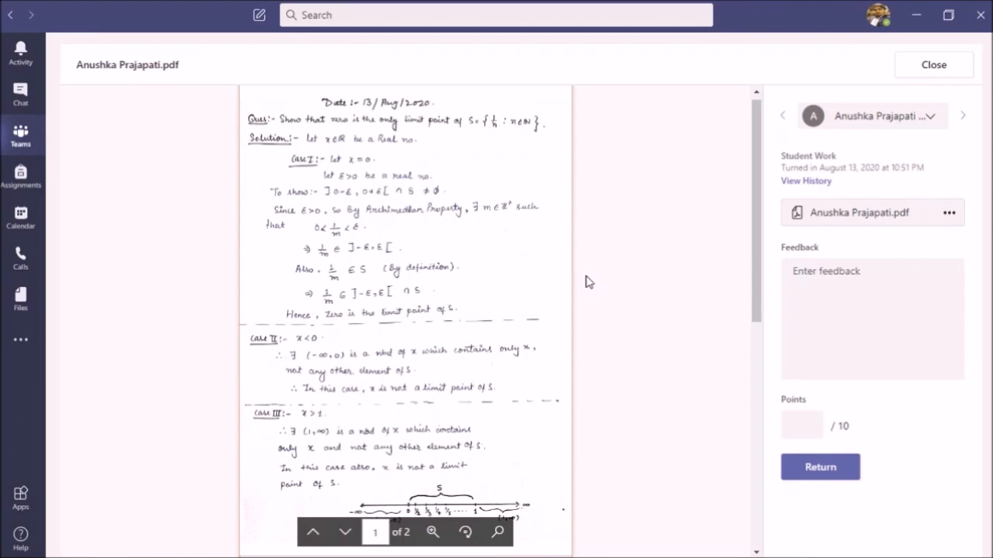
pyautogui.moveTo(562, 398)
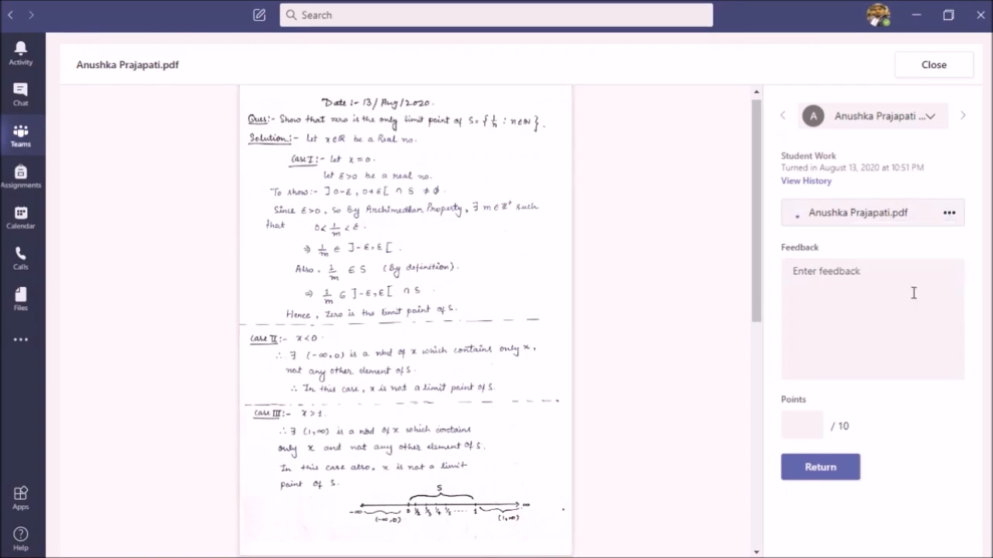
pyautogui.click(950, 212)
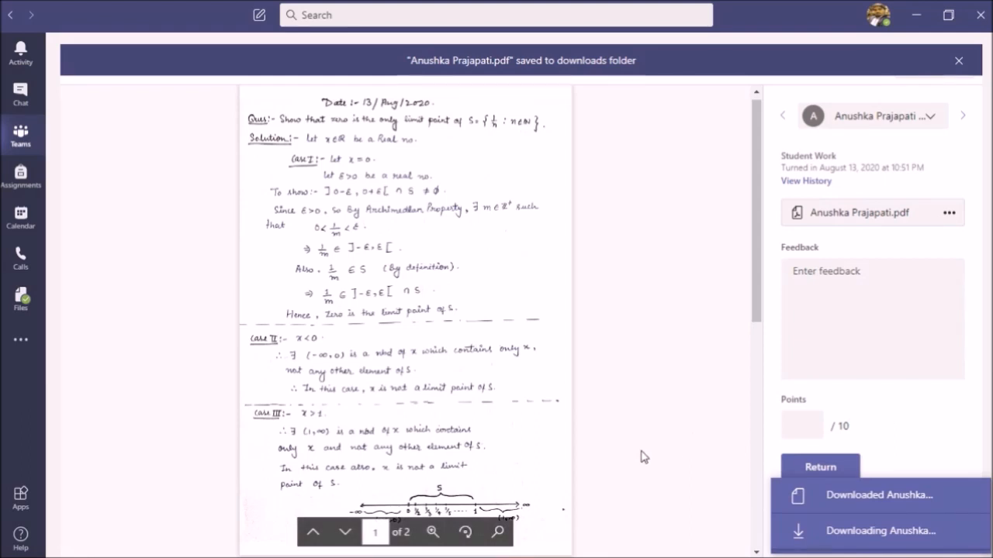
pyautogui.click(13, 546)
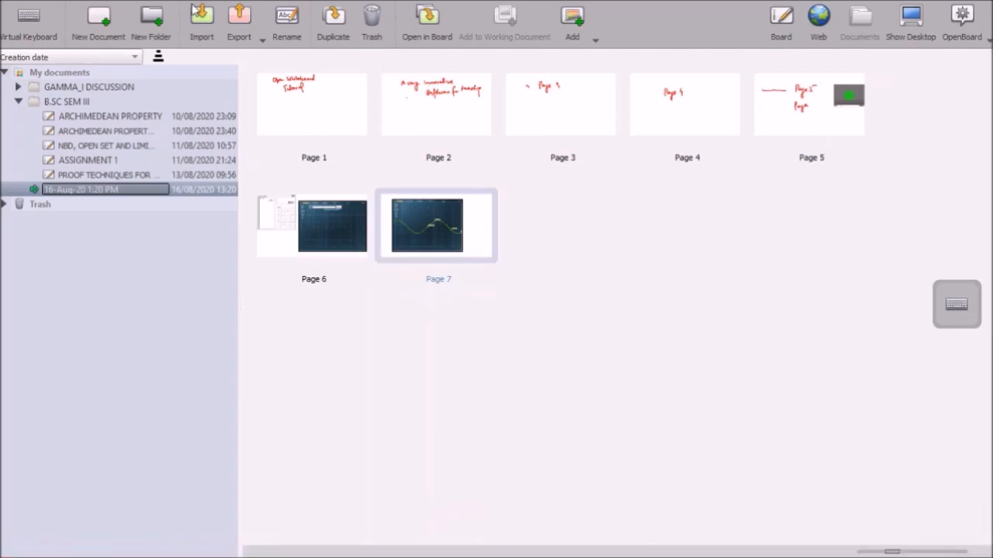
# Import the downloaded student PDF as a two-page document and open its first page on the board
pyautogui.click(201, 24)
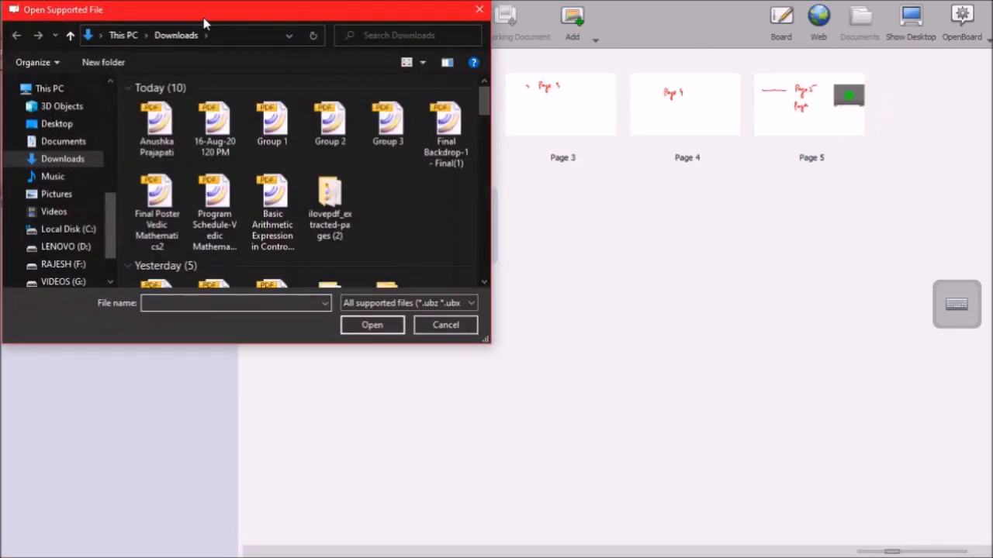
pyautogui.click(372, 326)
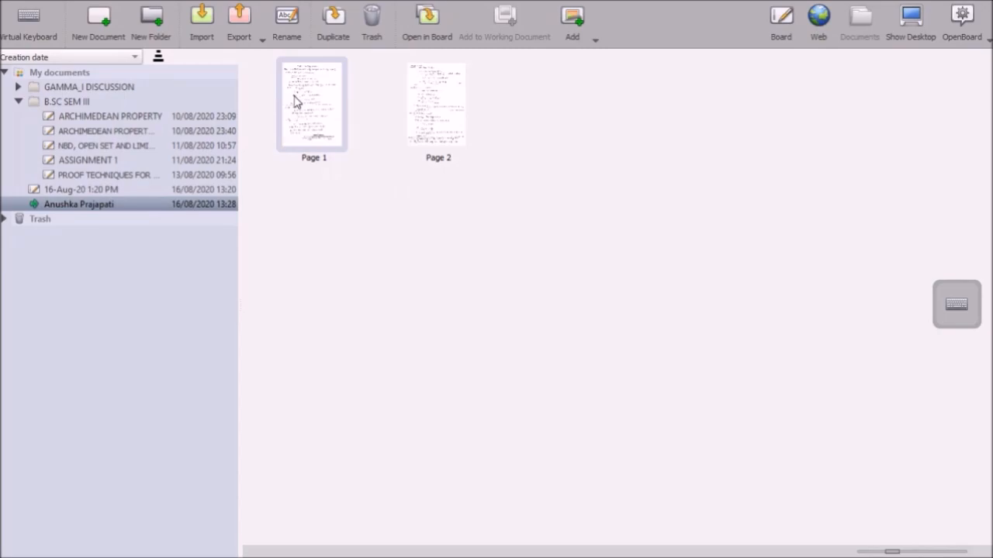
pyautogui.doubleClick(314, 103)
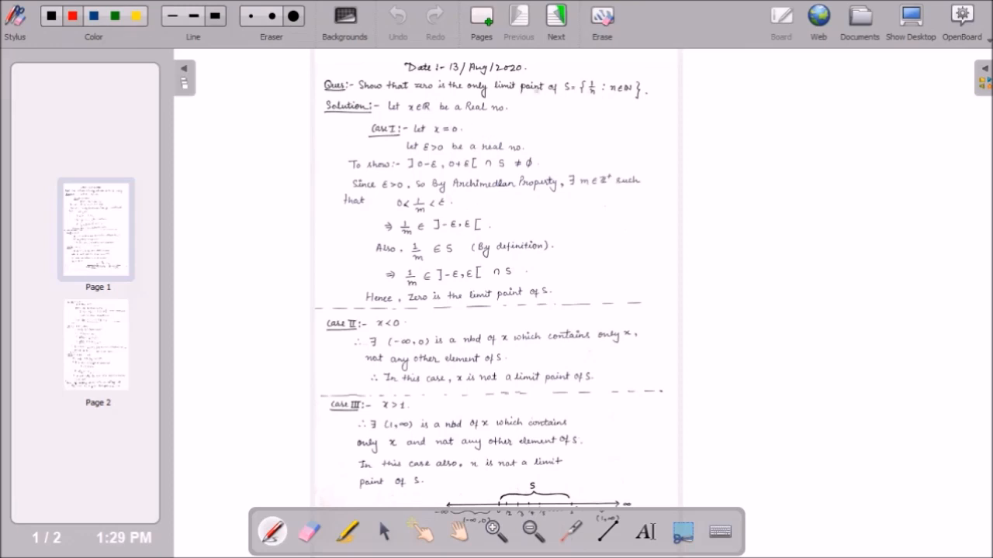
# Tick the first case of the proof and circle parts of page 1 in red
pyautogui.moveTo(457, 142); pyautogui.dragTo(504, 124)
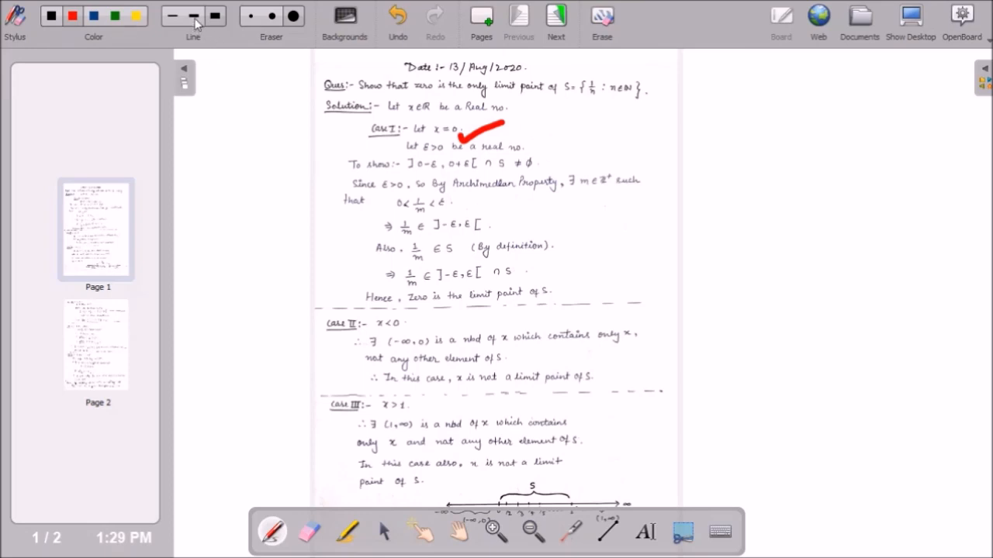
pyautogui.moveTo(598, 198); pyautogui.dragTo(589, 229)
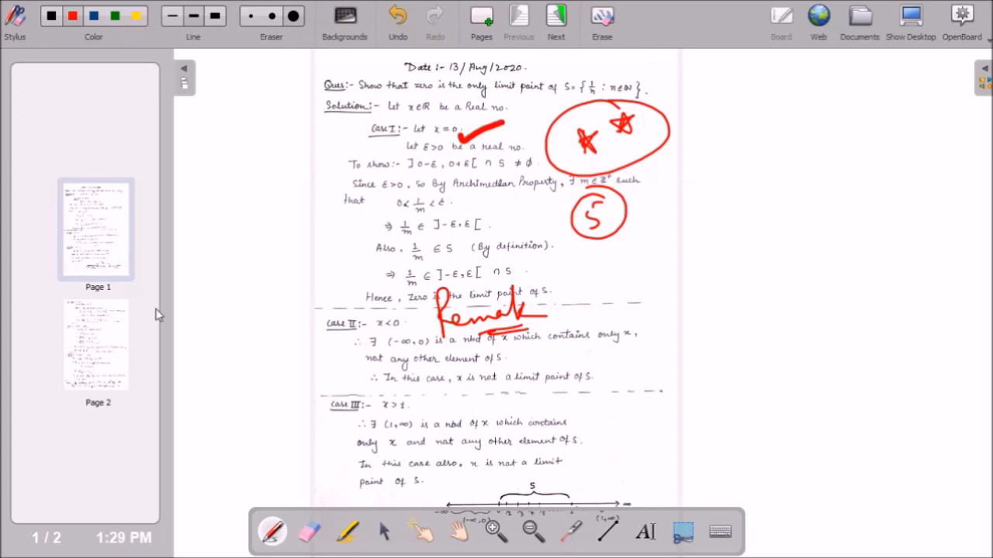
pyautogui.moveTo(85, 357)
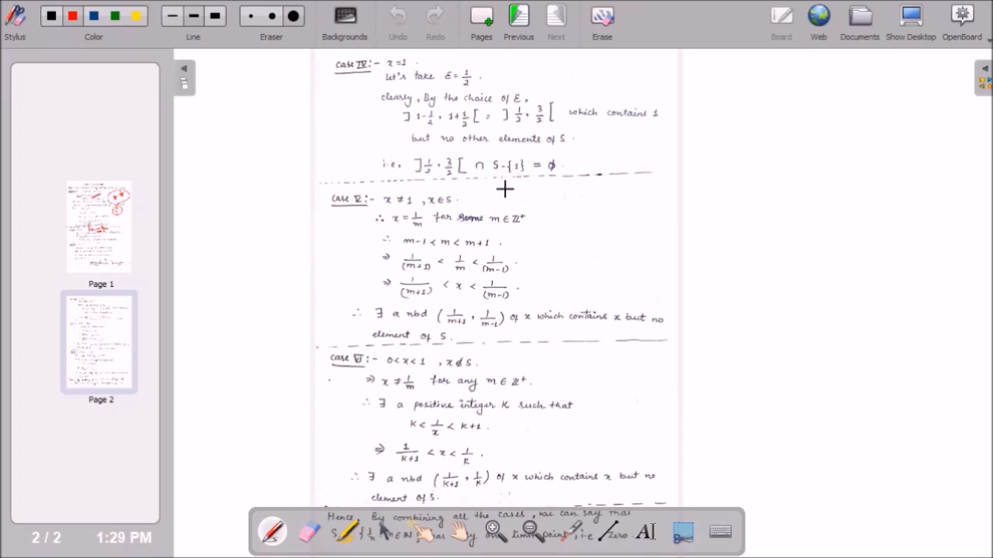
# Handwrite the red note 'we can write some remark' beside case V
pyautogui.moveTo(504, 192); pyautogui.dragTo(530, 193)
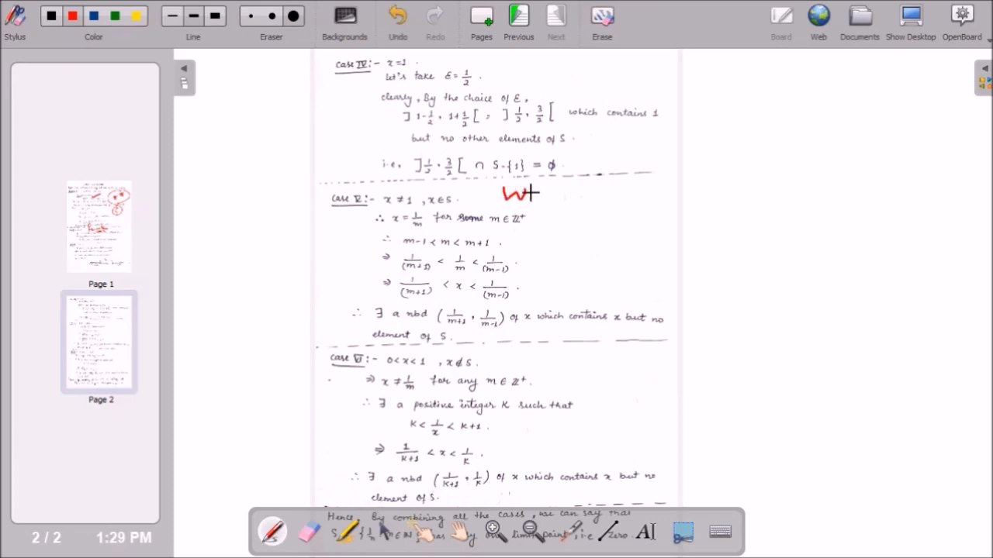
pyautogui.moveTo(527, 194); pyautogui.dragTo(566, 214)
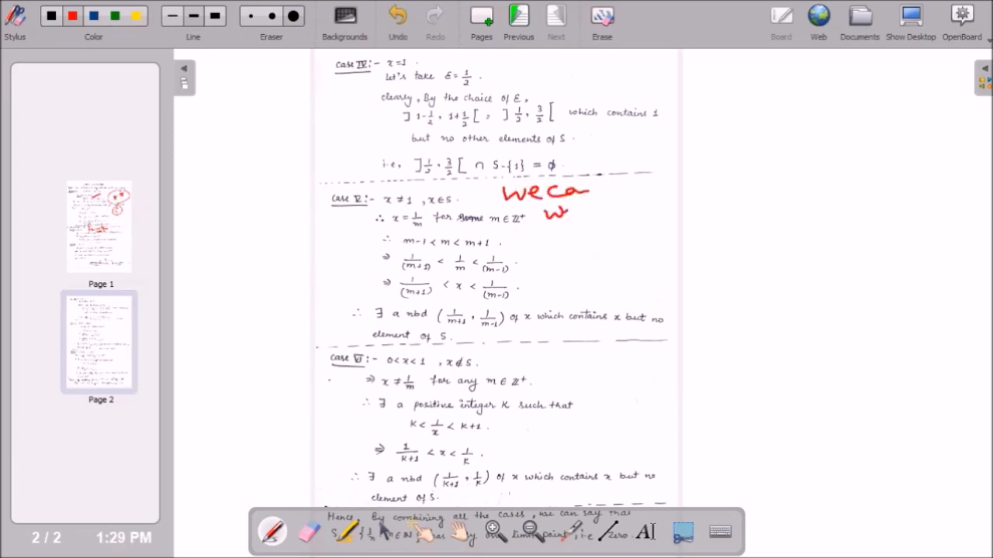
pyautogui.moveTo(550, 209); pyautogui.dragTo(589, 248)
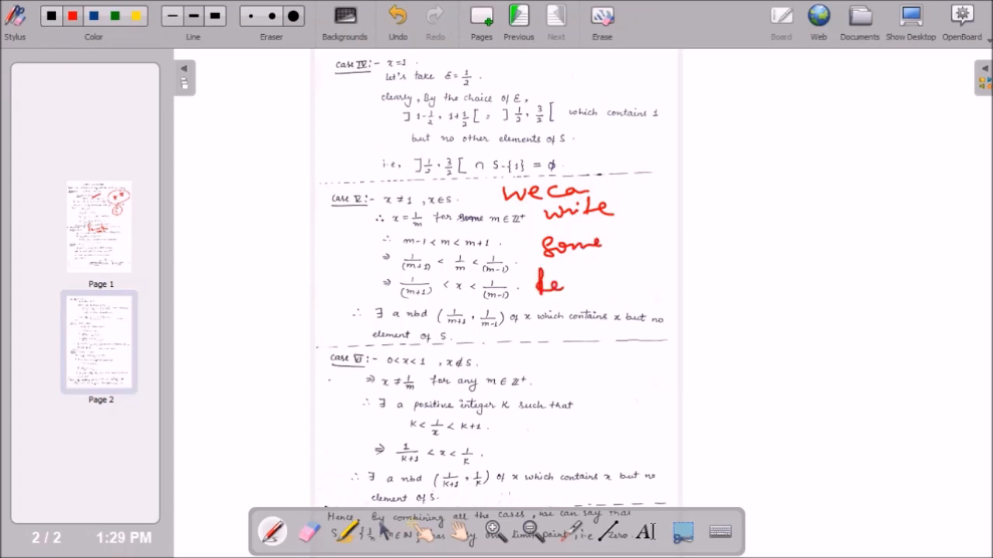
pyautogui.moveTo(551, 283); pyautogui.dragTo(628, 282)
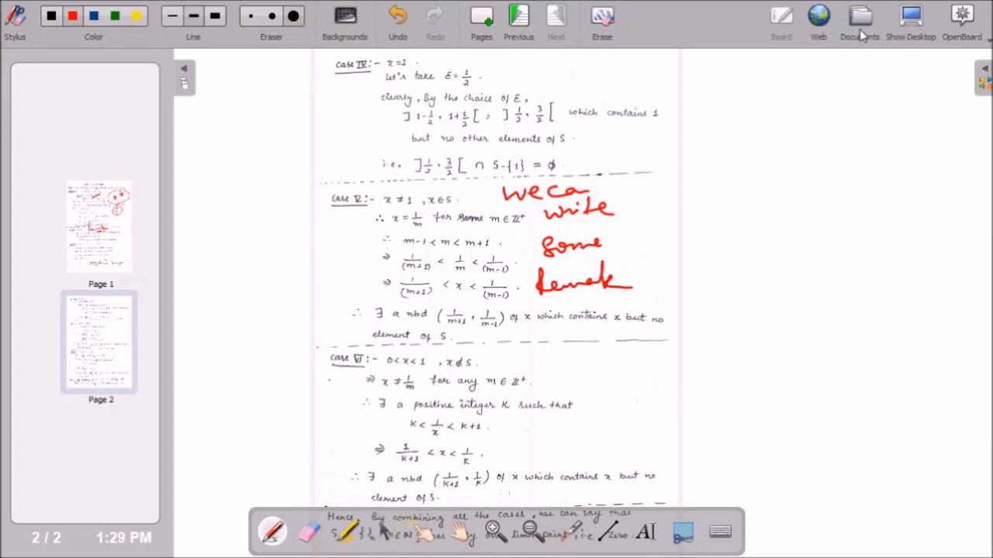
pyautogui.click(859, 24)
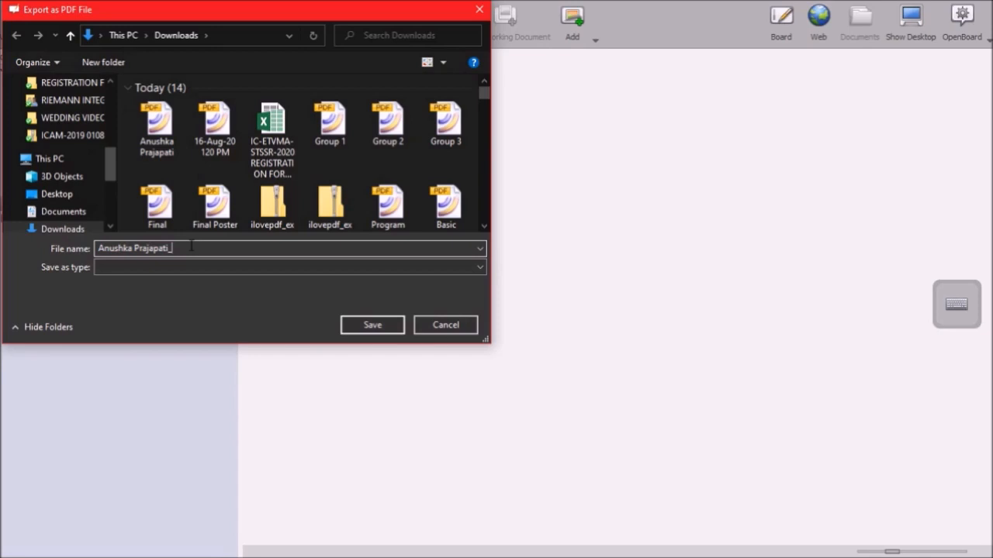
pyautogui.write('_chec')
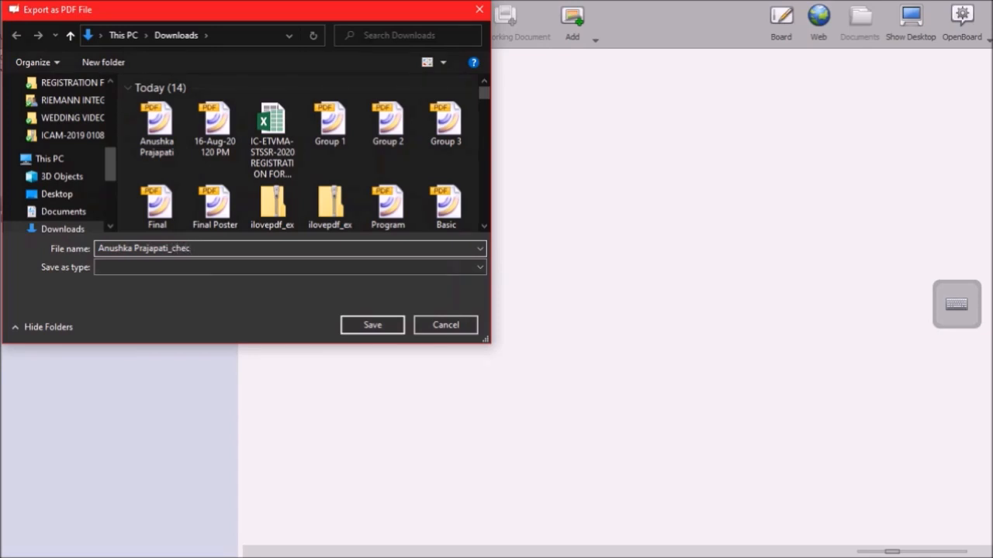
pyautogui.write('ked')
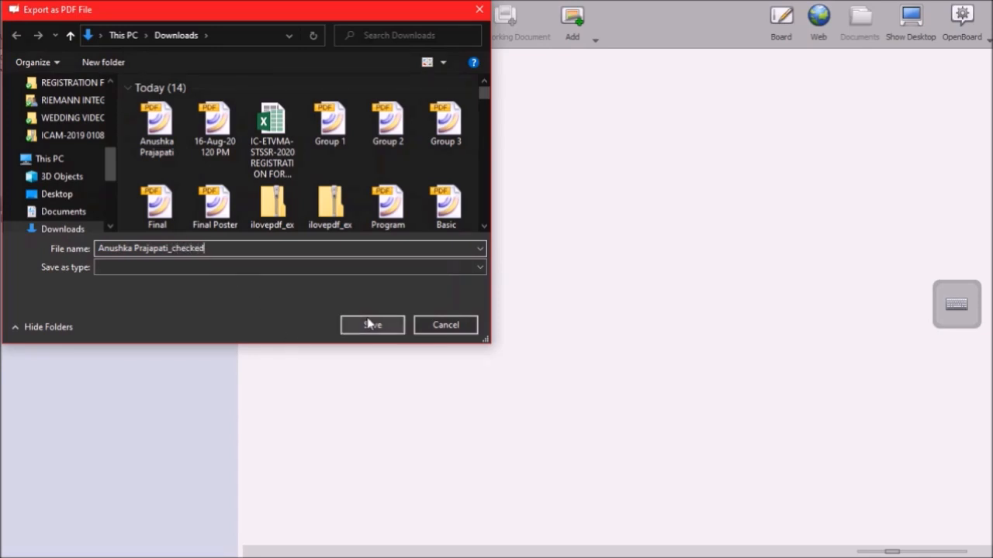
pyautogui.click(372, 326)
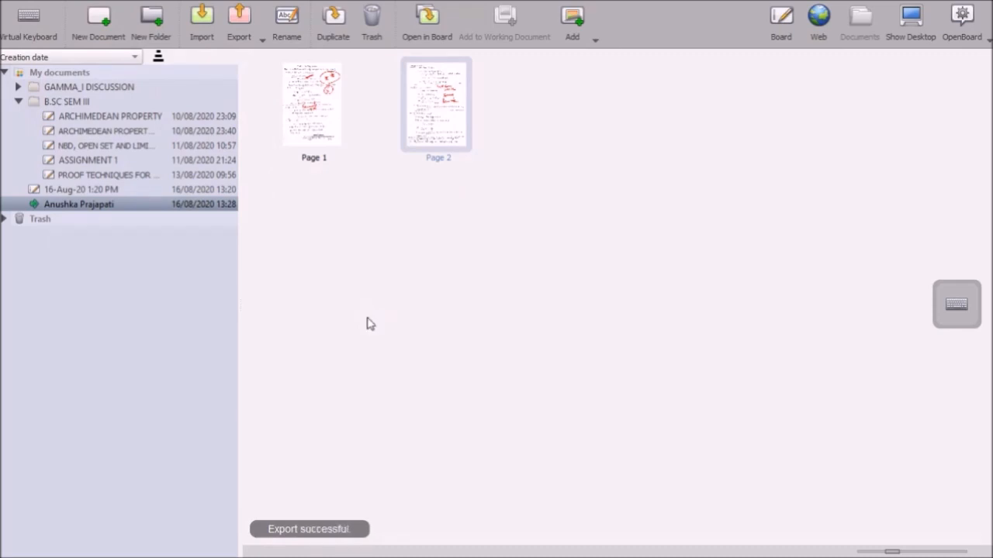
pyautogui.click(12, 544)
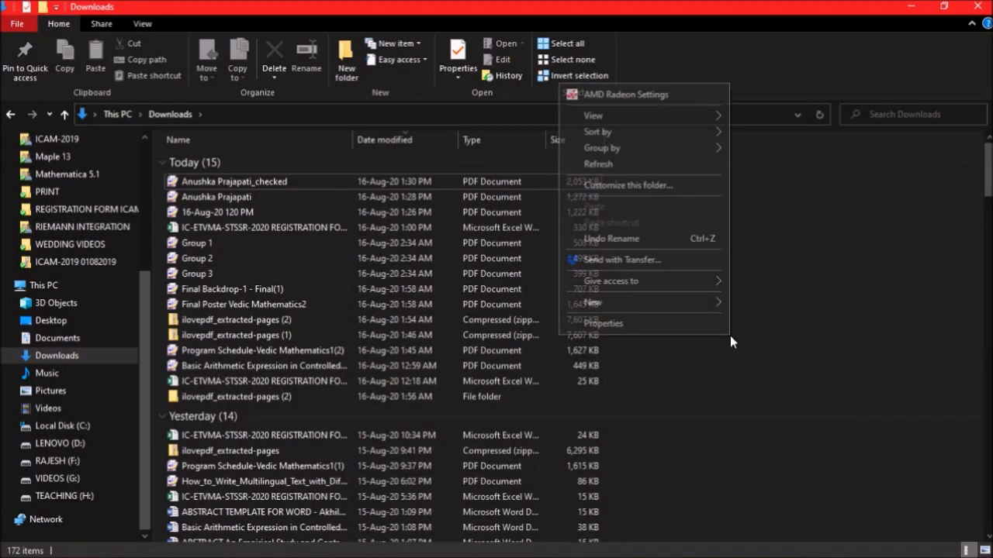
pyautogui.click(232, 182)
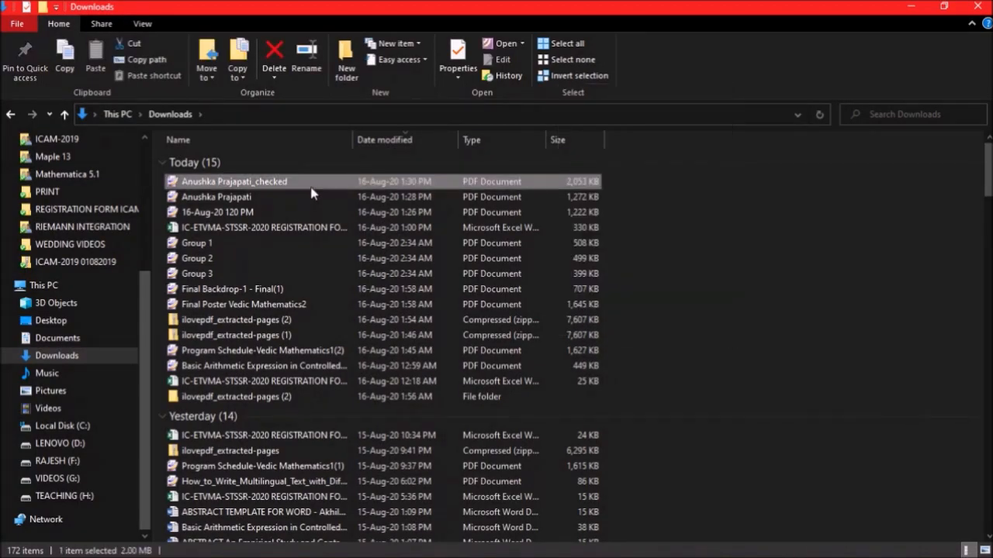
pyautogui.doubleClick(234, 181)
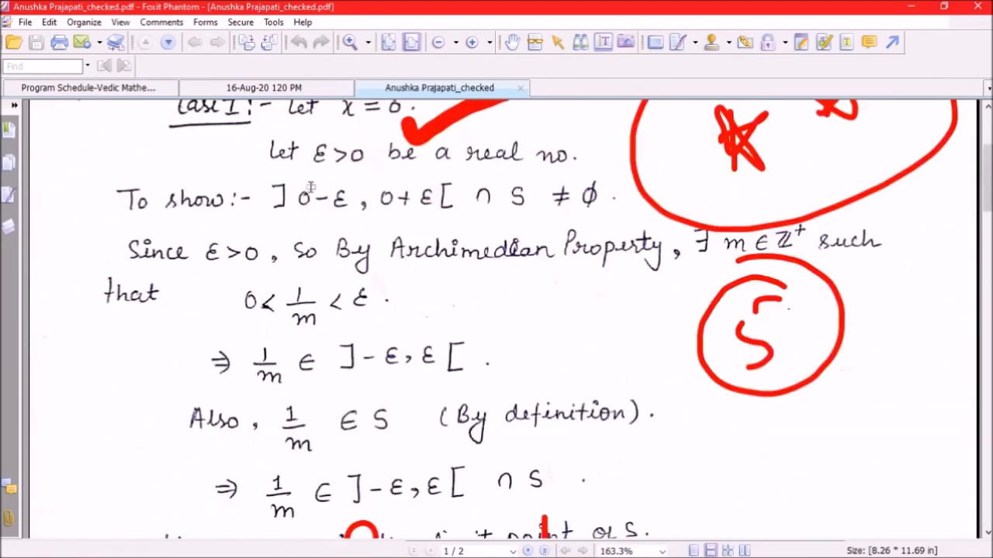
pyautogui.scroll(3)
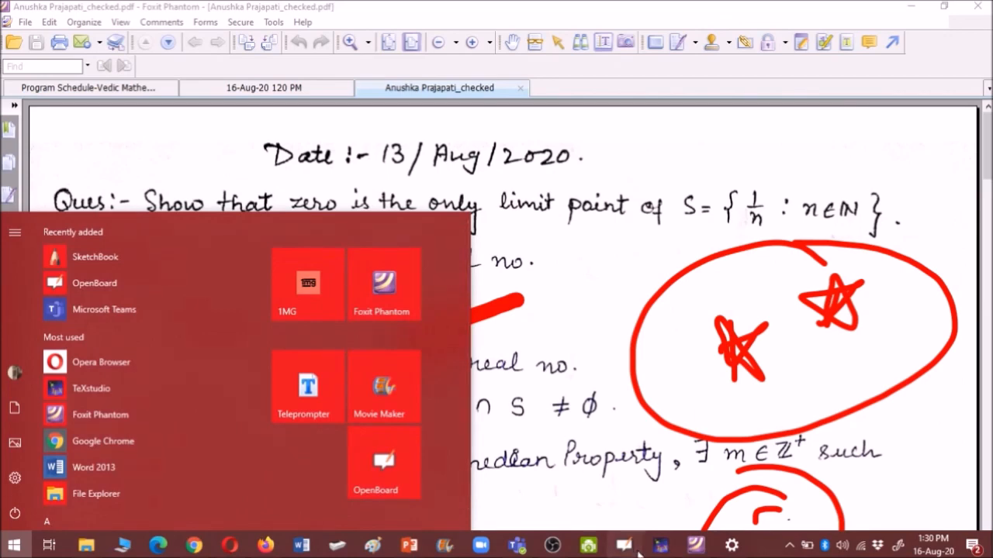
# Create a new blank document dated 16-Aug-20 1:30 PM and open it on the board
pyautogui.click(376, 462)
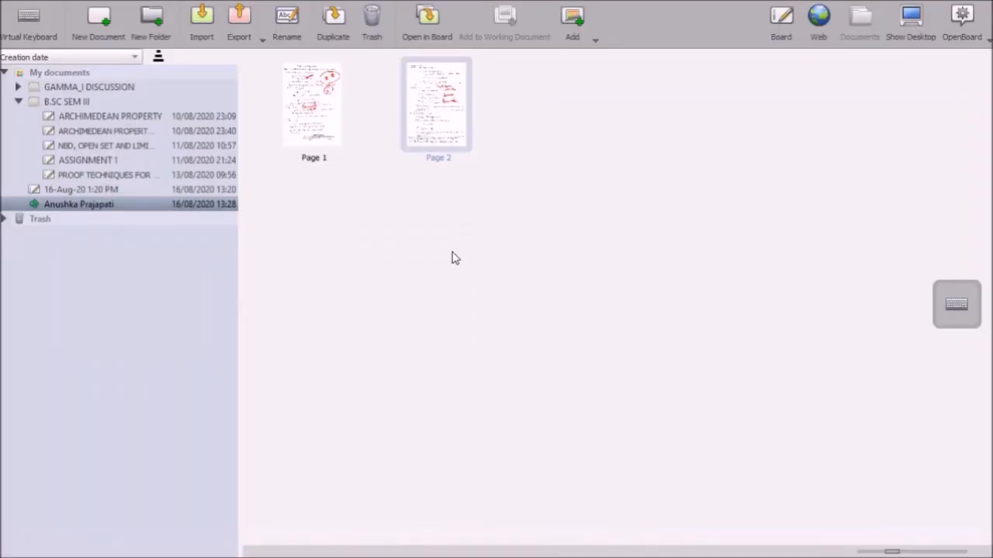
pyautogui.moveTo(282, 80)
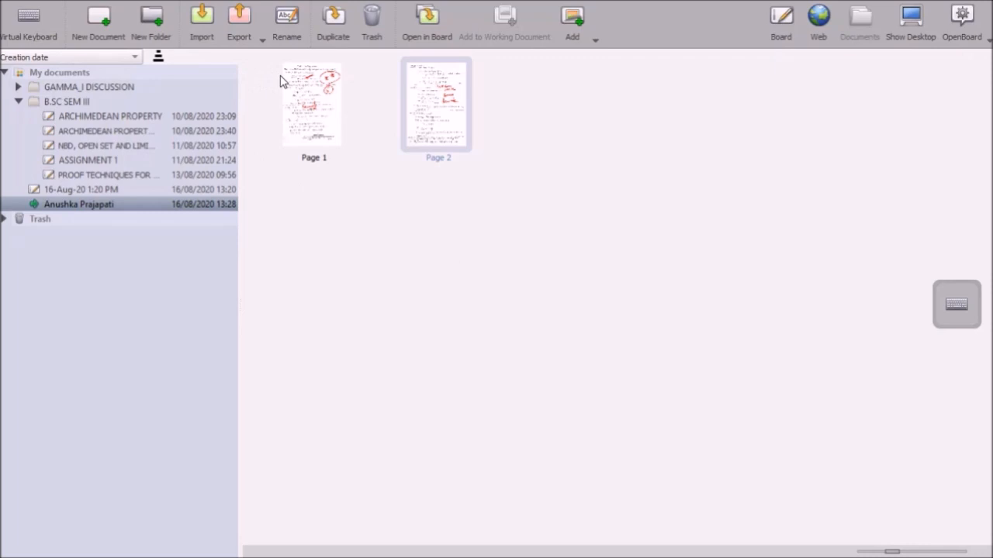
pyautogui.moveTo(226, 71)
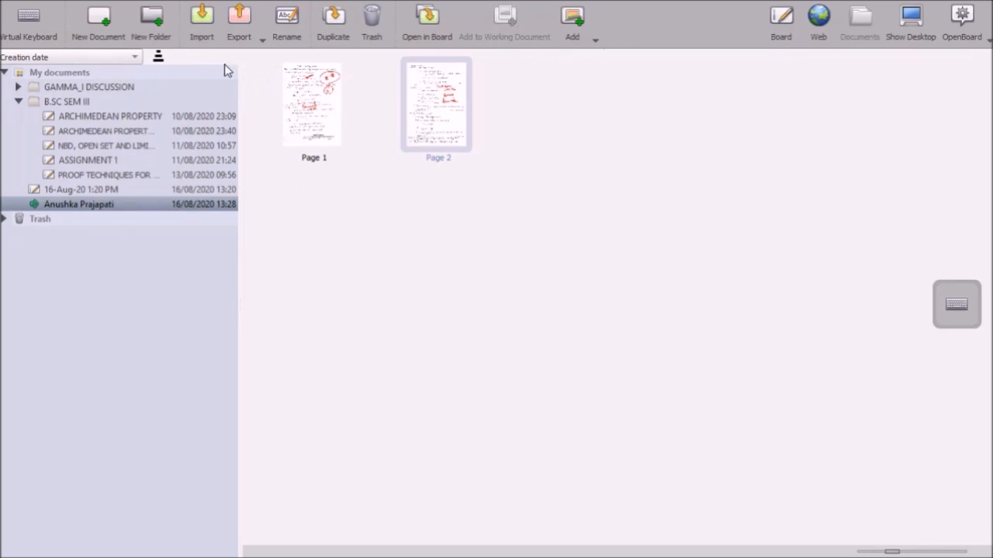
pyautogui.moveTo(145, 81)
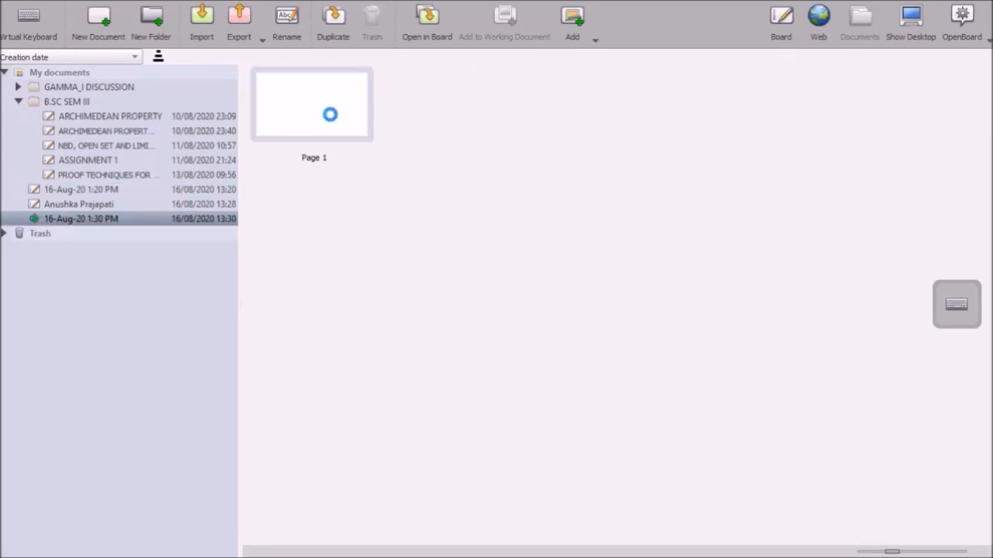
pyautogui.click(781, 19)
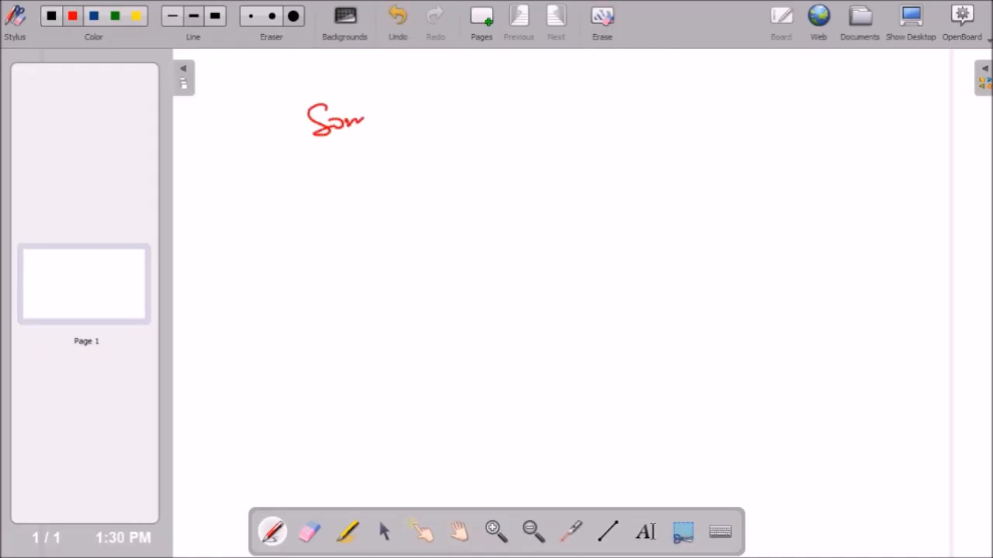
# Handwrite the opening line of the note in red pen across the top of the board
pyautogui.moveTo(364, 124); pyautogui.dragTo(488, 125)
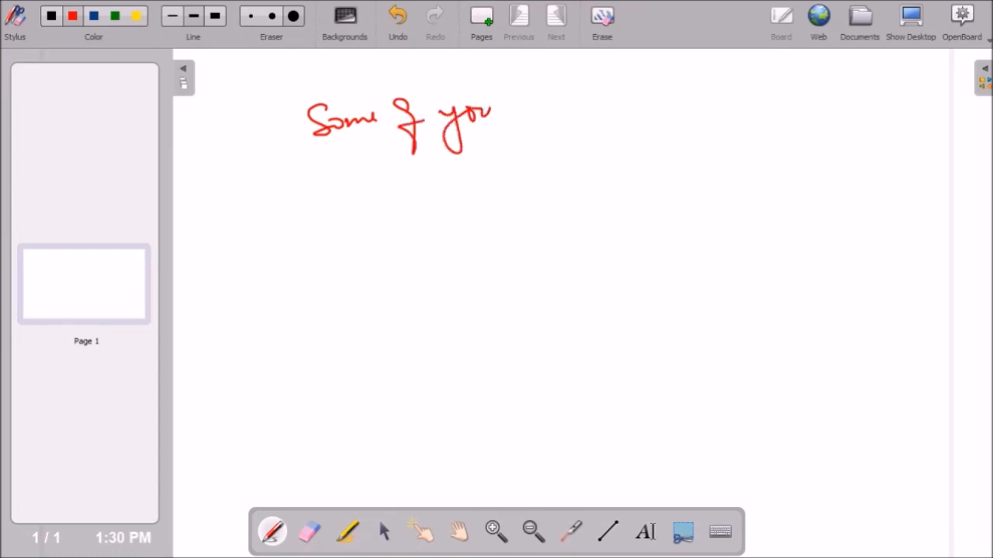
pyautogui.moveTo(515, 117); pyautogui.dragTo(613, 116)
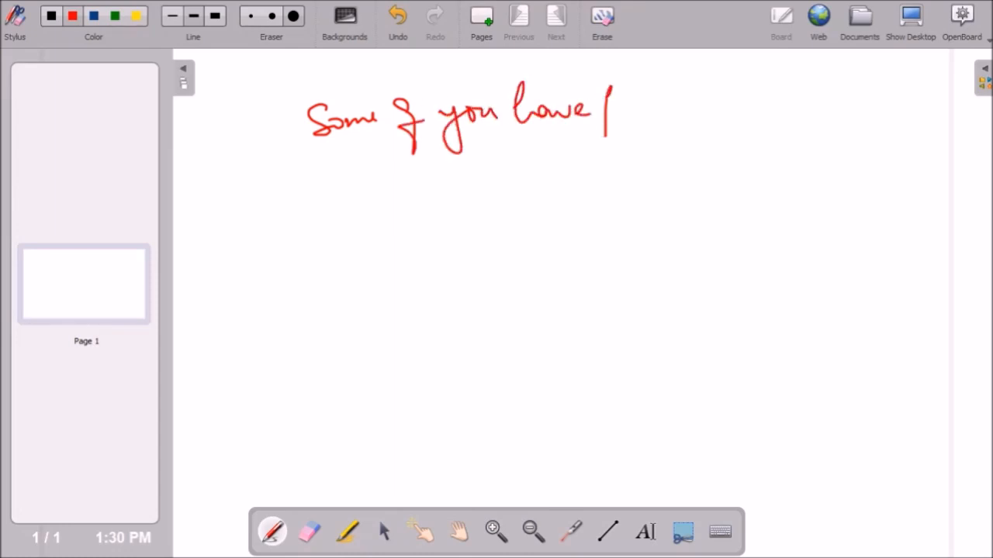
pyautogui.moveTo(613, 109); pyautogui.dragTo(705, 132)
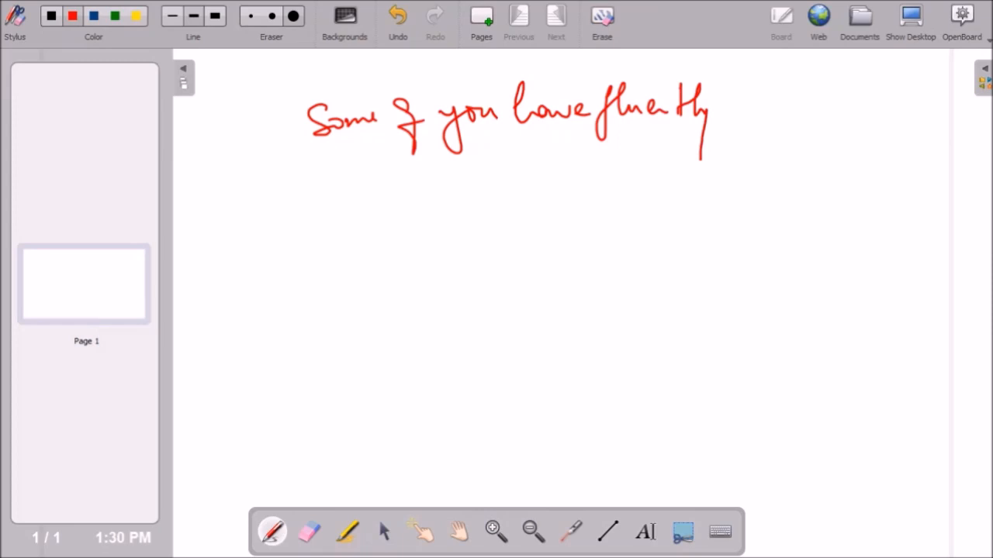
pyautogui.moveTo(729, 105); pyautogui.dragTo(822, 108)
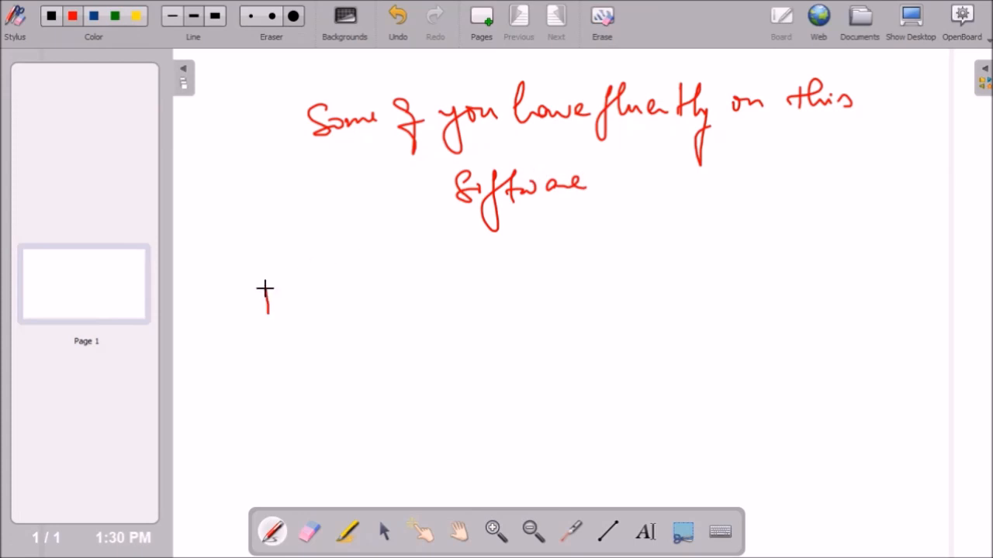
# Handwrite the sentence about wondering 'how', and underline the word 'how'
pyautogui.moveTo(264, 292); pyautogui.dragTo(400, 303)
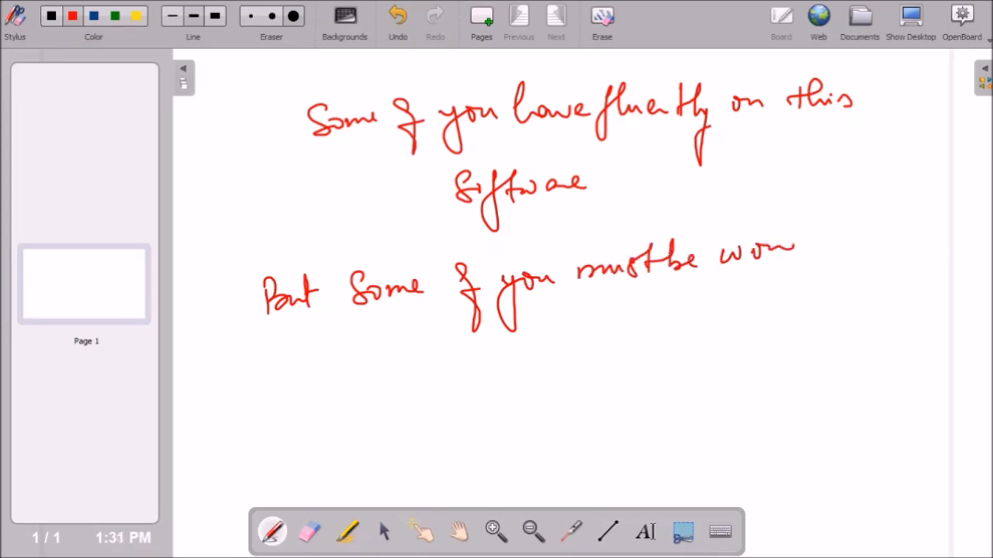
pyautogui.moveTo(791, 249); pyautogui.dragTo(598, 357)
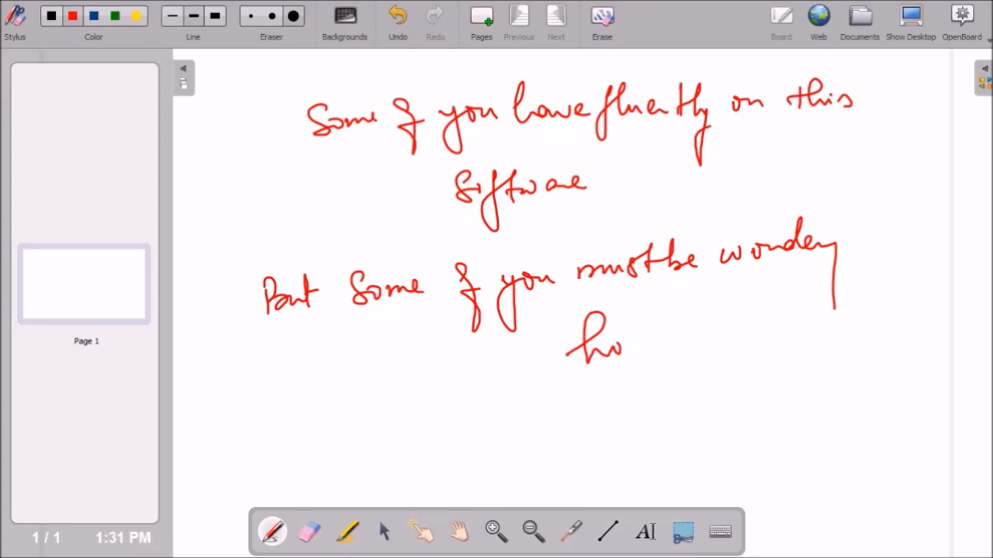
pyautogui.moveTo(613, 345); pyautogui.dragTo(683, 349)
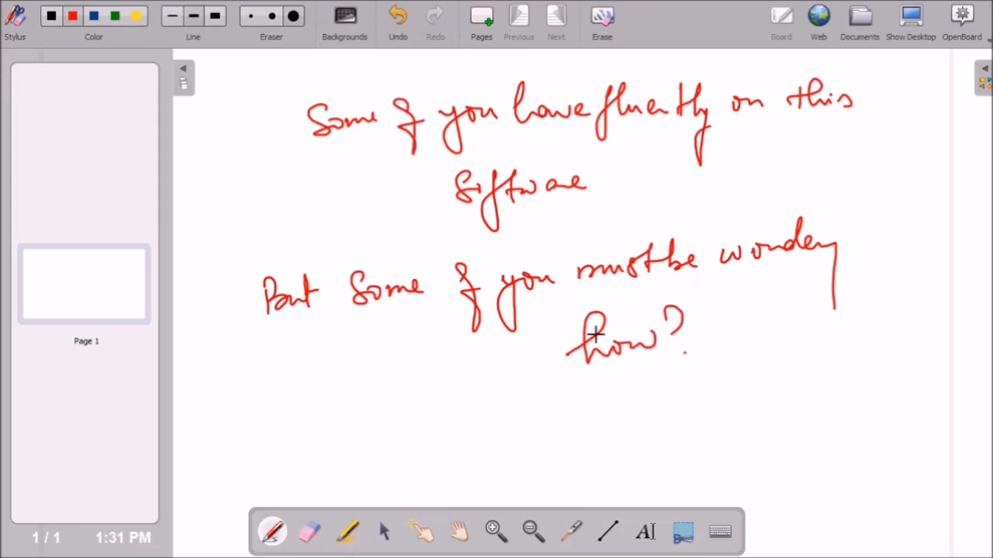
pyautogui.moveTo(551, 377); pyautogui.dragTo(633, 365)
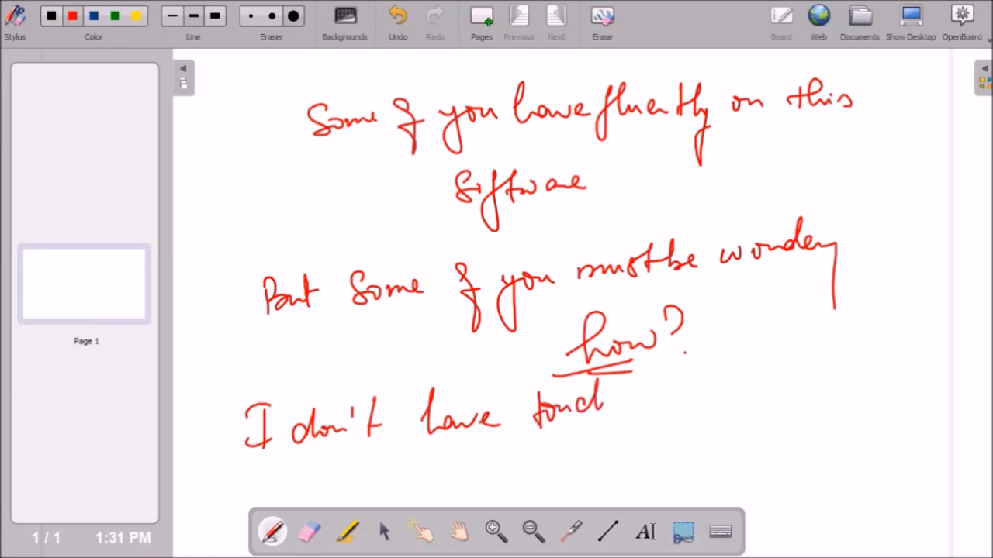
# Write that you lack a touchscreen laptop but bought a pen tablet, underlining 'pen tablet'
pyautogui.moveTo(613, 403); pyautogui.dragTo(682, 403)
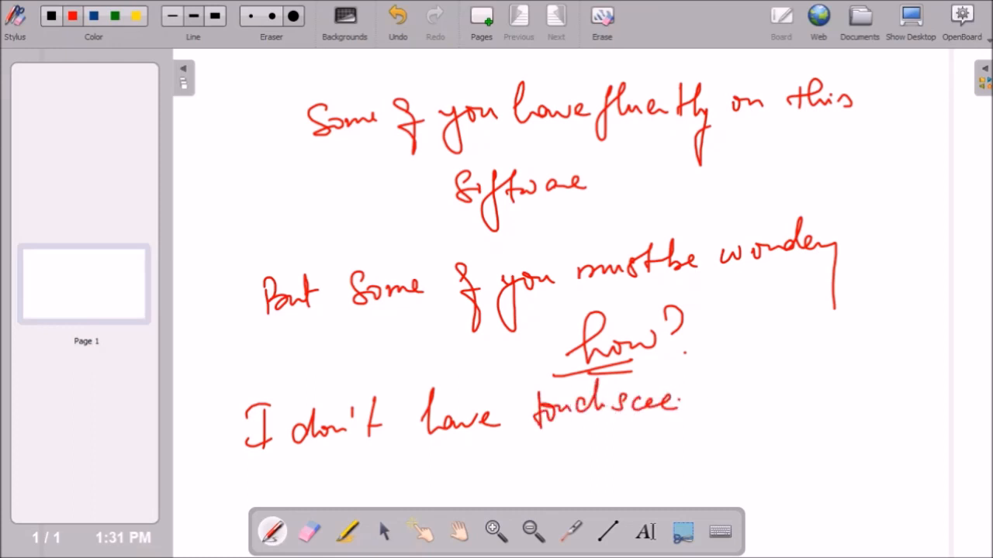
pyautogui.moveTo(683, 400); pyautogui.dragTo(776, 396)
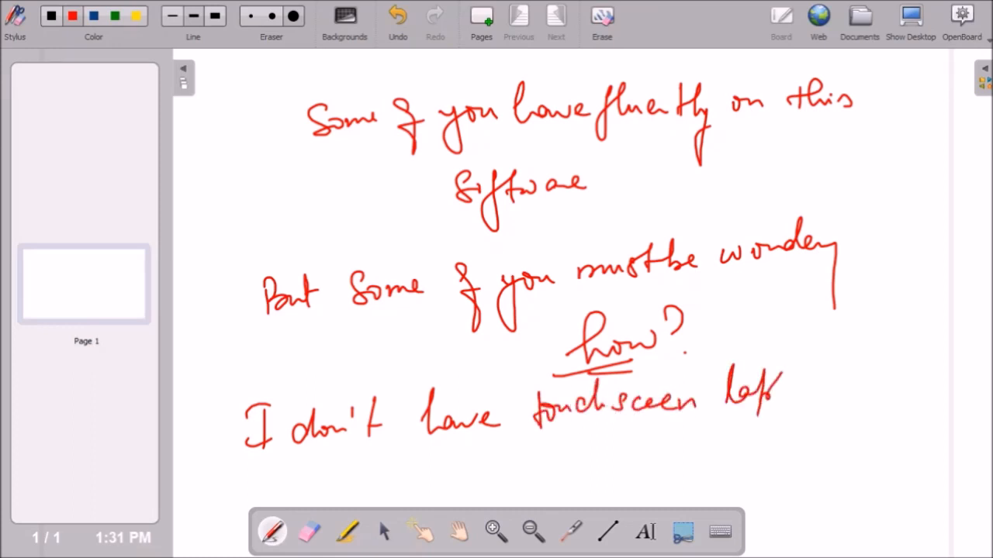
pyautogui.moveTo(776, 396); pyautogui.dragTo(814, 403)
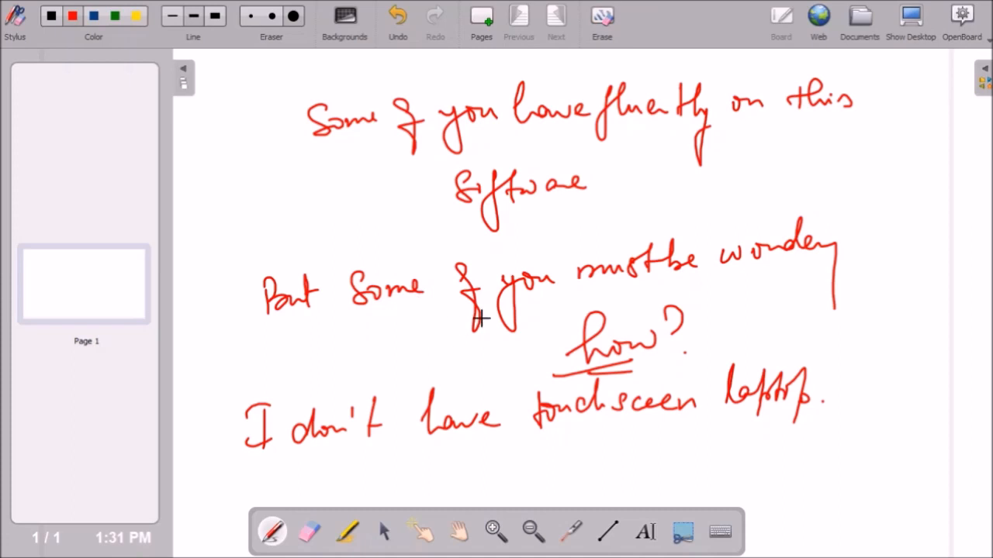
pyautogui.moveTo(385, 466)
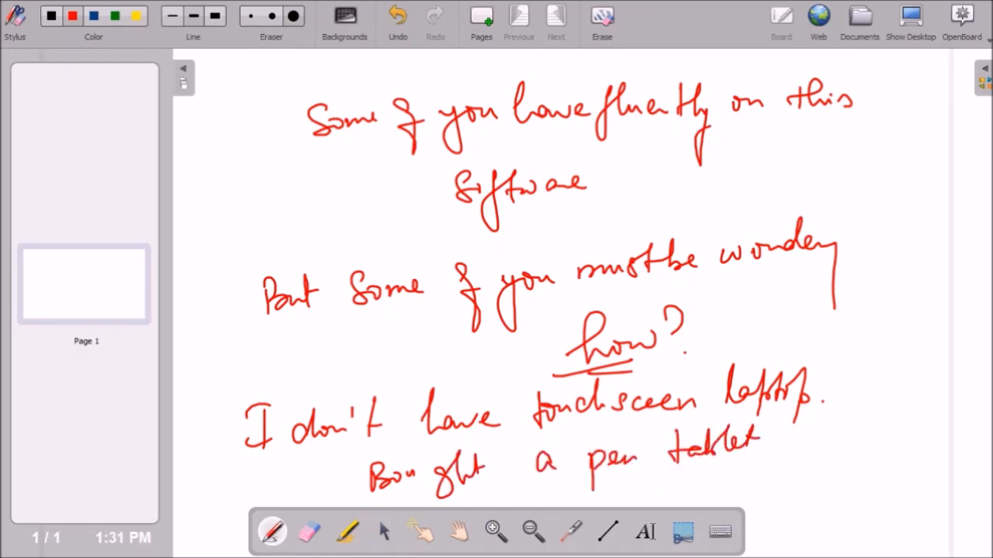
pyautogui.moveTo(559, 481); pyautogui.dragTo(682, 471)
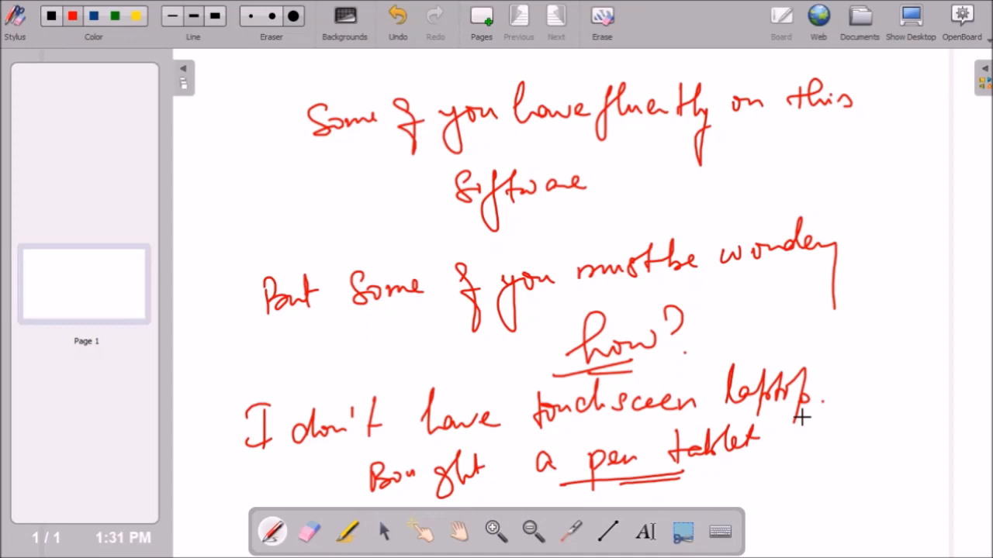
pyautogui.click(12, 544)
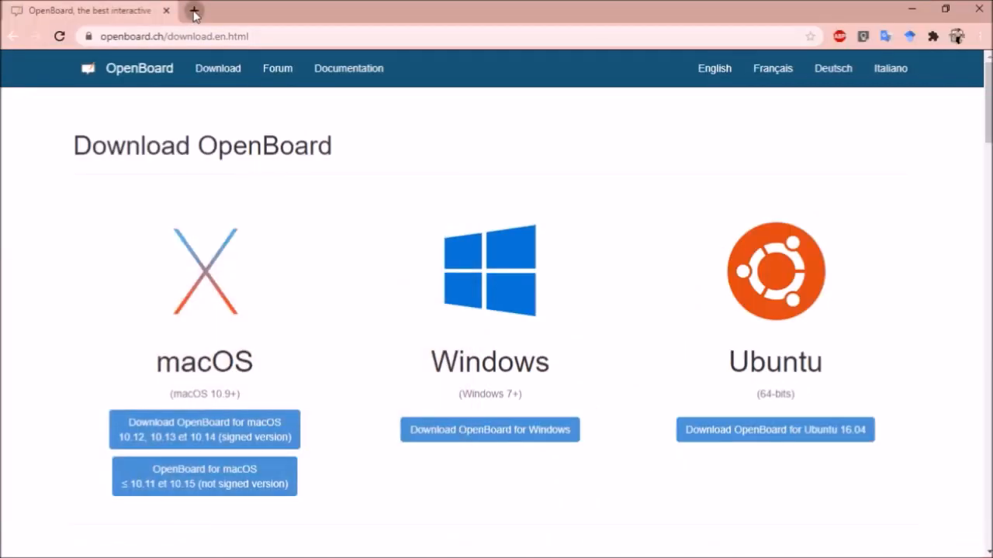
# Reach Amazon from the STORES bookmarks and search for 'xp pen tablet'
pyautogui.click(192, 14)
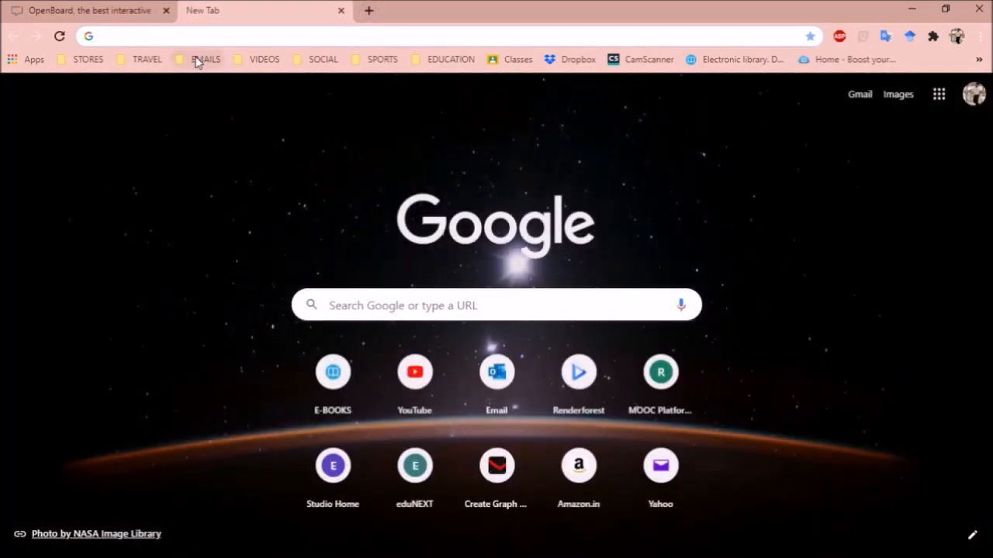
pyautogui.click(86, 59)
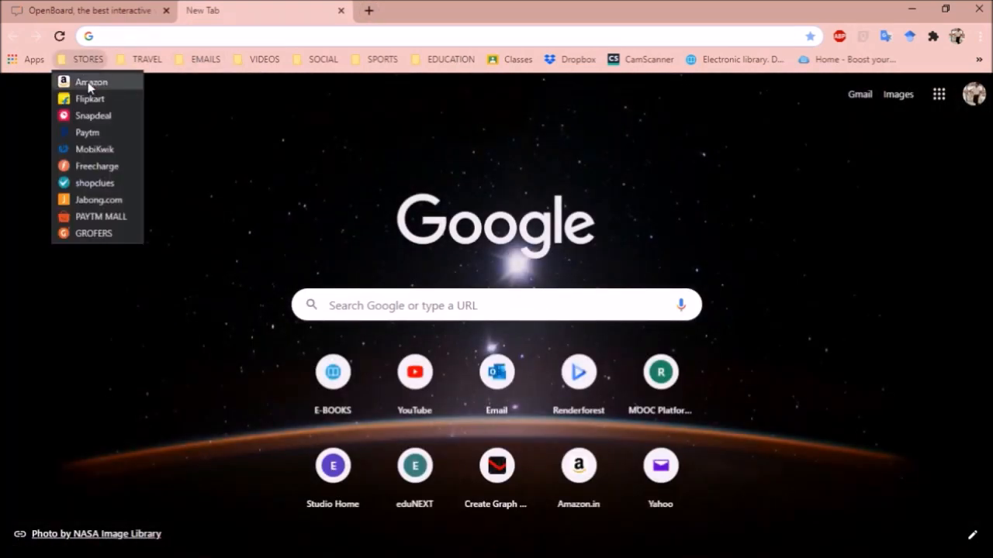
pyautogui.click(90, 81)
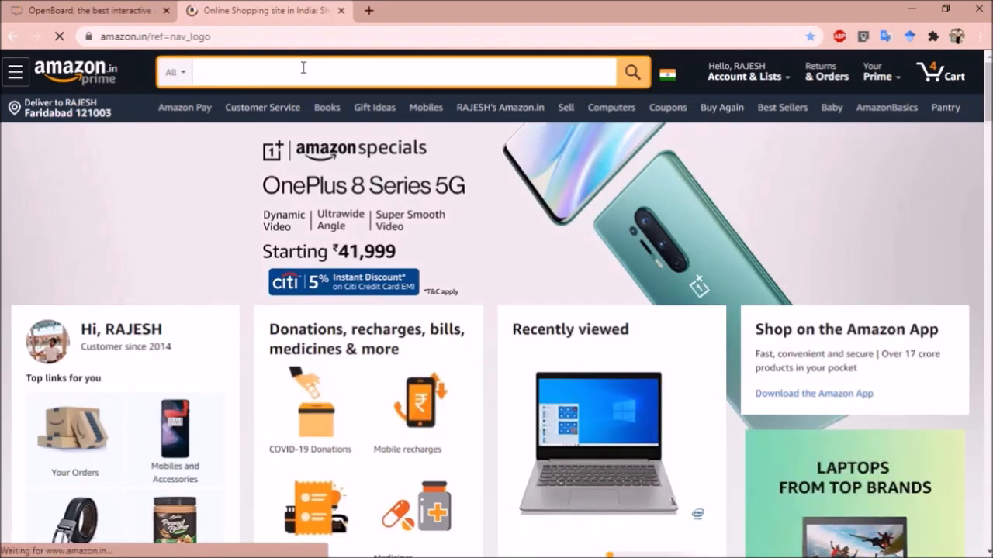
pyautogui.write('xp pen')
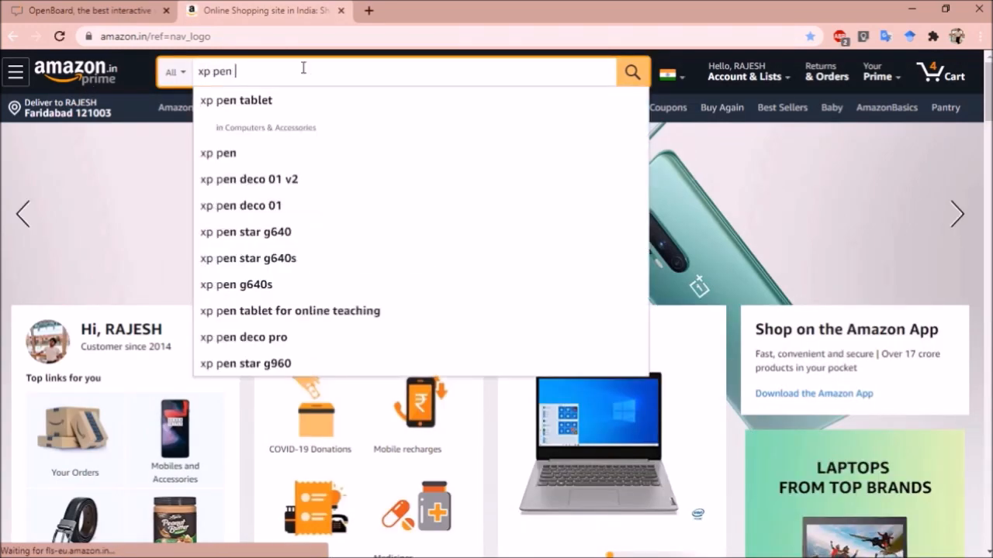
pyautogui.click(236, 99)
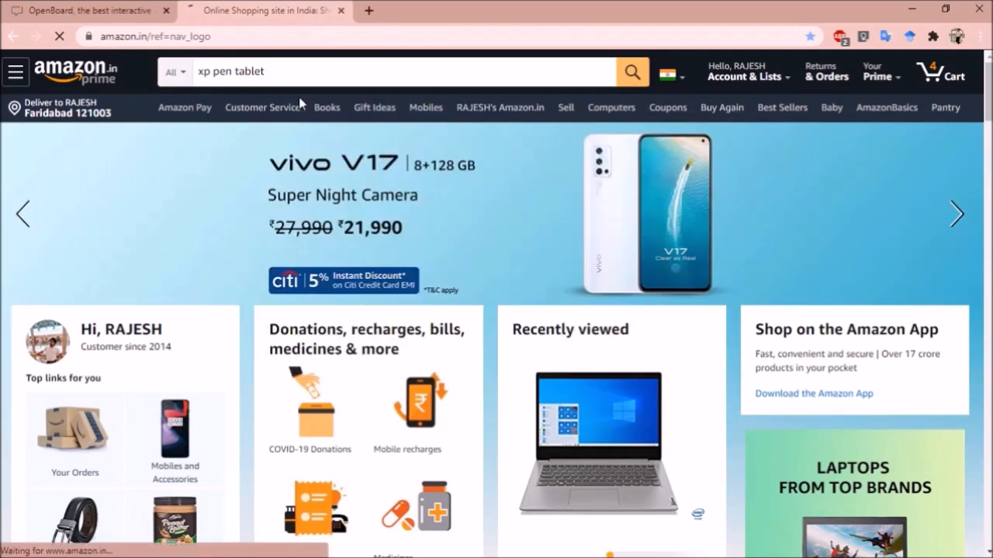
pyautogui.click(632, 72)
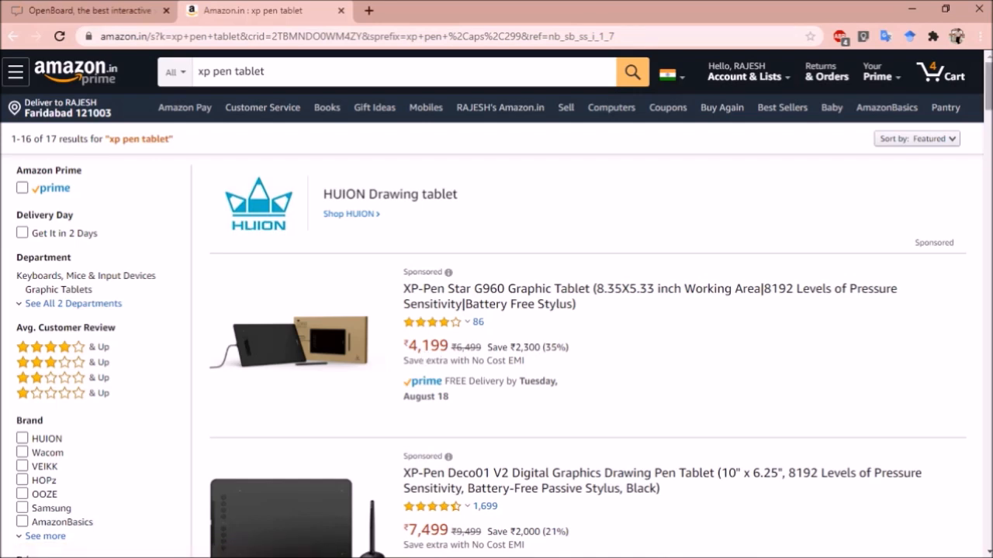
# Search Amazon for 'veikk a15 pen tablet' instead
pyautogui.scroll(-3)
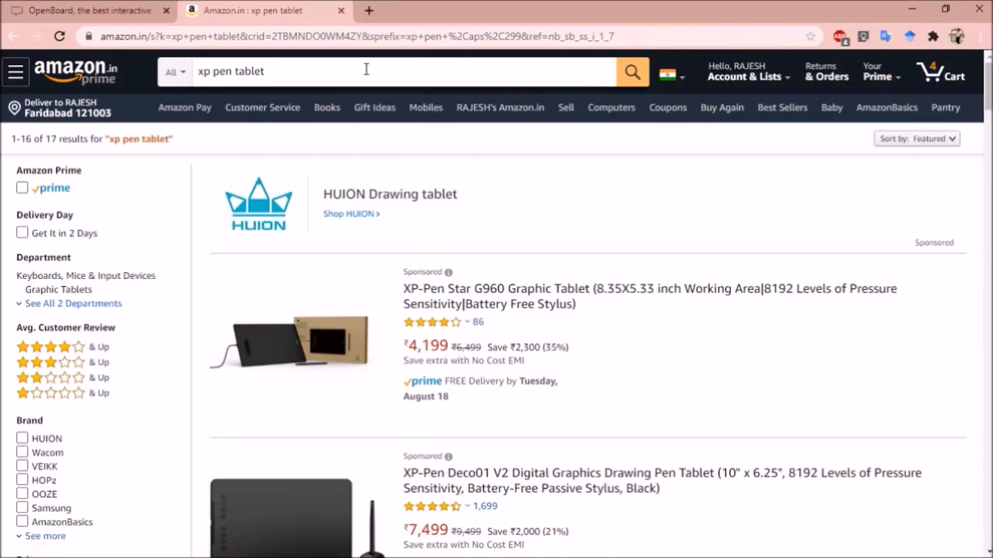
pyautogui.write('veikk a15')
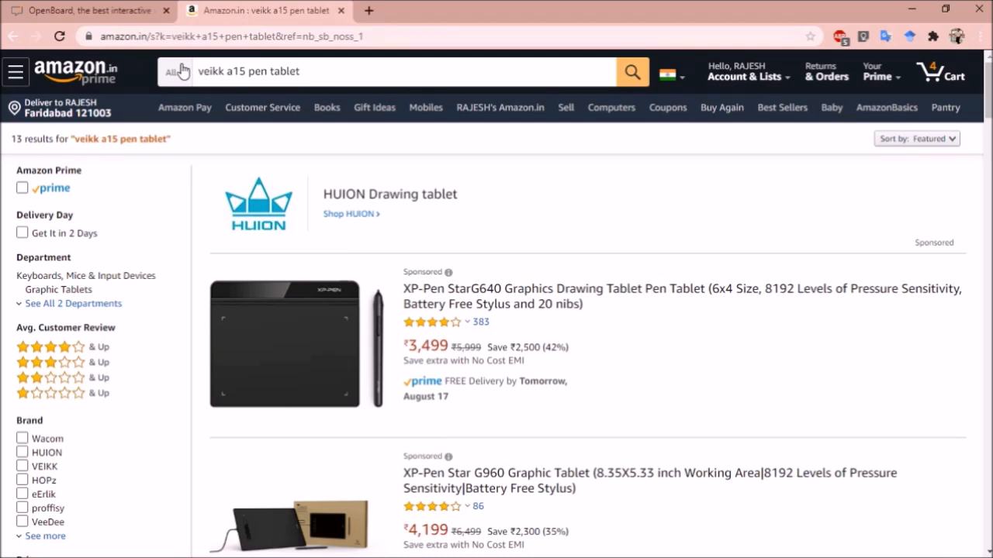
pyautogui.moveTo(384, 166)
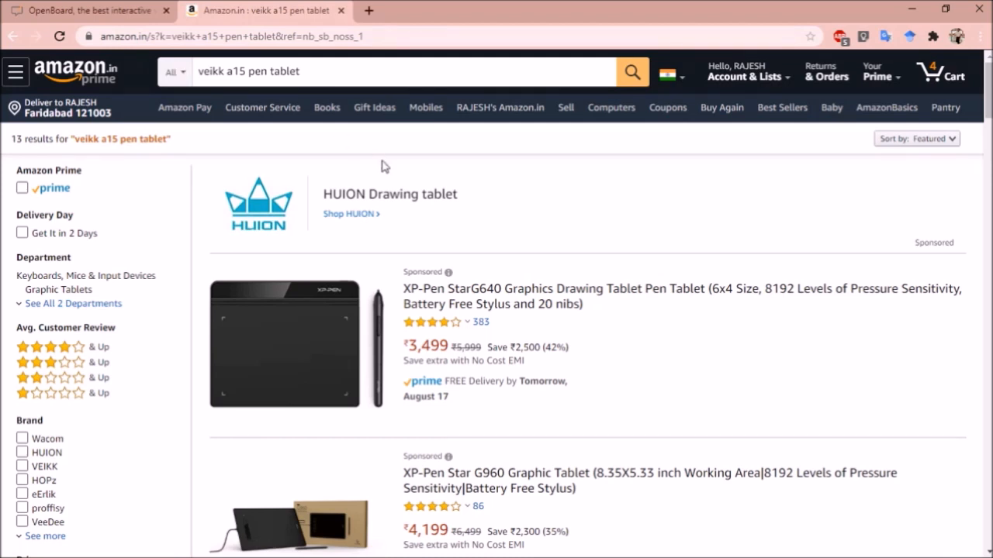
# Open the VEIKK A15 Graphics Tablet listing (₹6,999) from the results
pyautogui.scroll(-3)
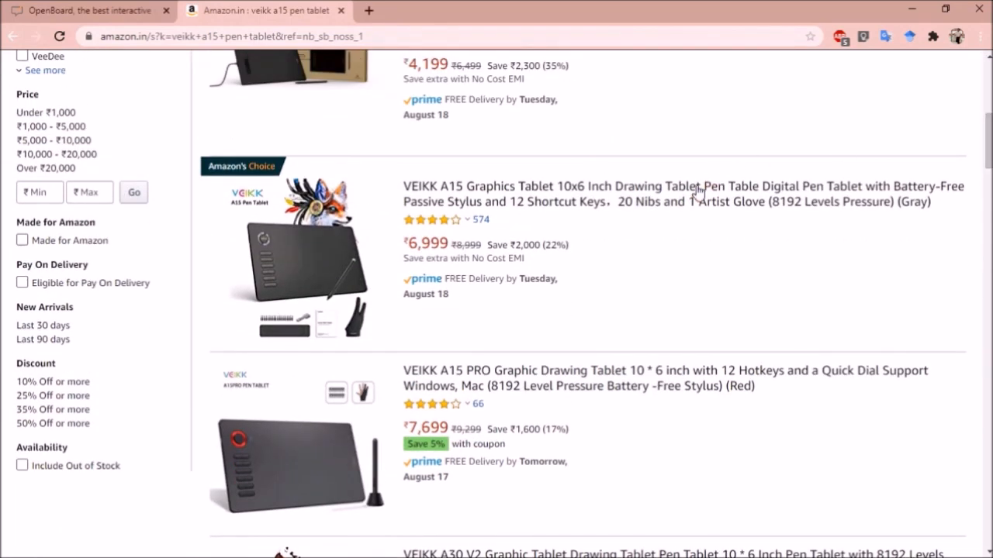
pyautogui.click(681, 187)
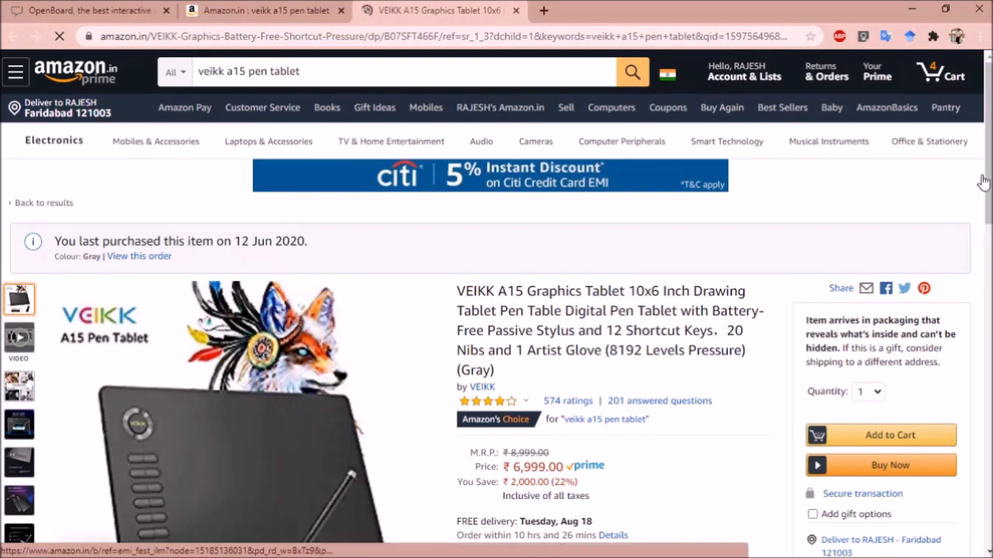
pyautogui.scroll(-3)
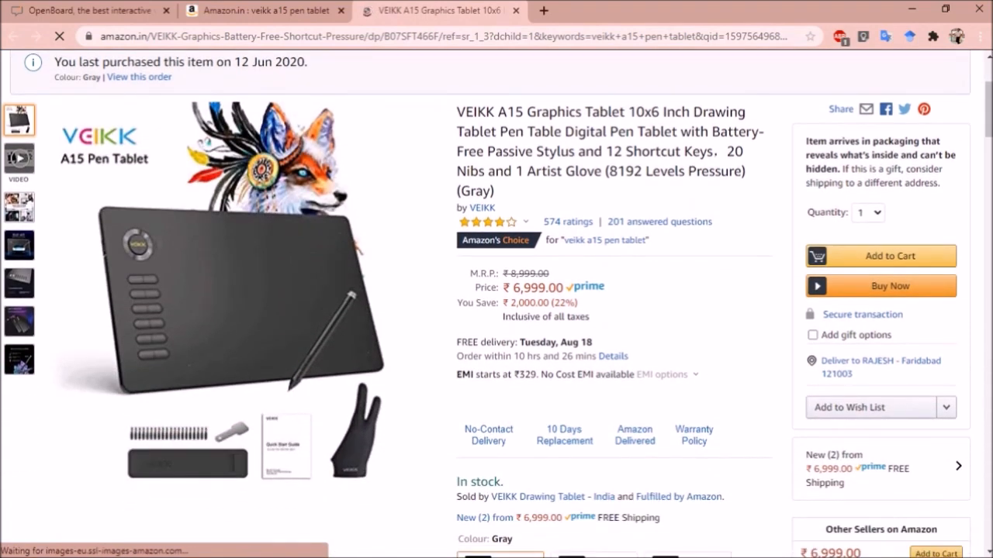